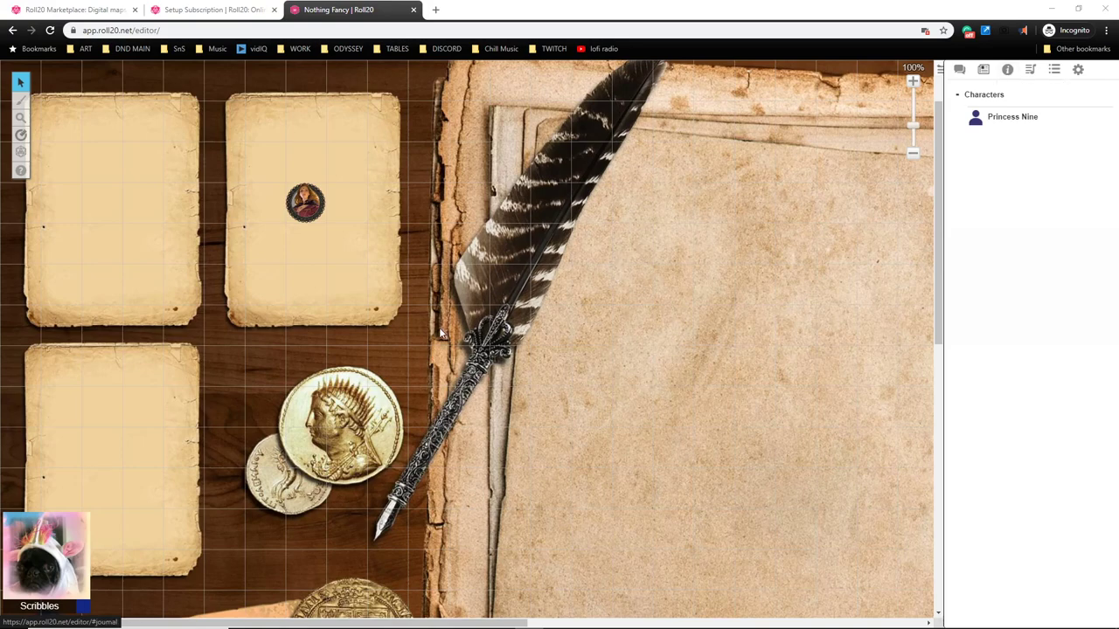
pyautogui.moveTo(63, 49)
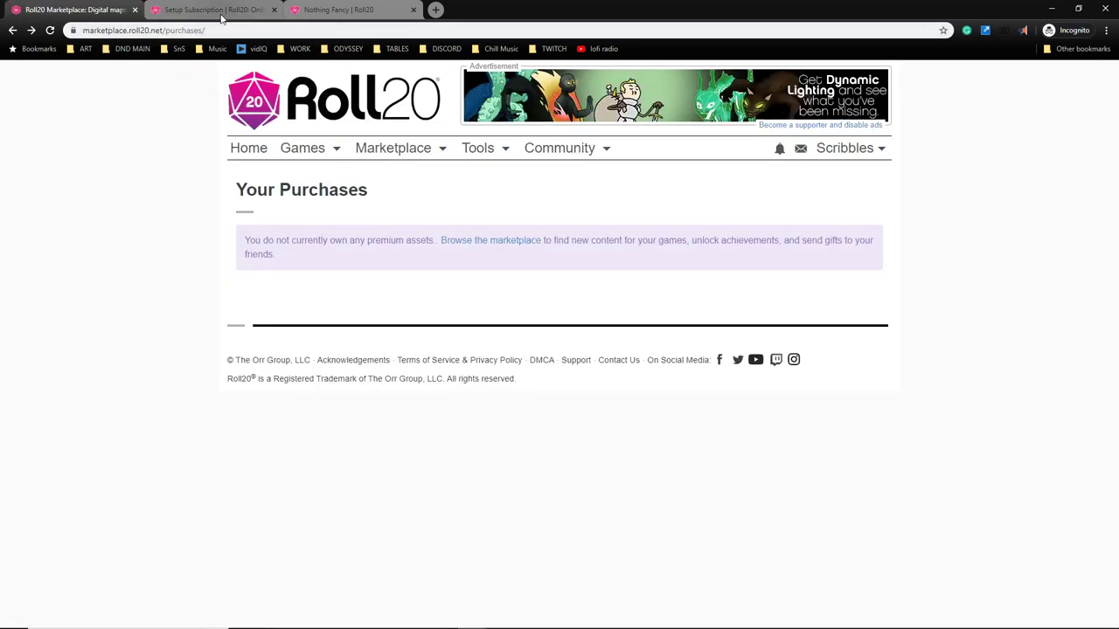
# Upload a portrait avatar image for Princess Nine and save it to her journal entry.
pyautogui.click(346, 11)
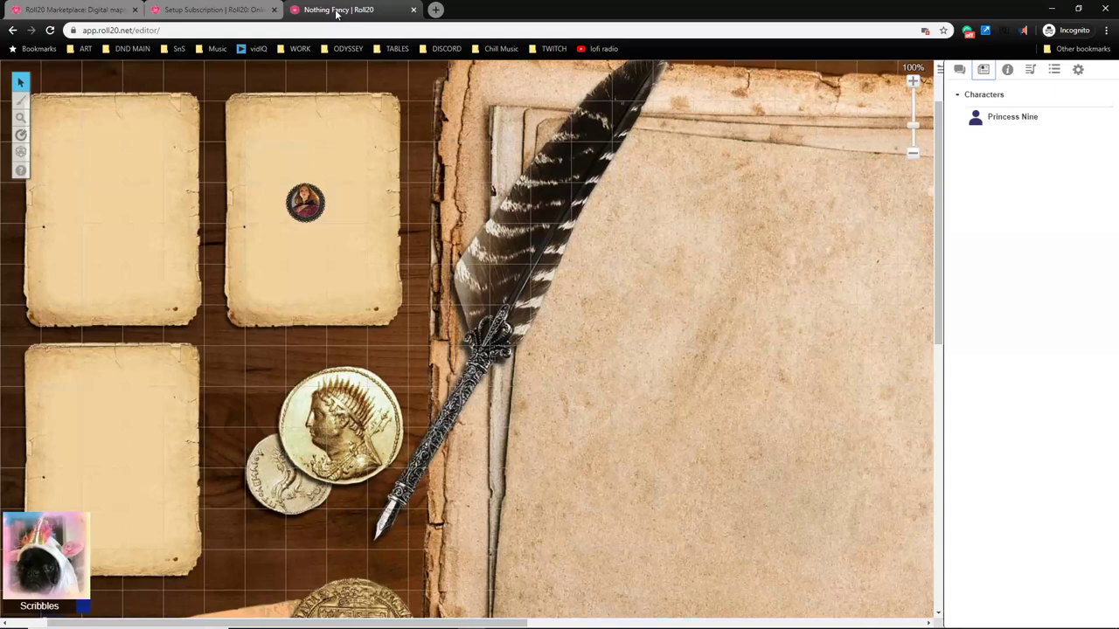
pyautogui.moveTo(1009, 139)
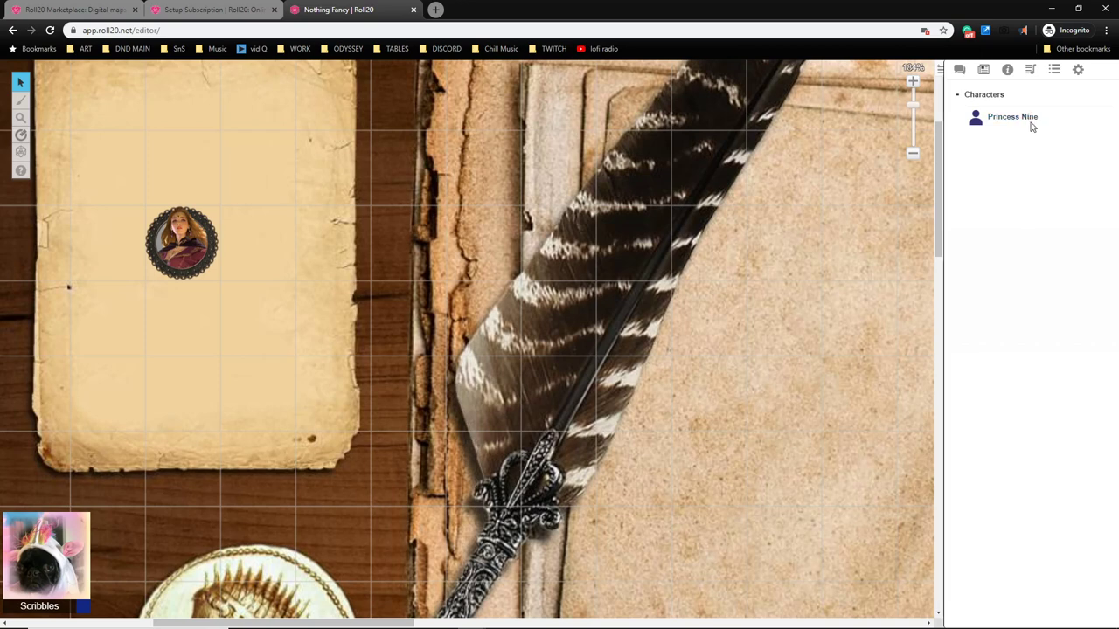
pyautogui.moveTo(566, 313)
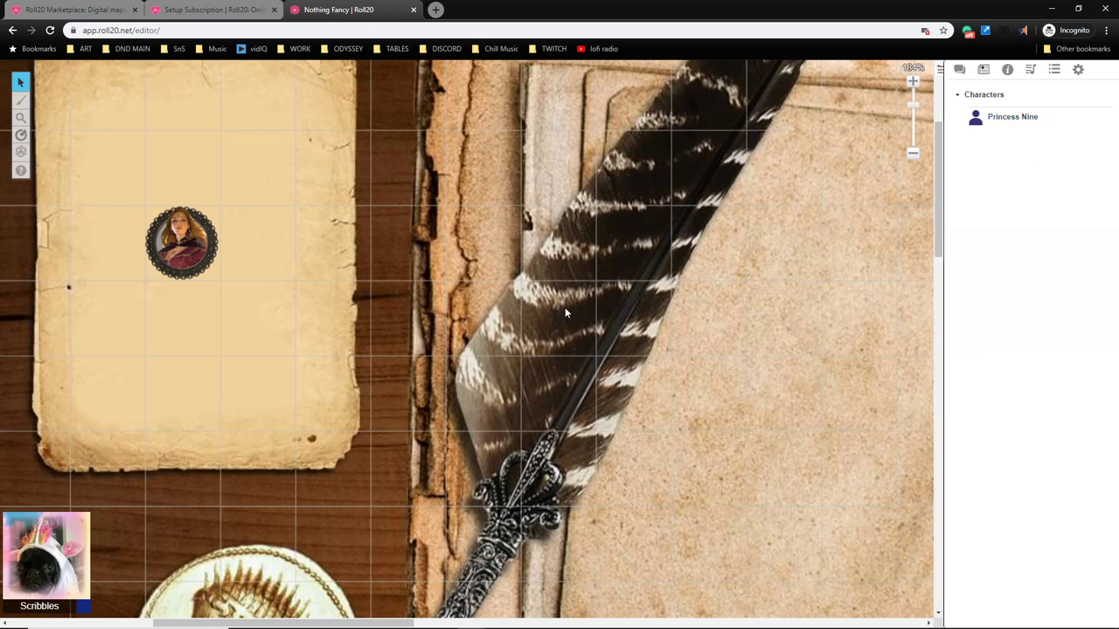
pyautogui.click(1011, 115)
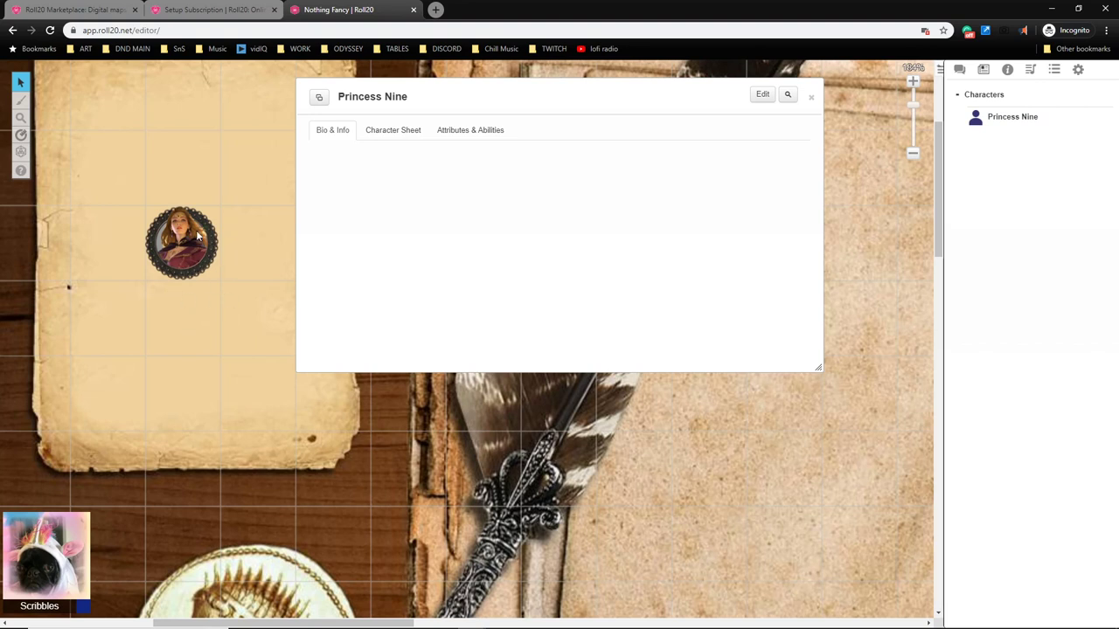
pyautogui.moveTo(523, 136)
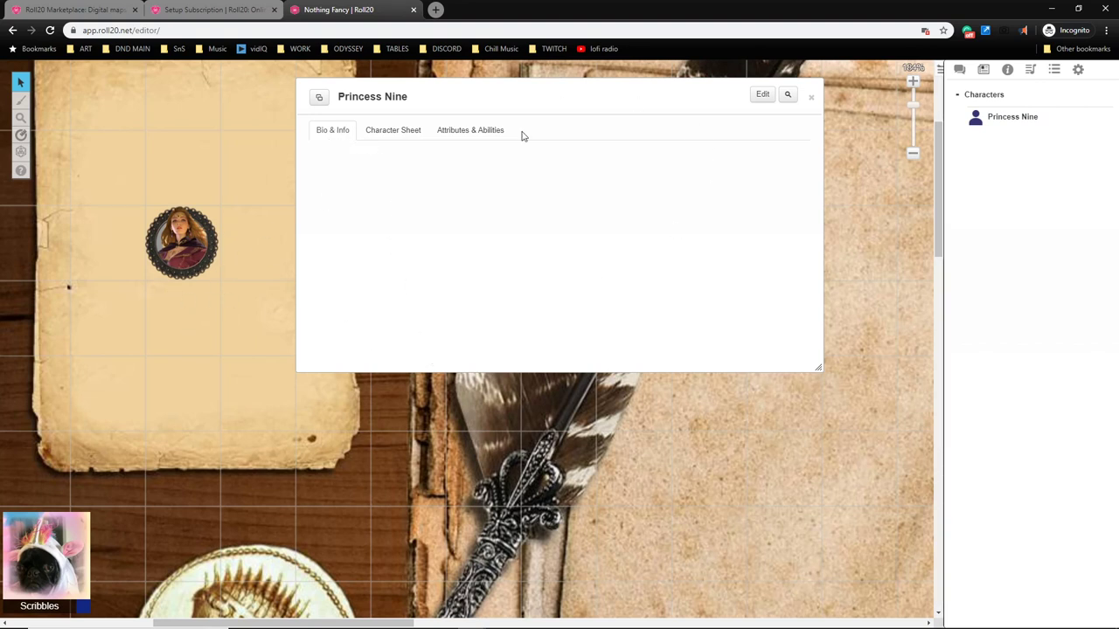
pyautogui.click(763, 94)
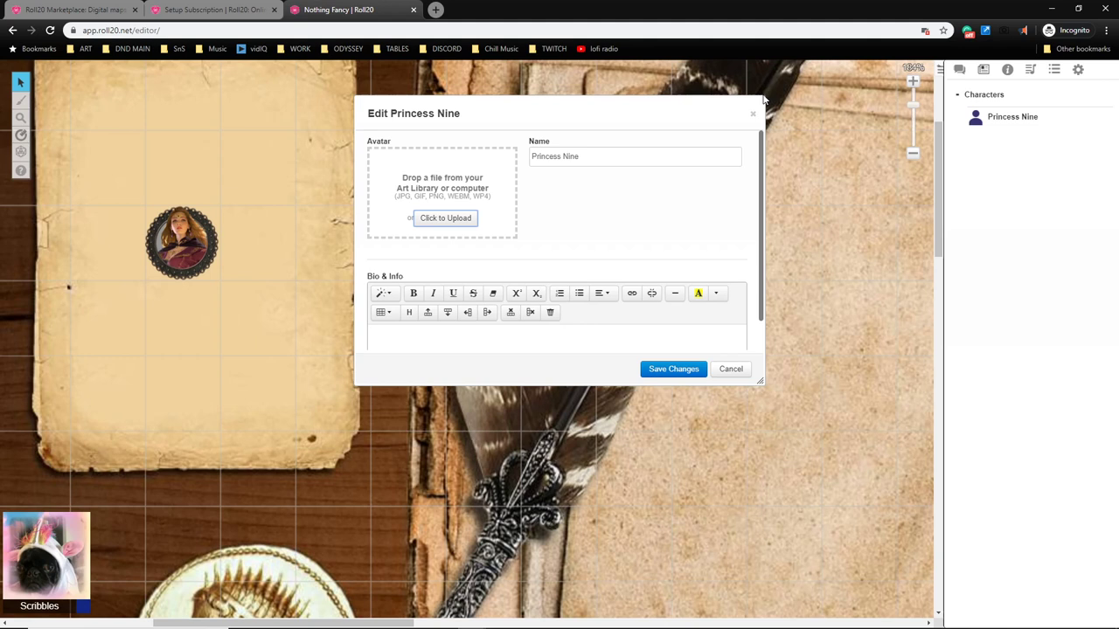
pyautogui.moveTo(766, 98)
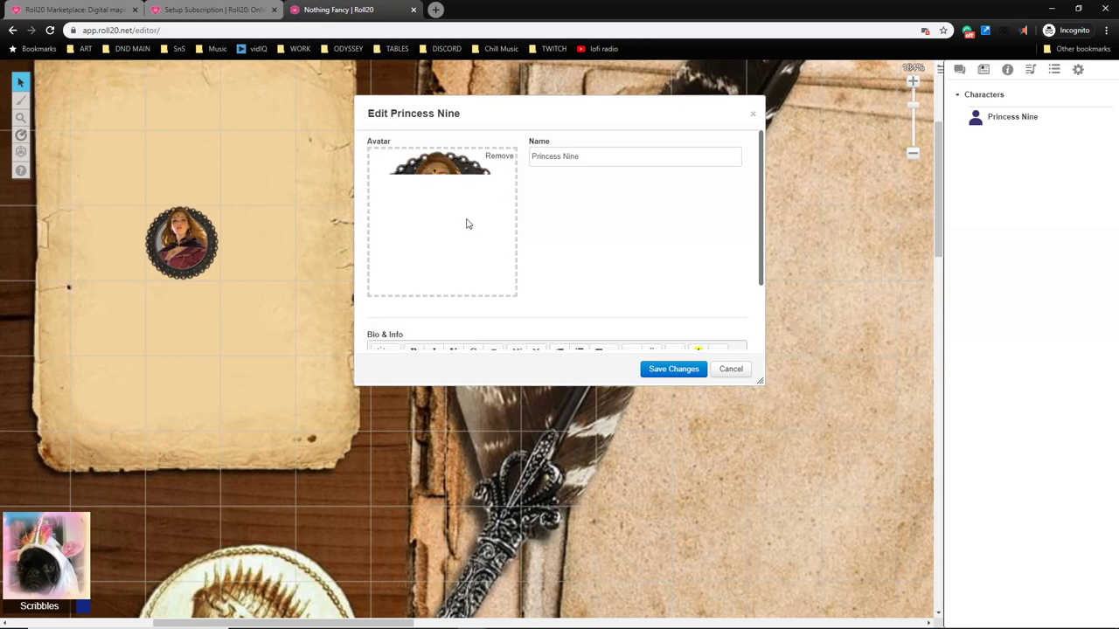
pyautogui.scroll(-3)
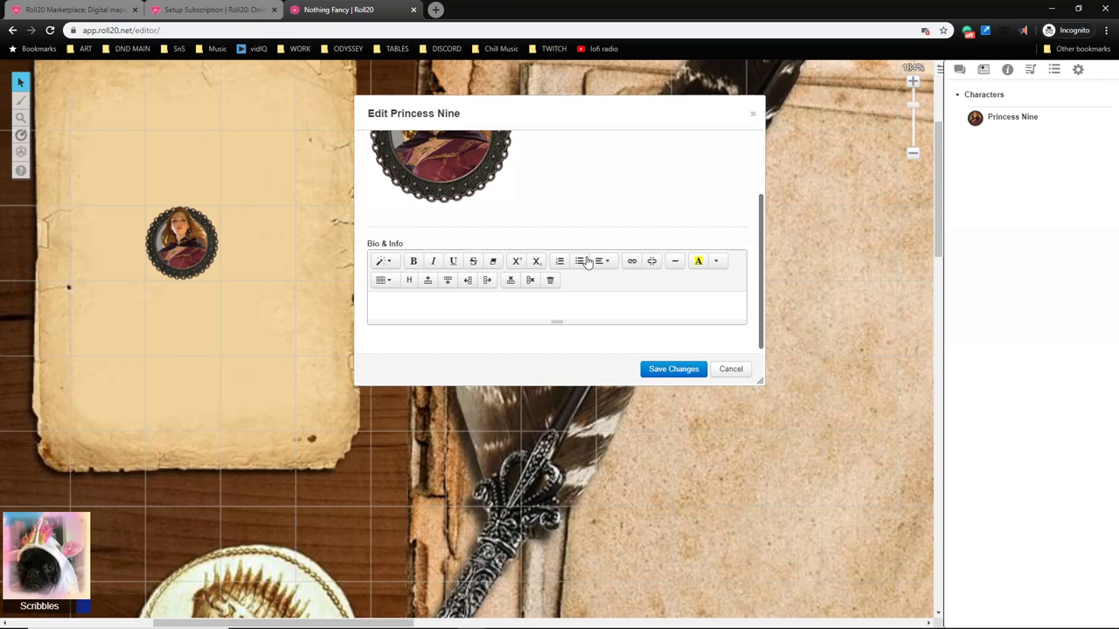
pyautogui.click(731, 368)
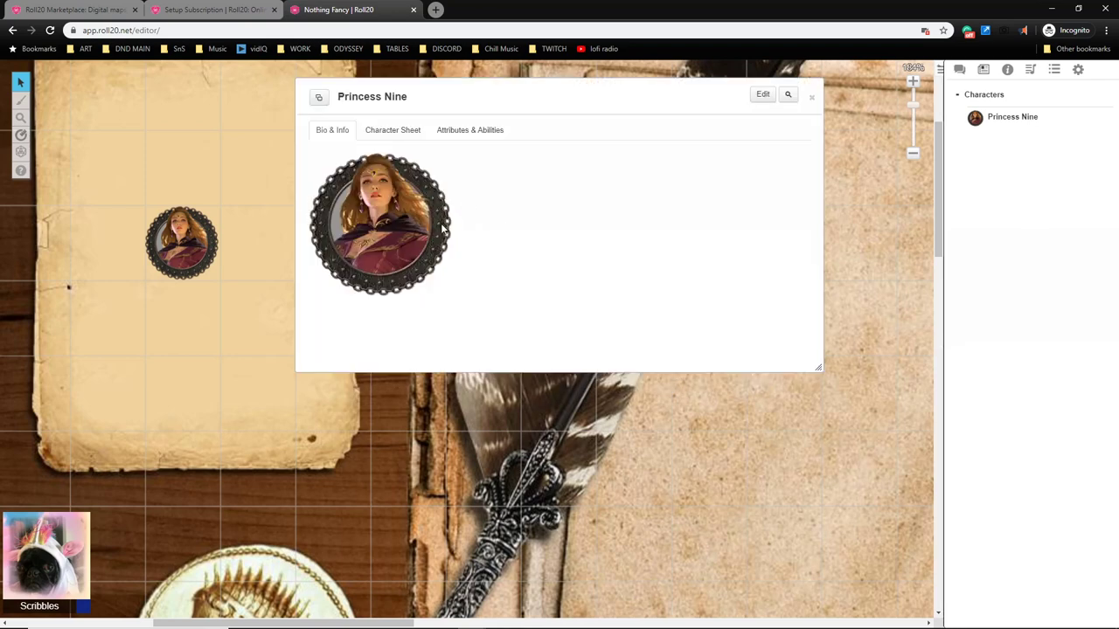
# Launch the Charactermancer for Princess Nine's sheet and advance to race selection.
pyautogui.click(392, 130)
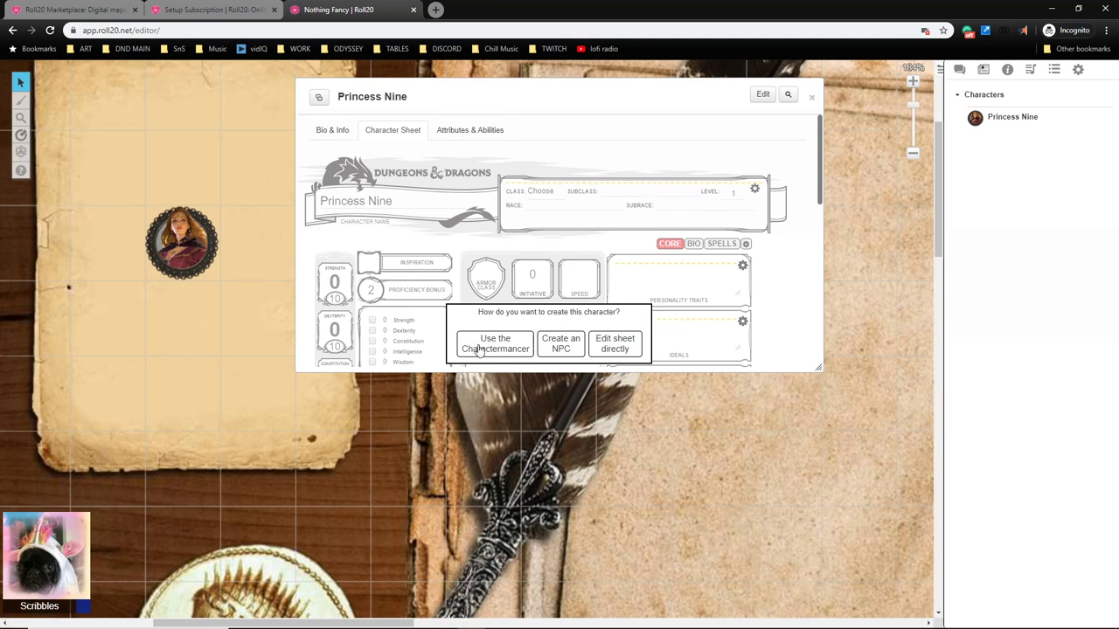
pyautogui.moveTo(507, 353)
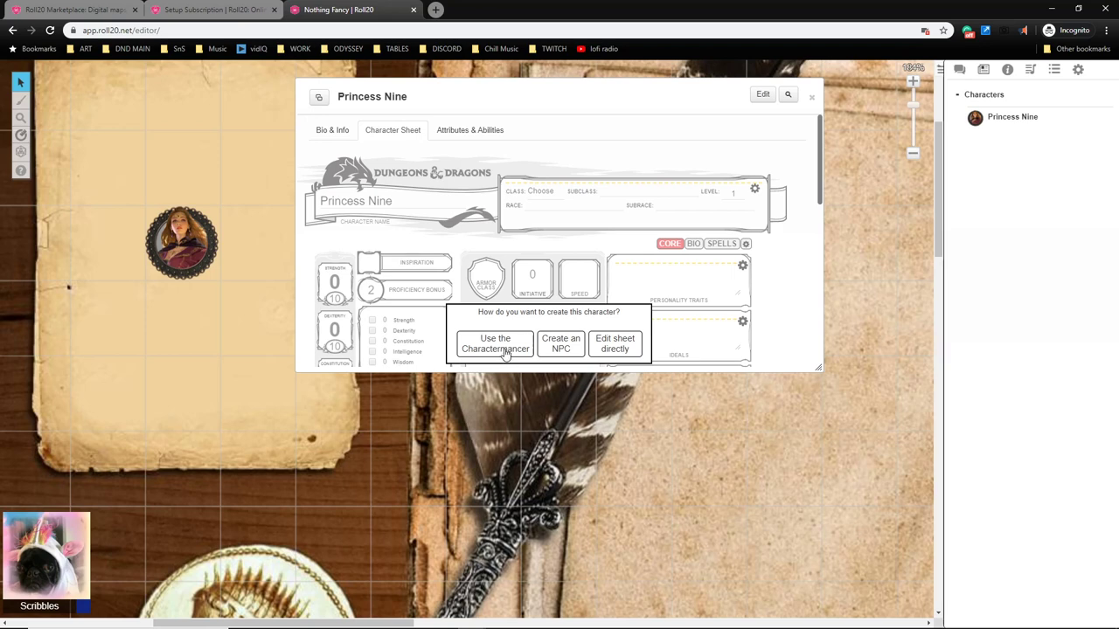
pyautogui.click(616, 343)
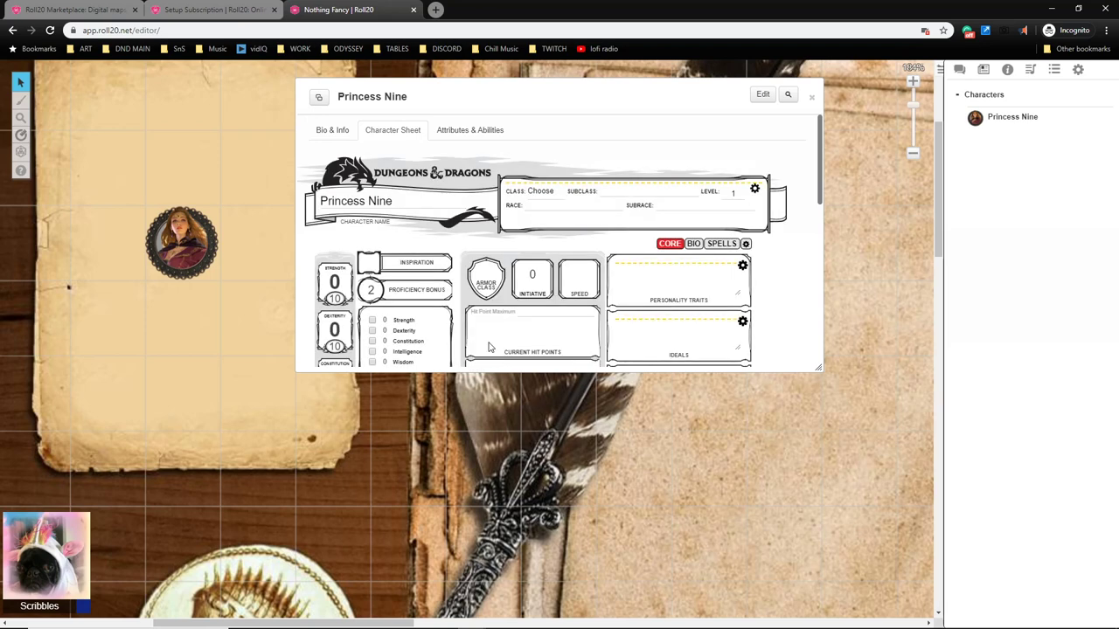
pyautogui.click(391, 129)
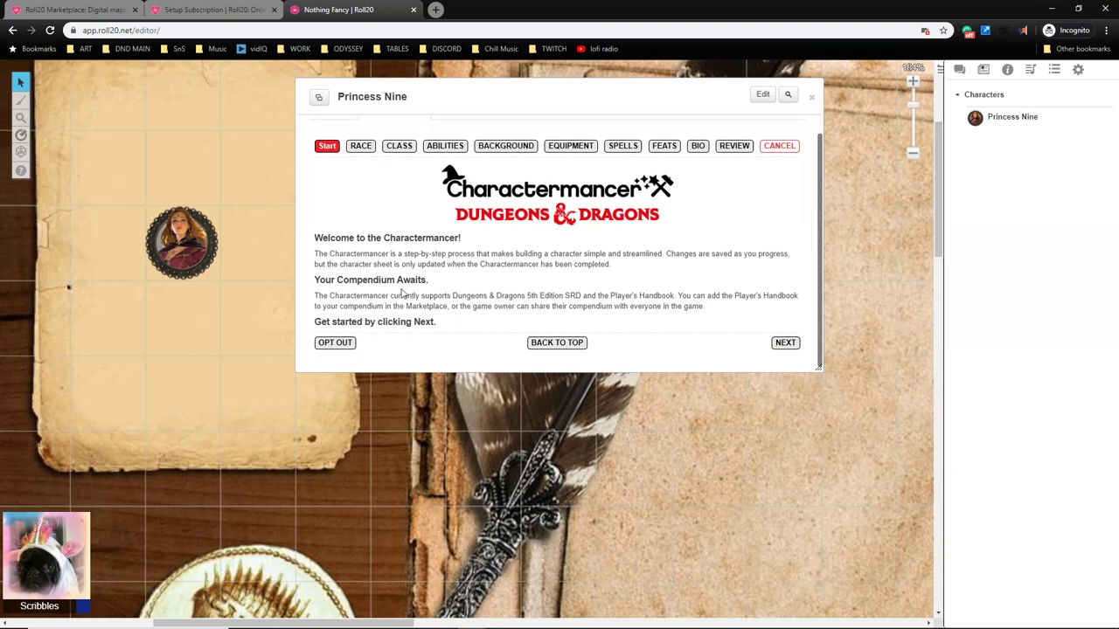
pyautogui.moveTo(785, 343)
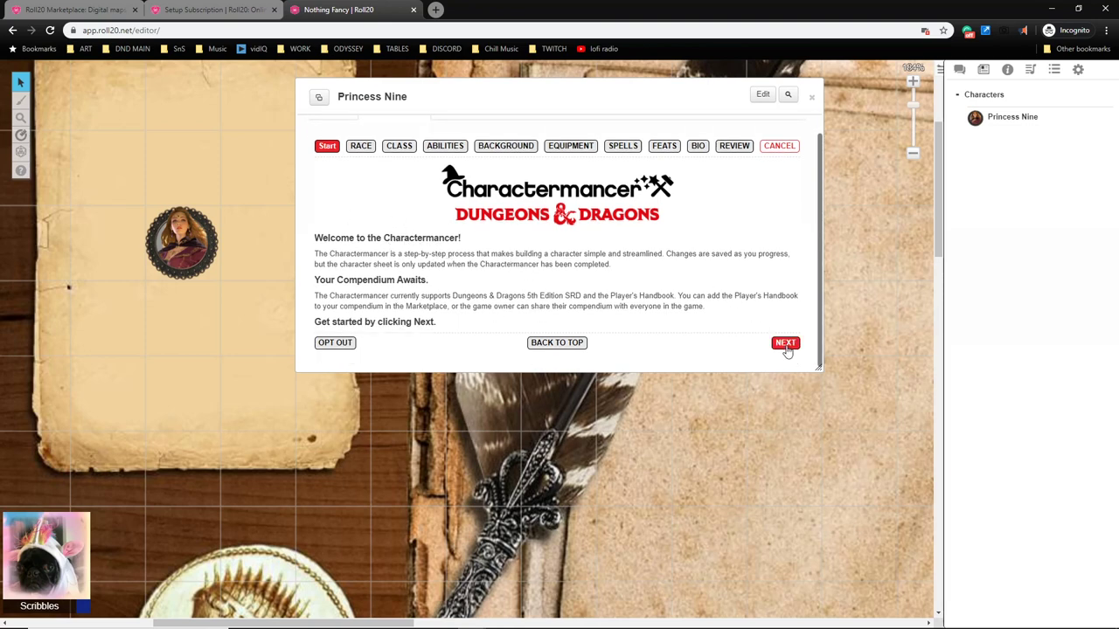
pyautogui.click(785, 343)
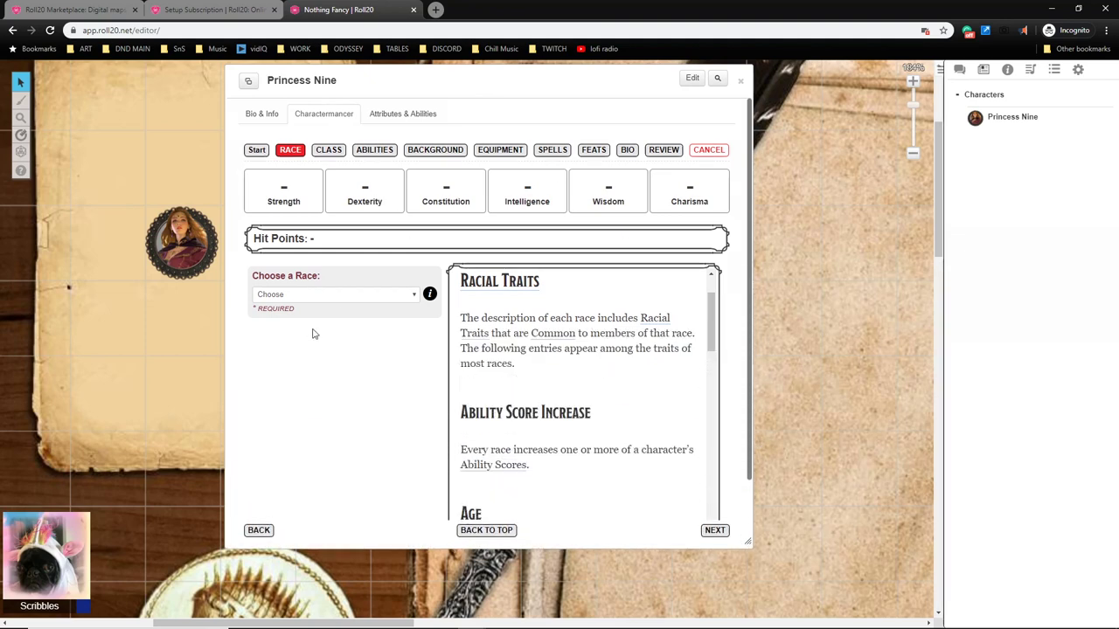
# Define a Custom race named Aasimar with ability increases, Lawful Good alignment and Medium size.
pyautogui.click(335, 294)
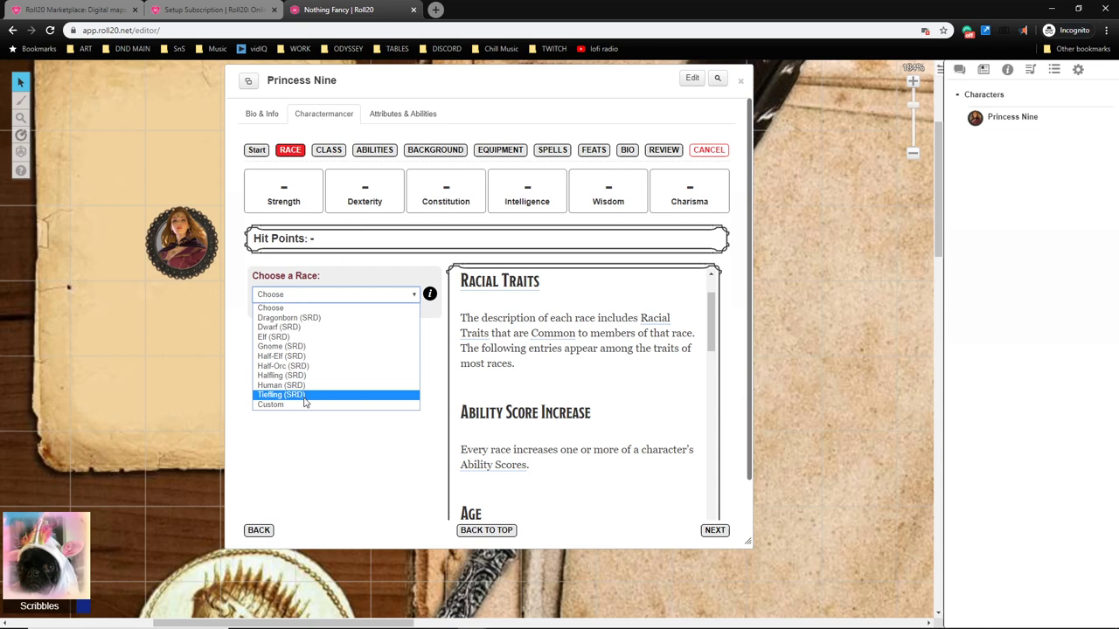
pyautogui.moveTo(285, 413)
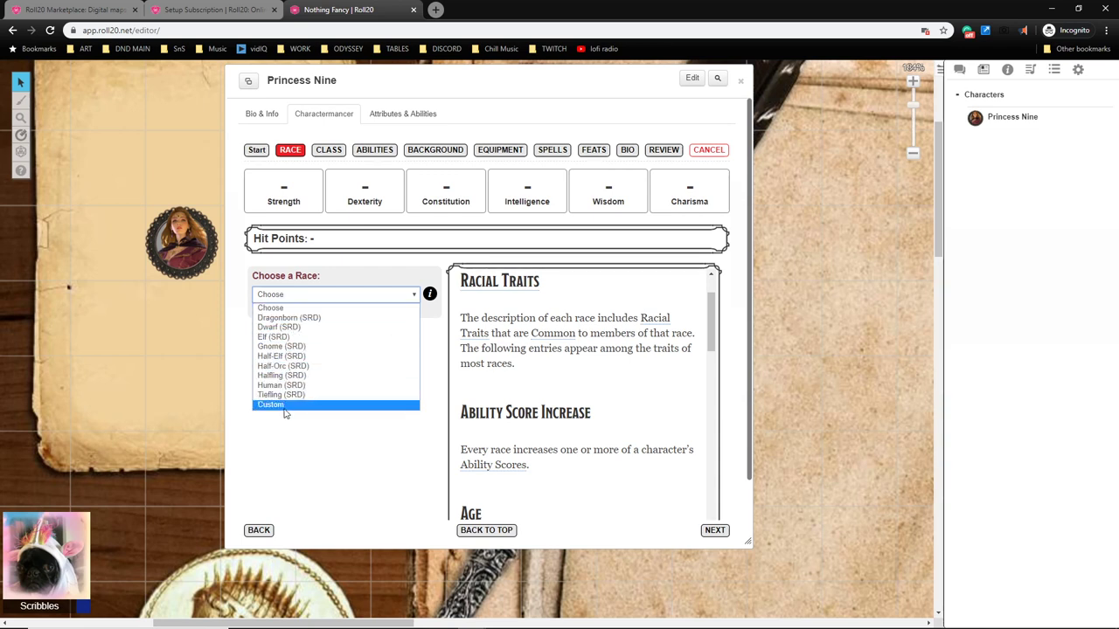
pyautogui.moveTo(297, 346)
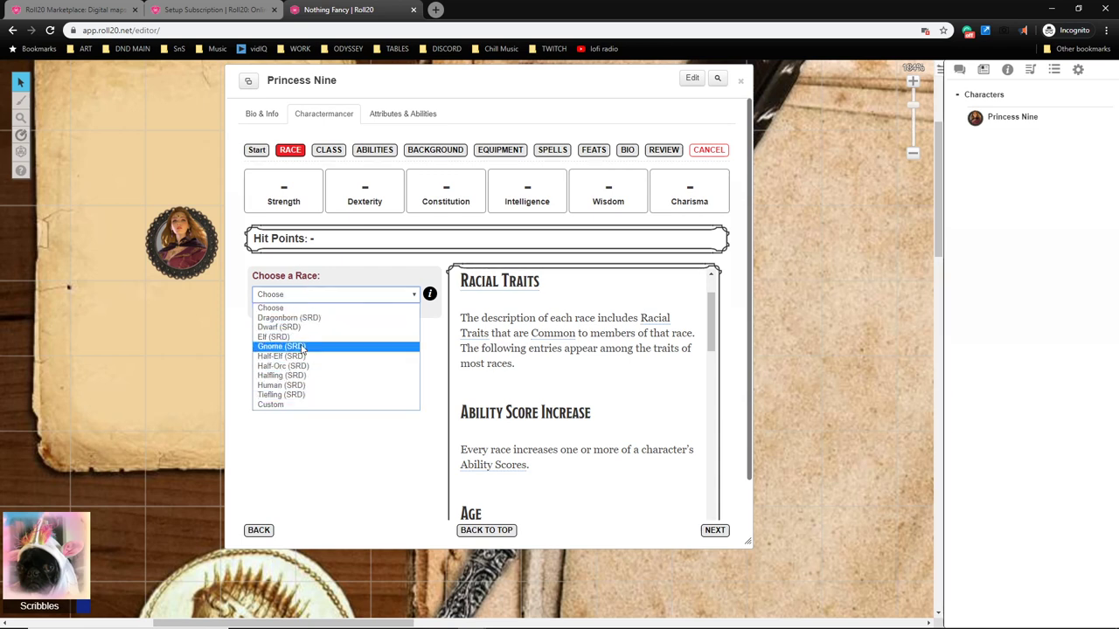
pyautogui.moveTo(301, 335)
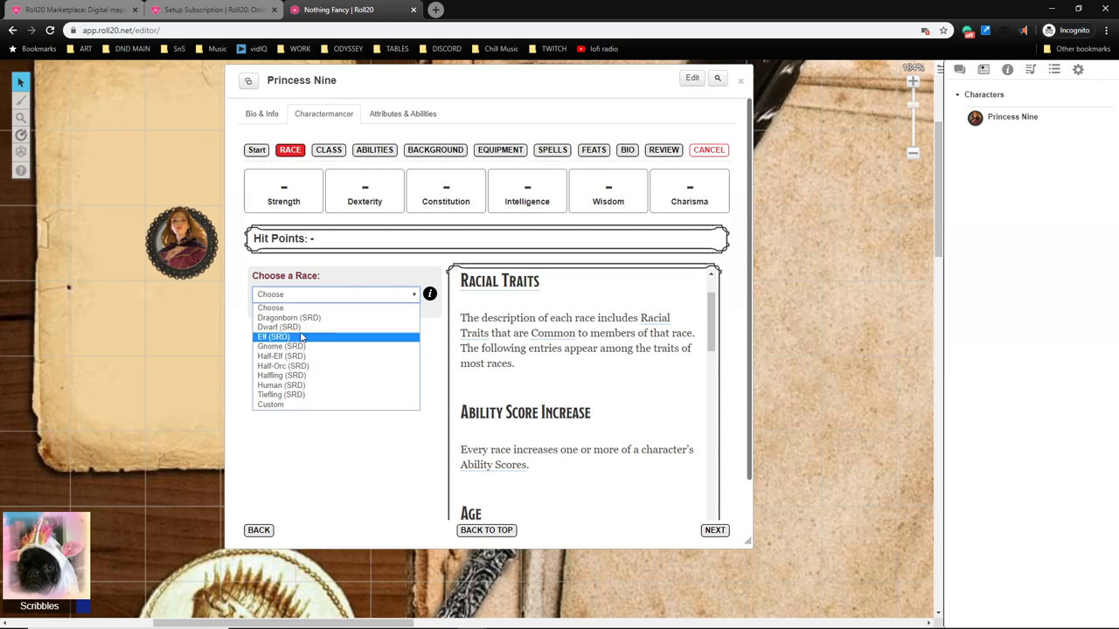
pyautogui.moveTo(273, 405)
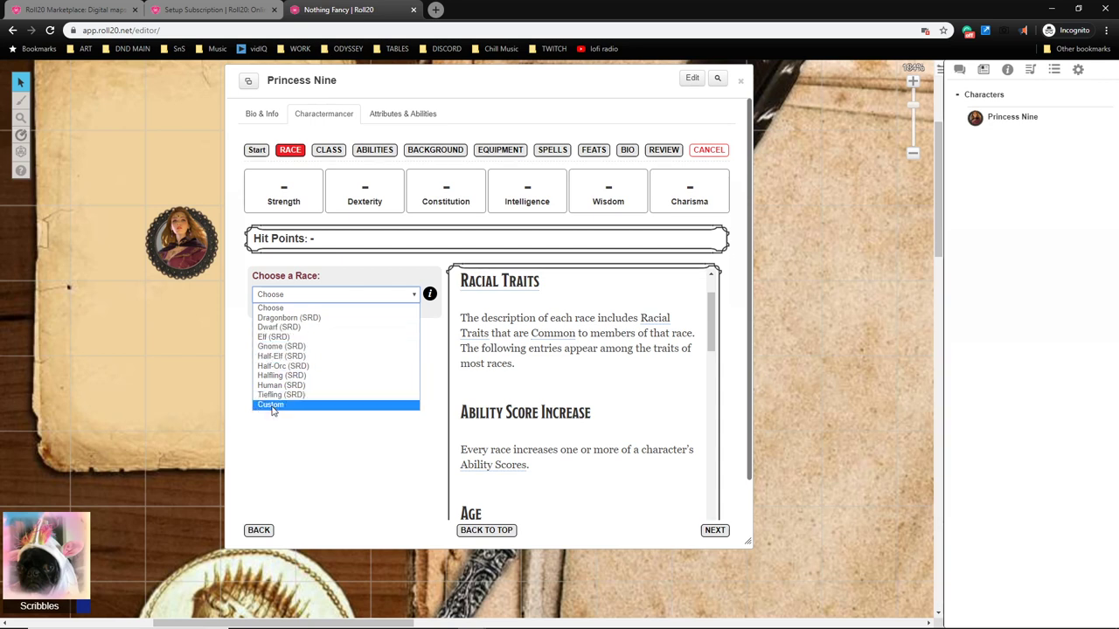
pyautogui.click(271, 404)
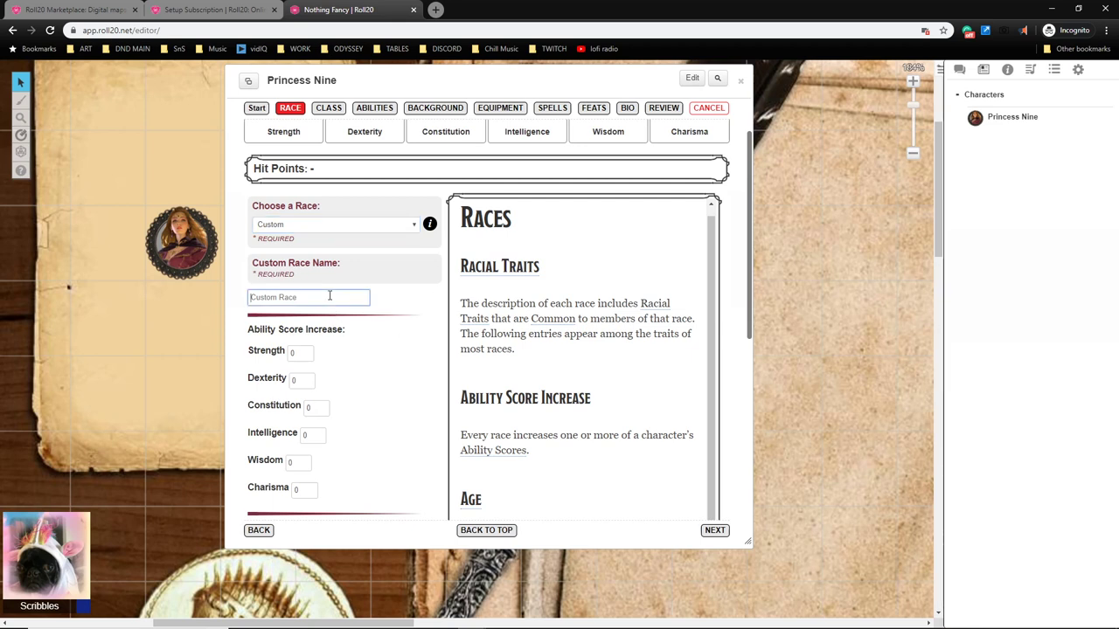
pyautogui.write('Aasimar')
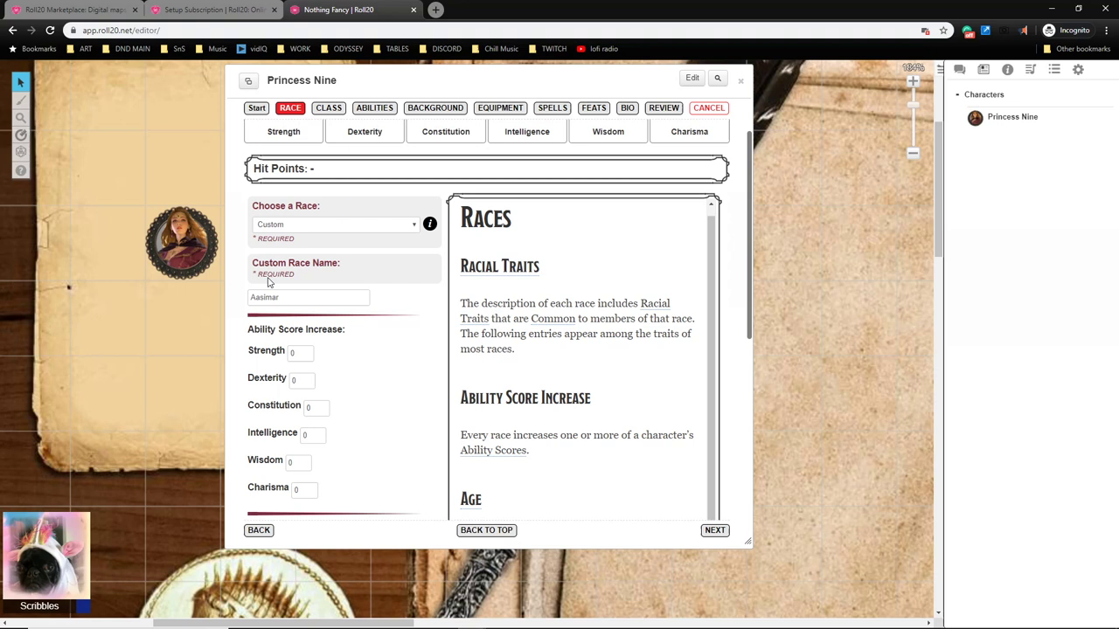
pyautogui.moveTo(346, 384)
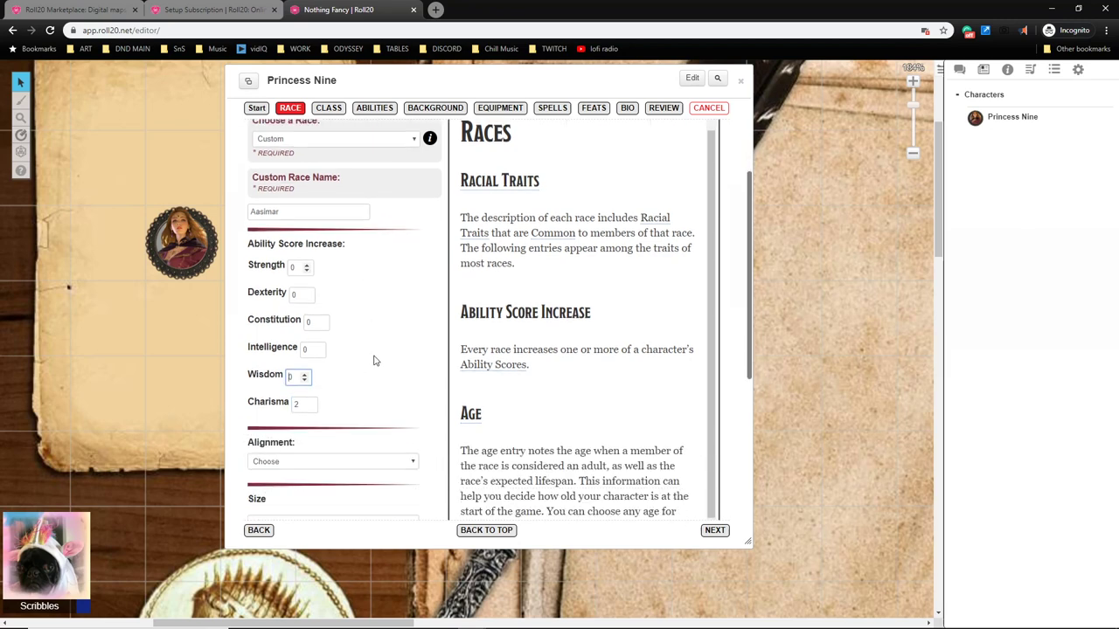
pyautogui.scroll(-3)
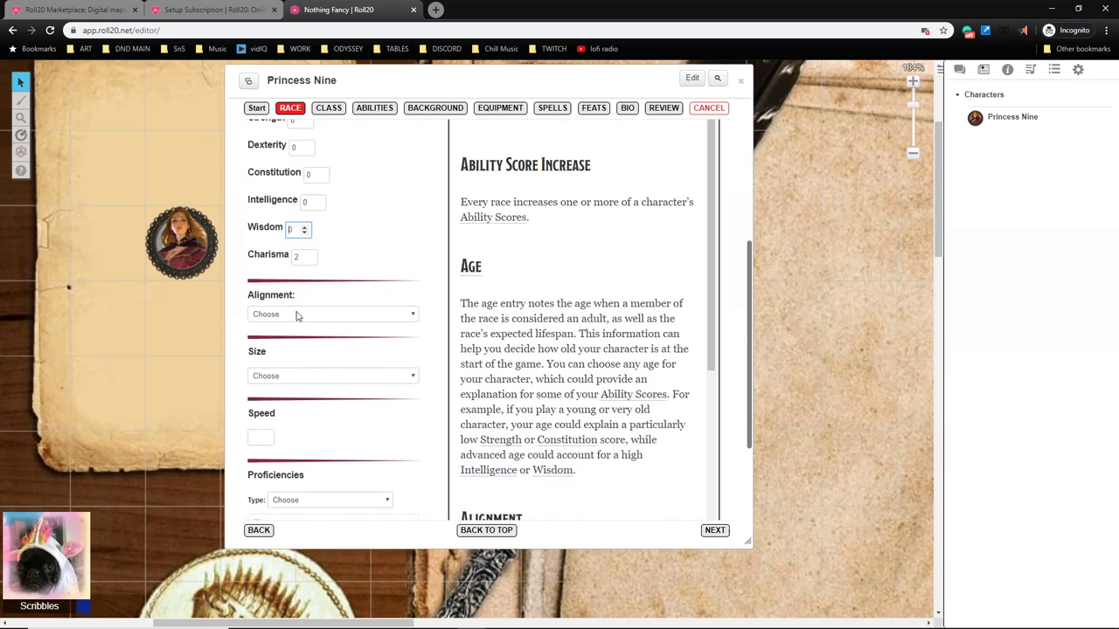
pyautogui.click(332, 315)
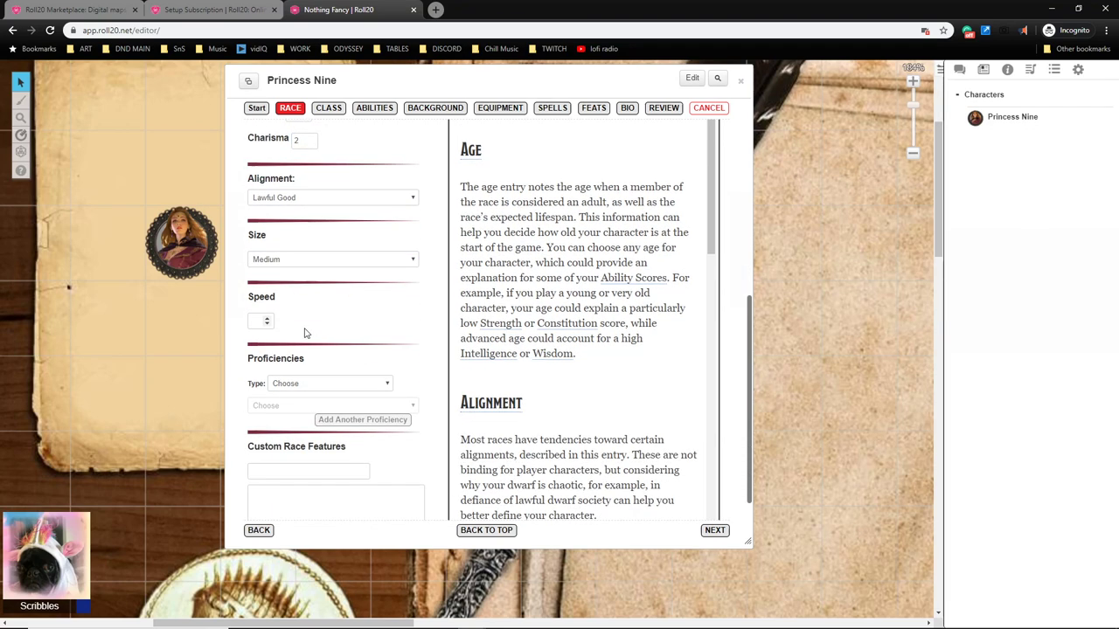
pyautogui.scroll(-3)
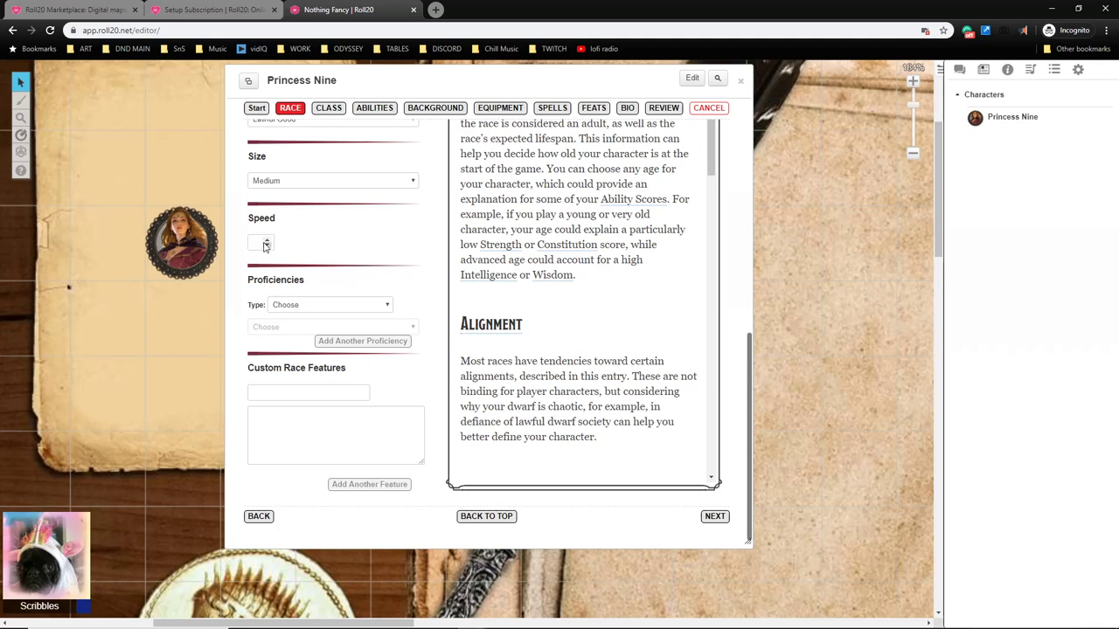
pyautogui.click(259, 243)
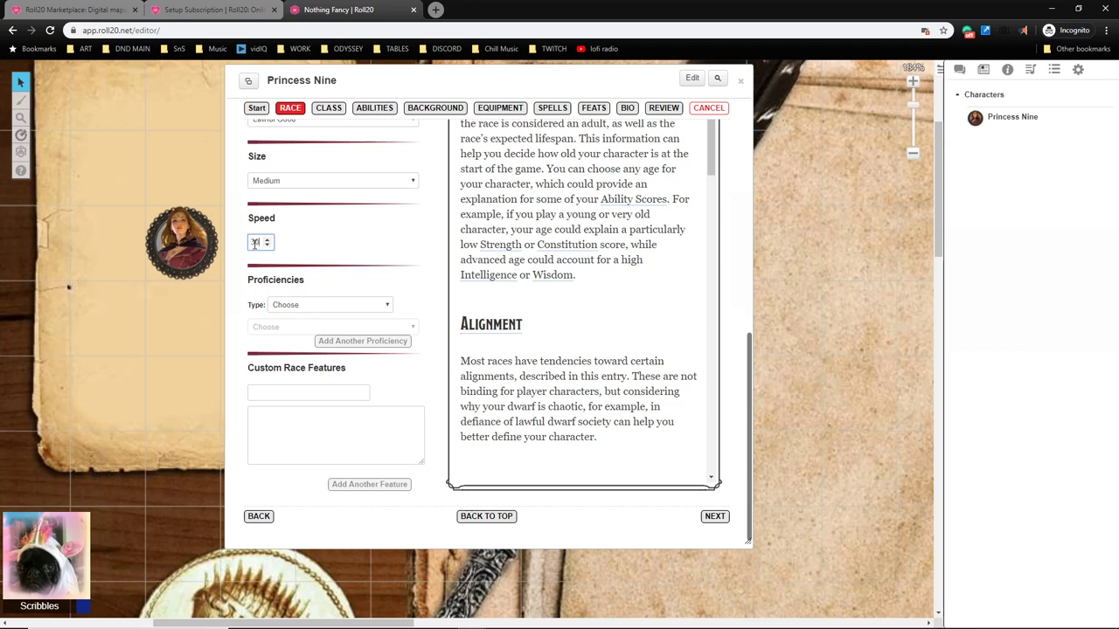
# Set speed to 30 and add Common (SRD) and Celestial (SRD) language proficiencies.
pyautogui.write('30')
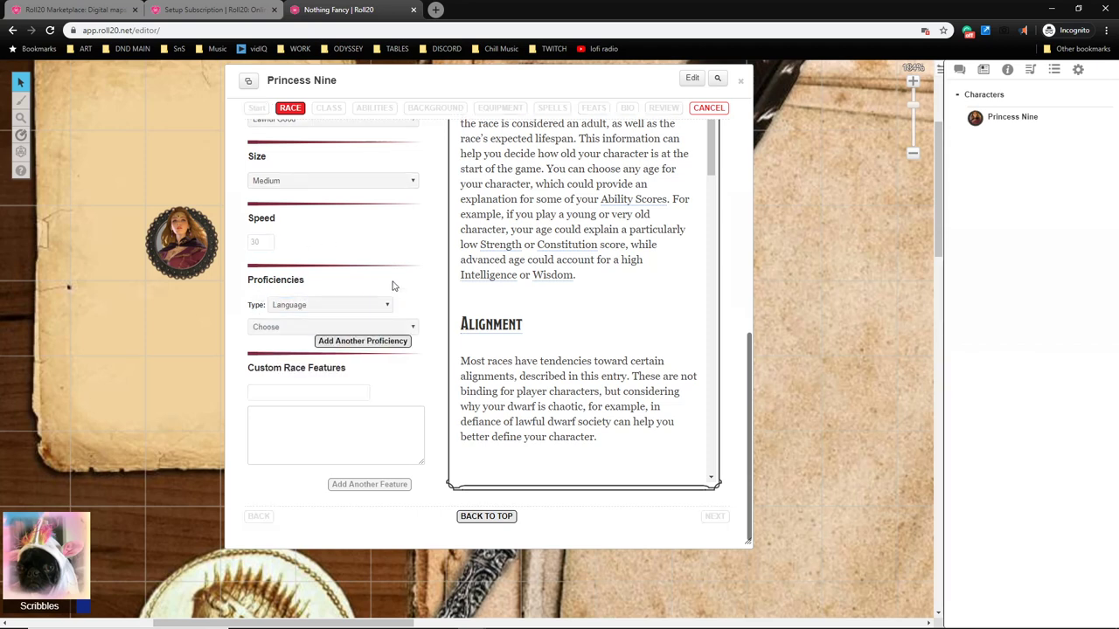
pyautogui.click(332, 327)
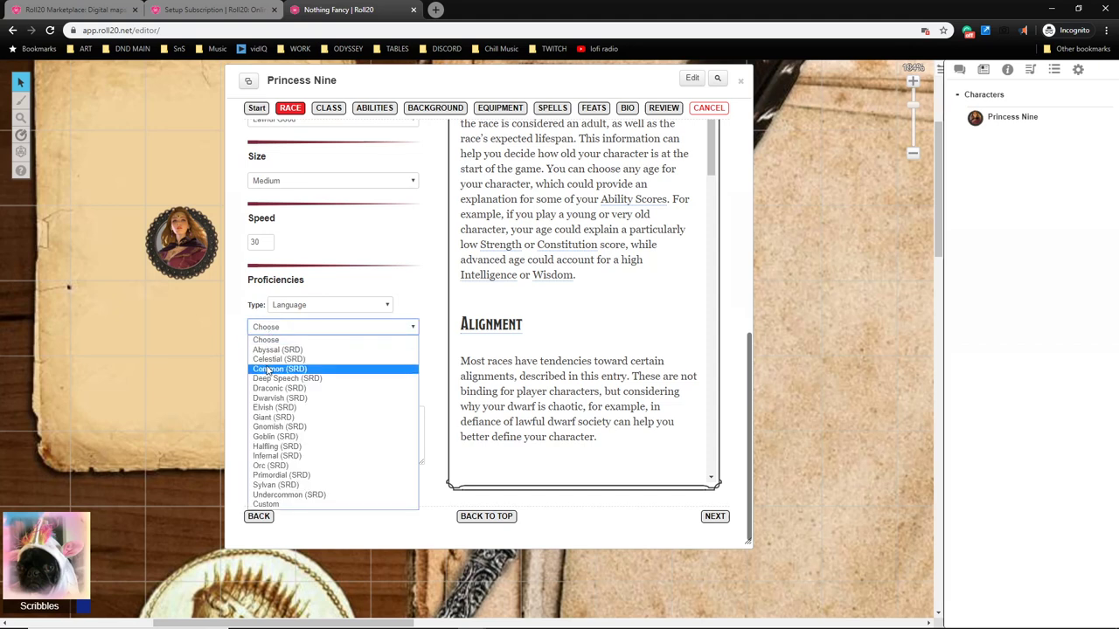
pyautogui.click(278, 367)
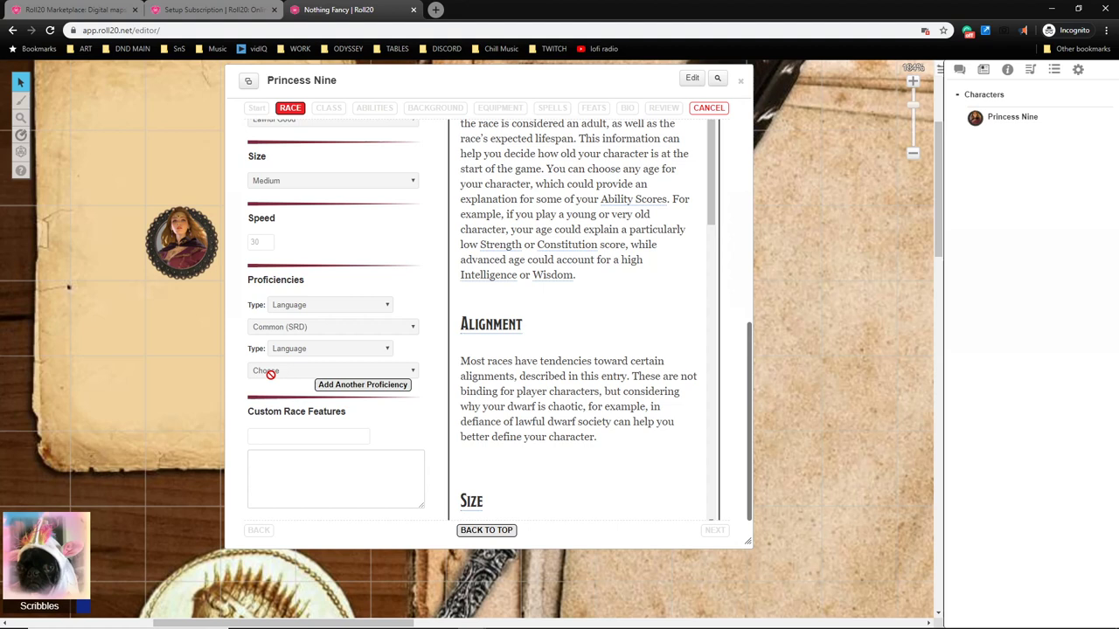
pyautogui.click(332, 371)
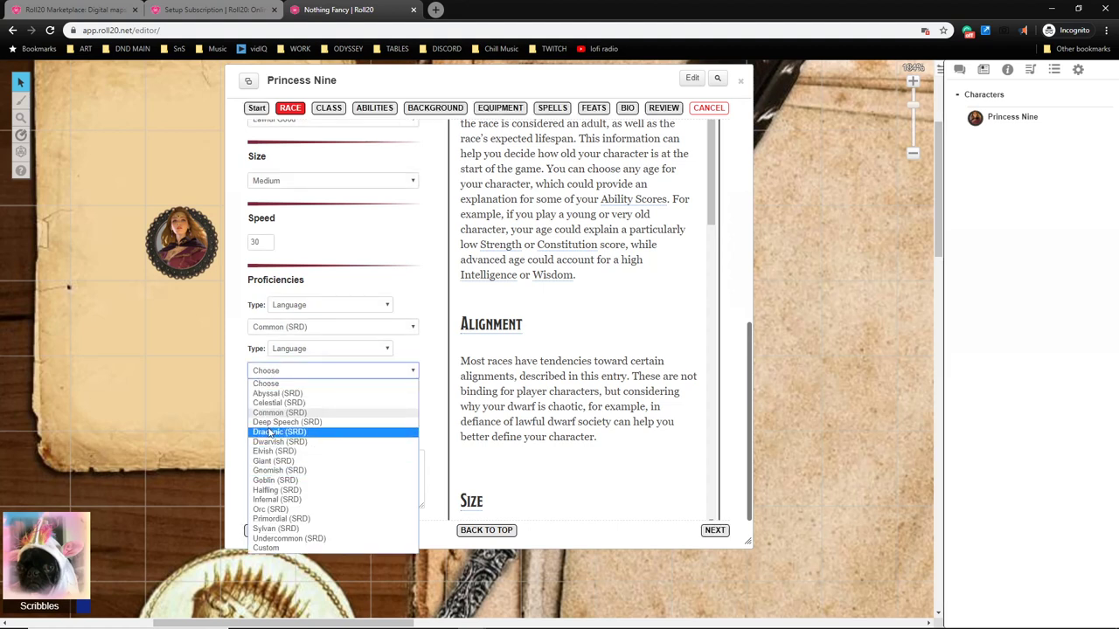
pyautogui.click(280, 402)
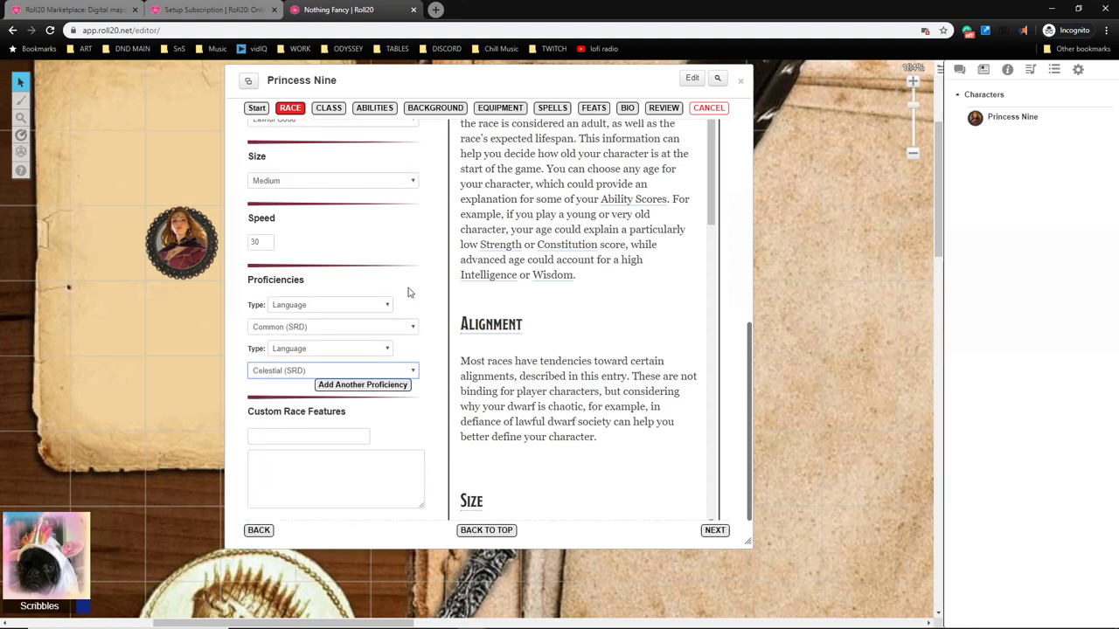
pyautogui.moveTo(421, 297)
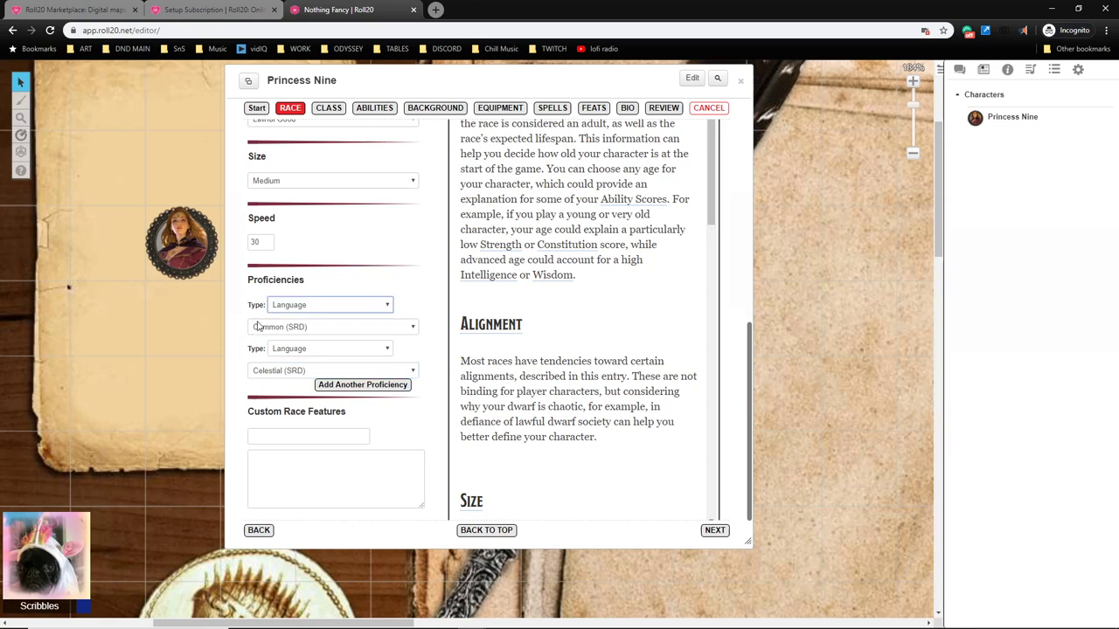
pyautogui.scroll(-3)
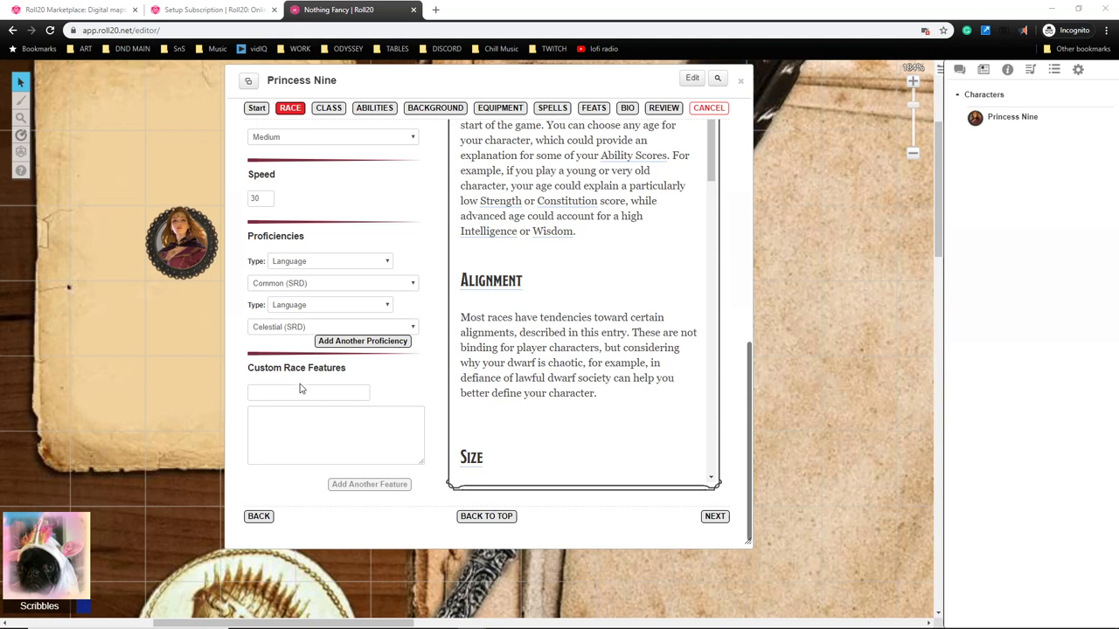
# Add a Darkvision race feature described as 'see 60 feet in the dark'.
pyautogui.write('Darkvision')
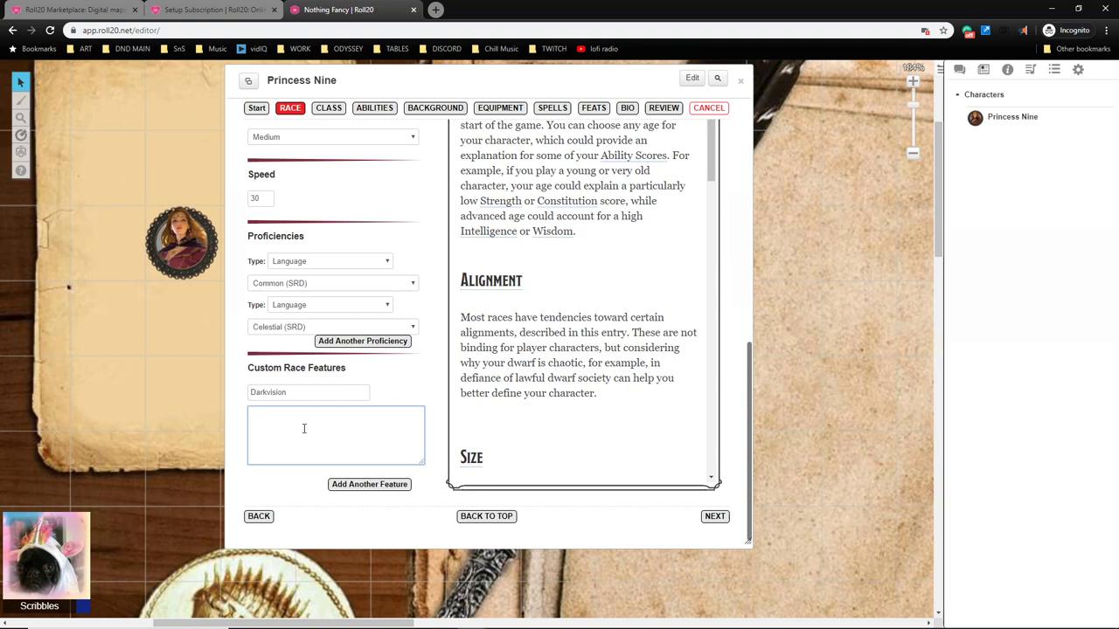
pyautogui.write('see 60 fe')
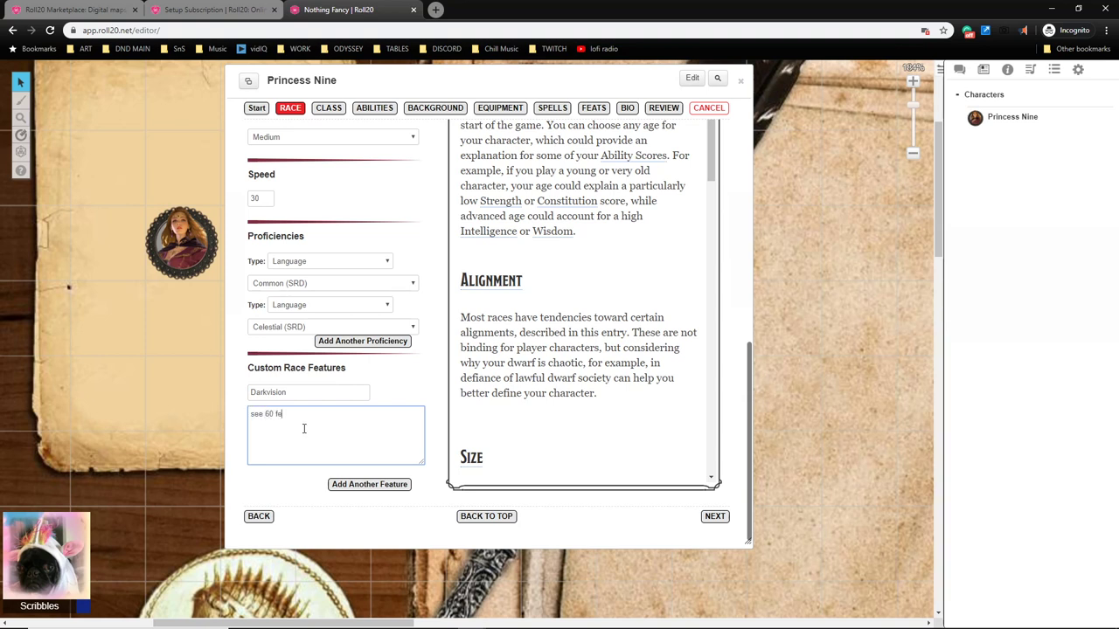
pyautogui.write('et')
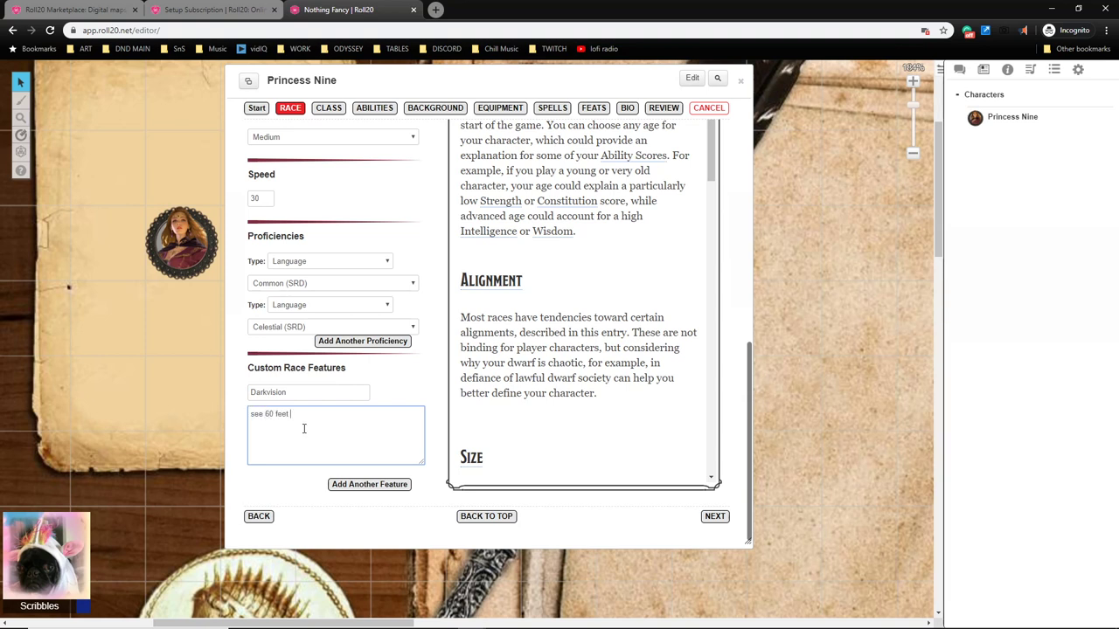
pyautogui.write('in the')
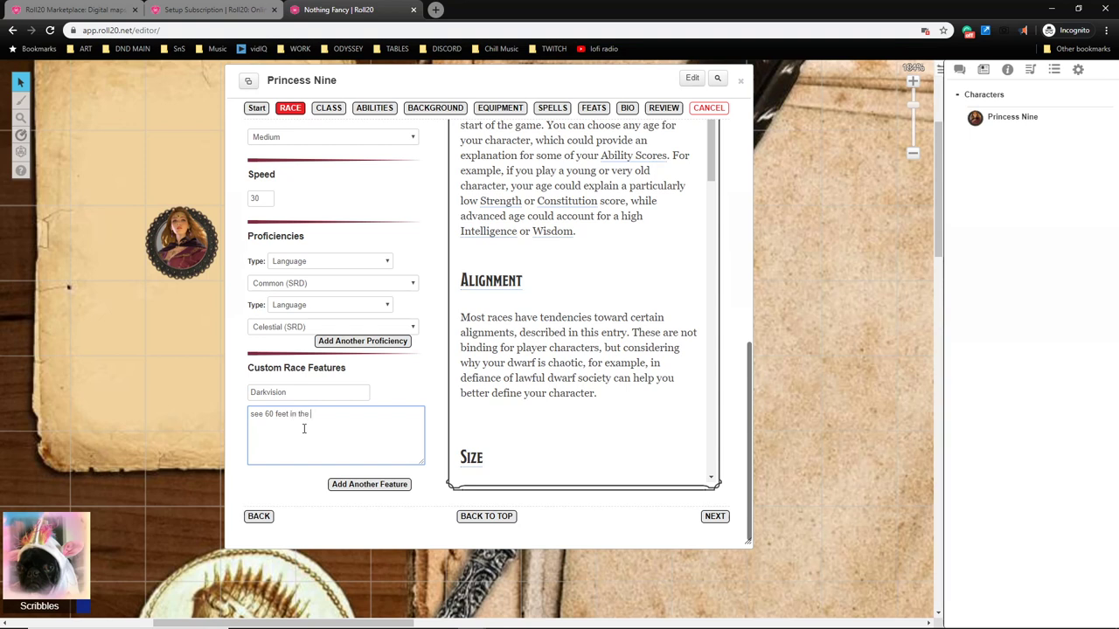
pyautogui.write('dark.')
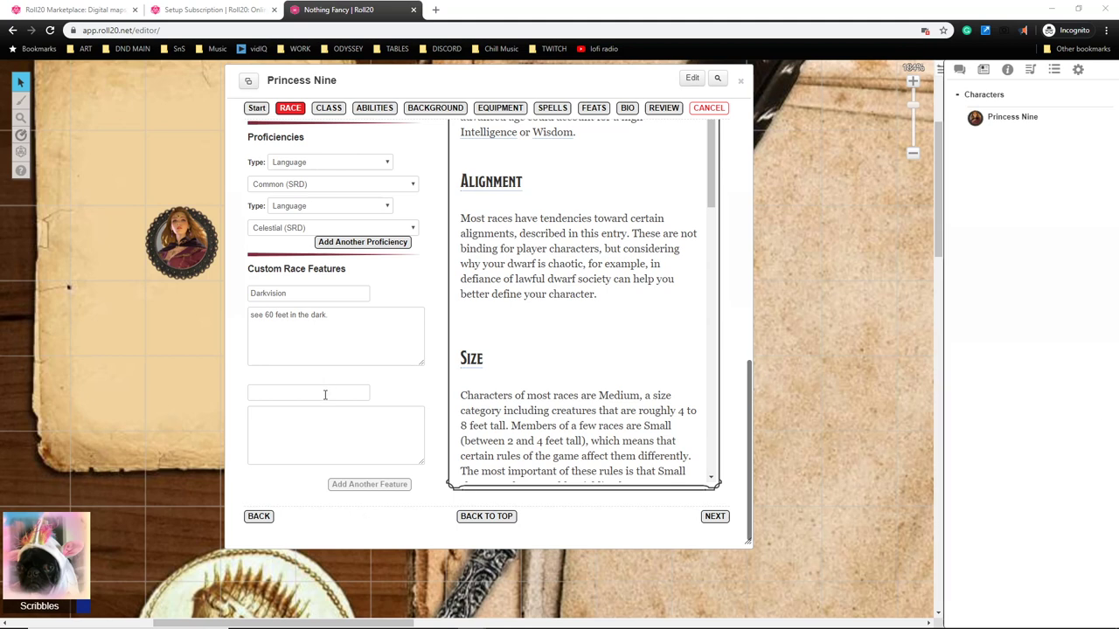
# Add Celestial Resistance and Healing Hands features, with Healing Hands' hit-point-regain description.
pyautogui.write('Celestial Resistance')
pyautogui.write('You have resistance to necrotic damage and radiant damage.')
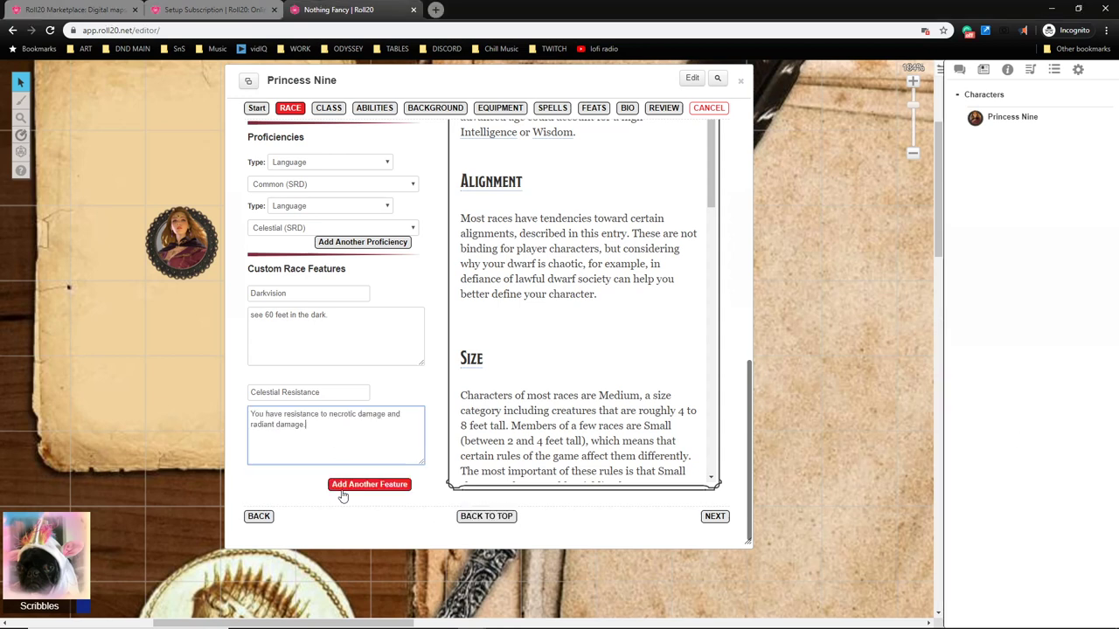
pyautogui.click(370, 484)
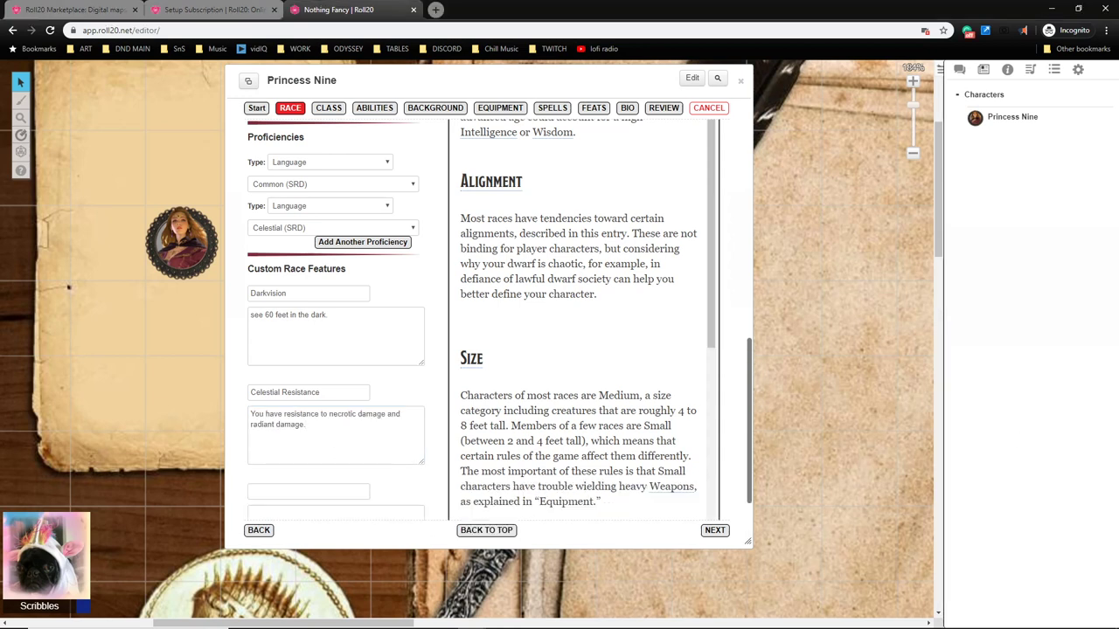
pyautogui.moveTo(653, 519)
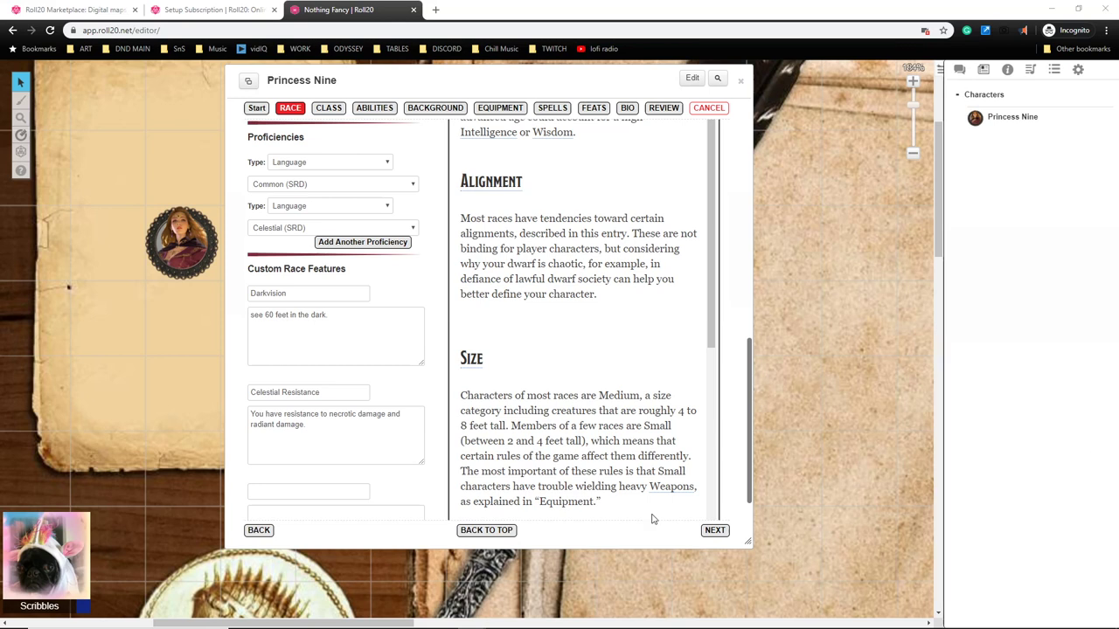
pyautogui.write('Healing Hands')
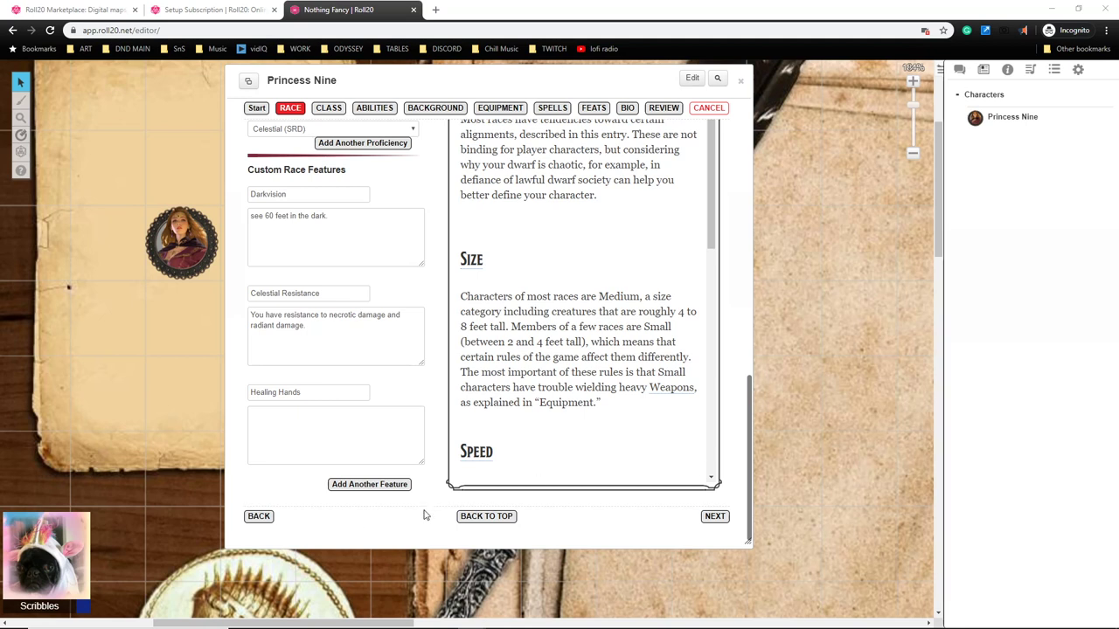
pyautogui.write("As an action, you can touch a creature and cause it to regain a number of hit points equal to your level. Once you use this trait, you can't use it again until you finish a long rest.")
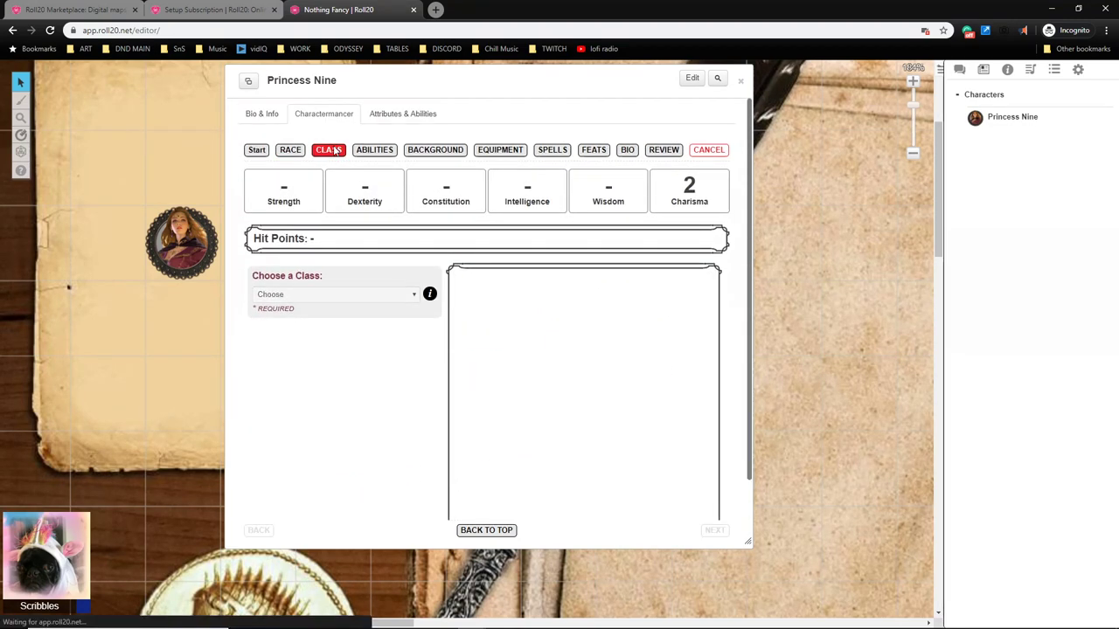
# Scroll through The Princess class document in GM Binder, reviewing features, table and lineages.
pyautogui.click(328, 150)
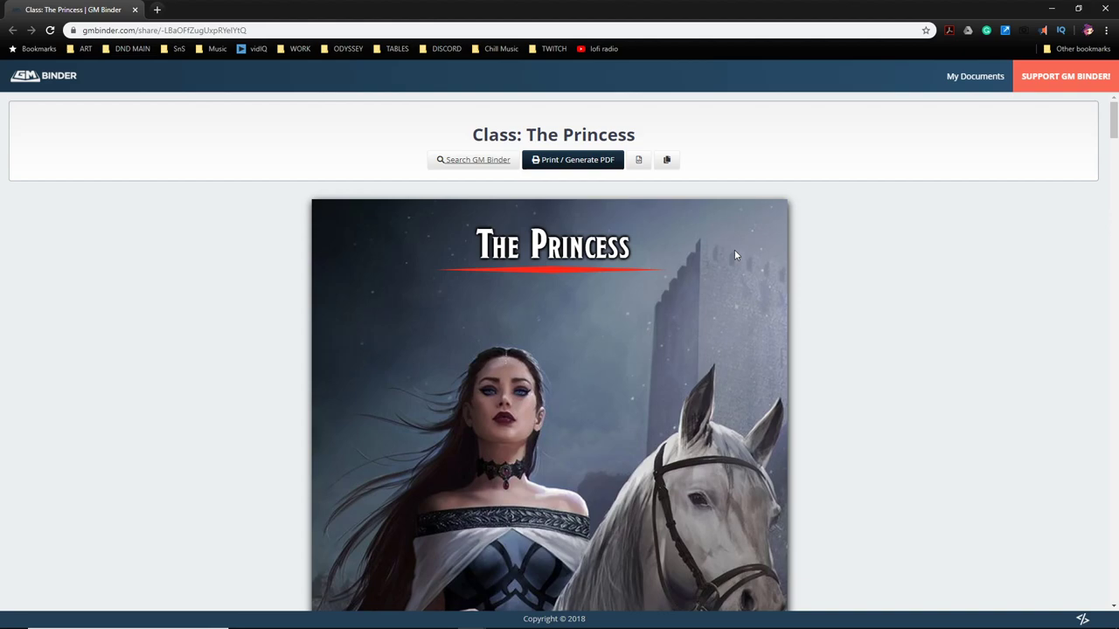
pyautogui.scroll(-3)
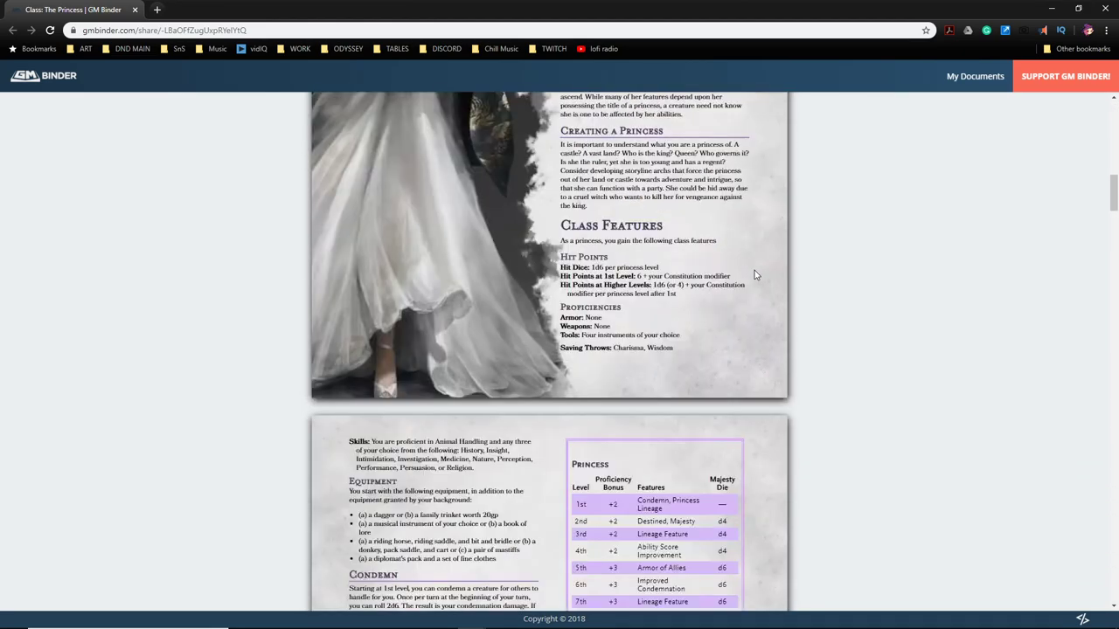
pyautogui.scroll(-3)
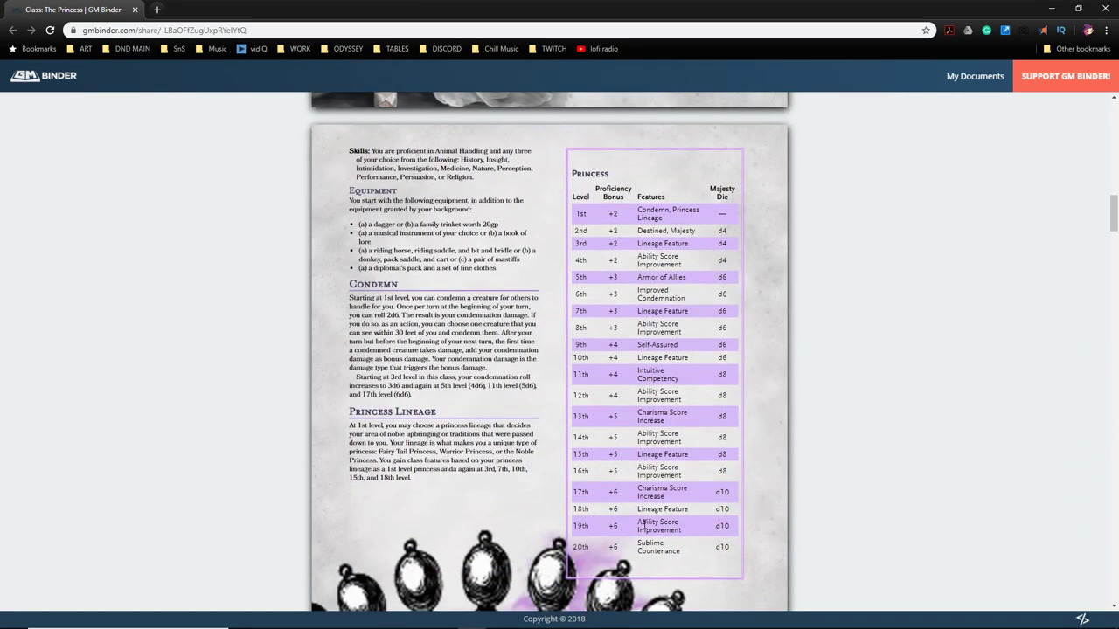
pyautogui.scroll(-3)
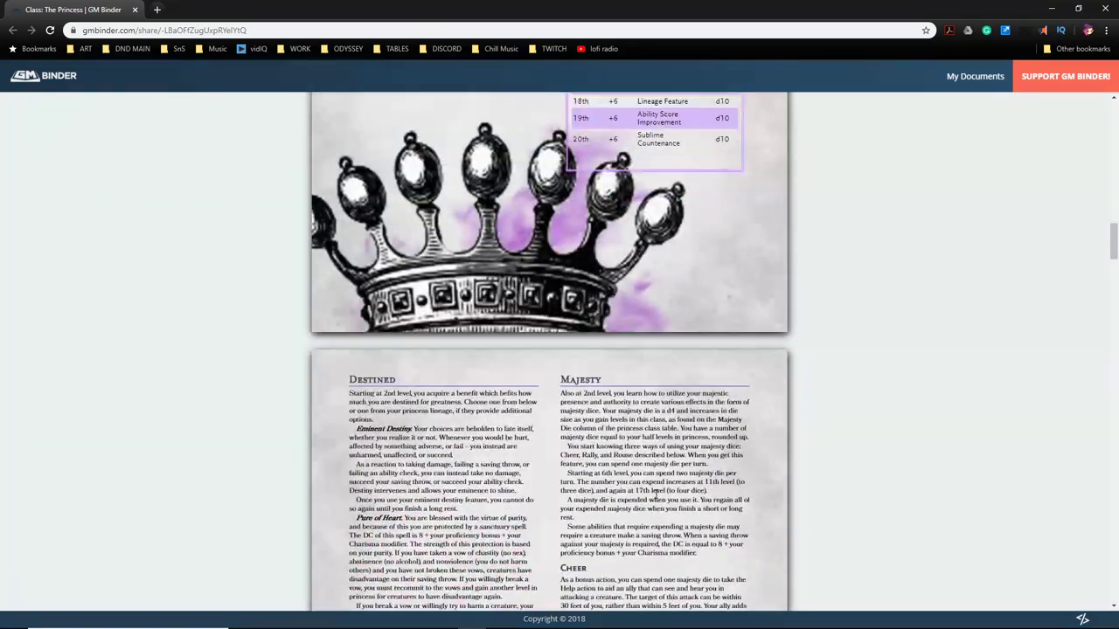
pyautogui.scroll(-3)
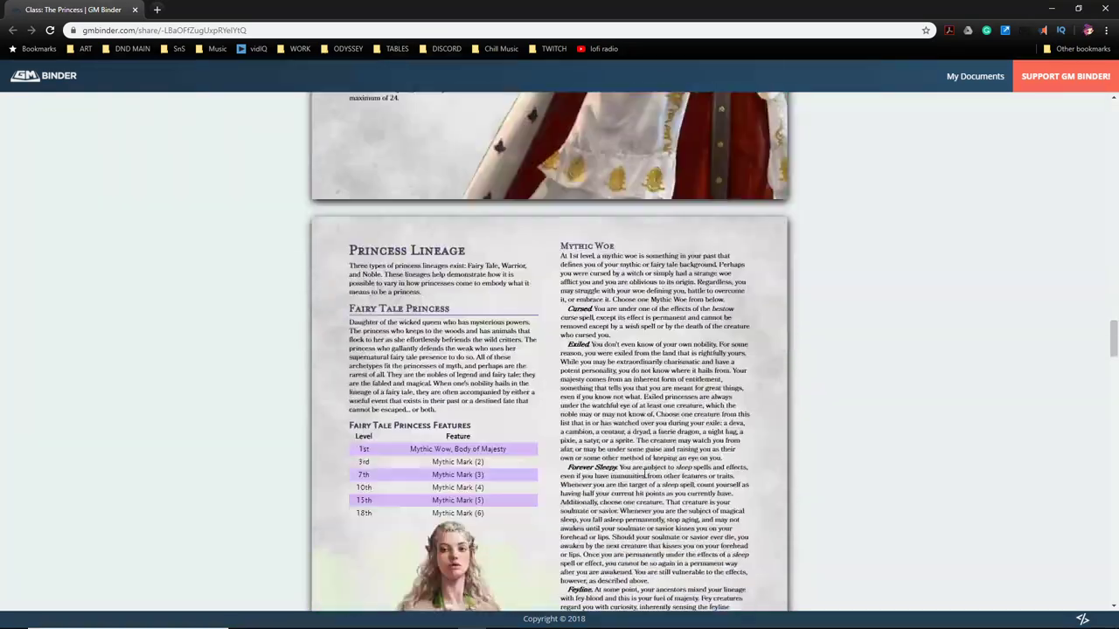
pyautogui.scroll(-3)
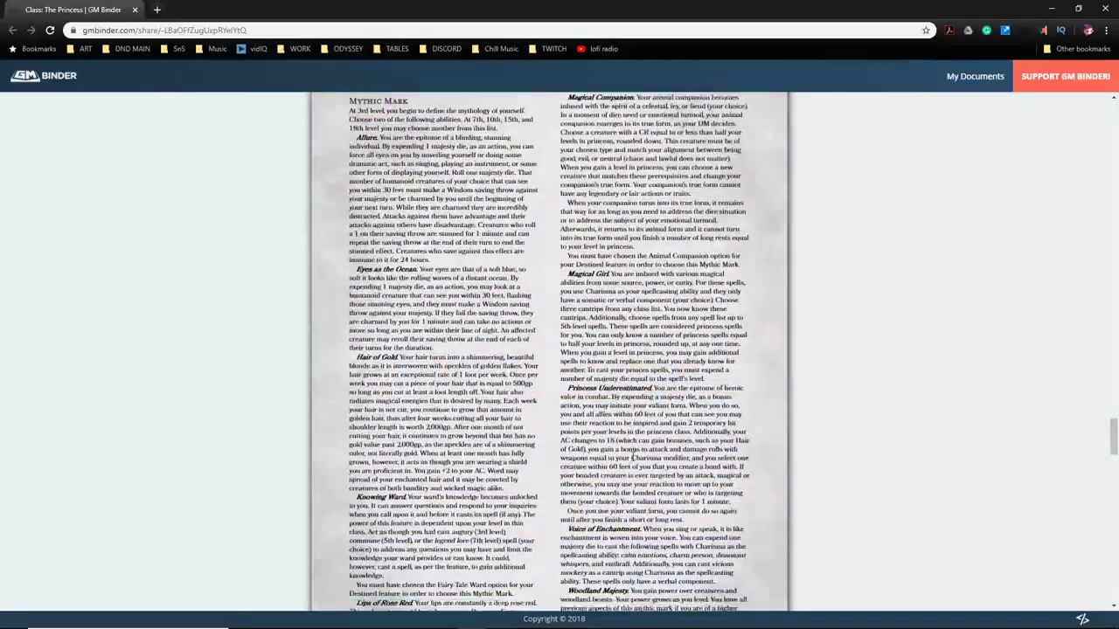
pyautogui.scroll(-3)
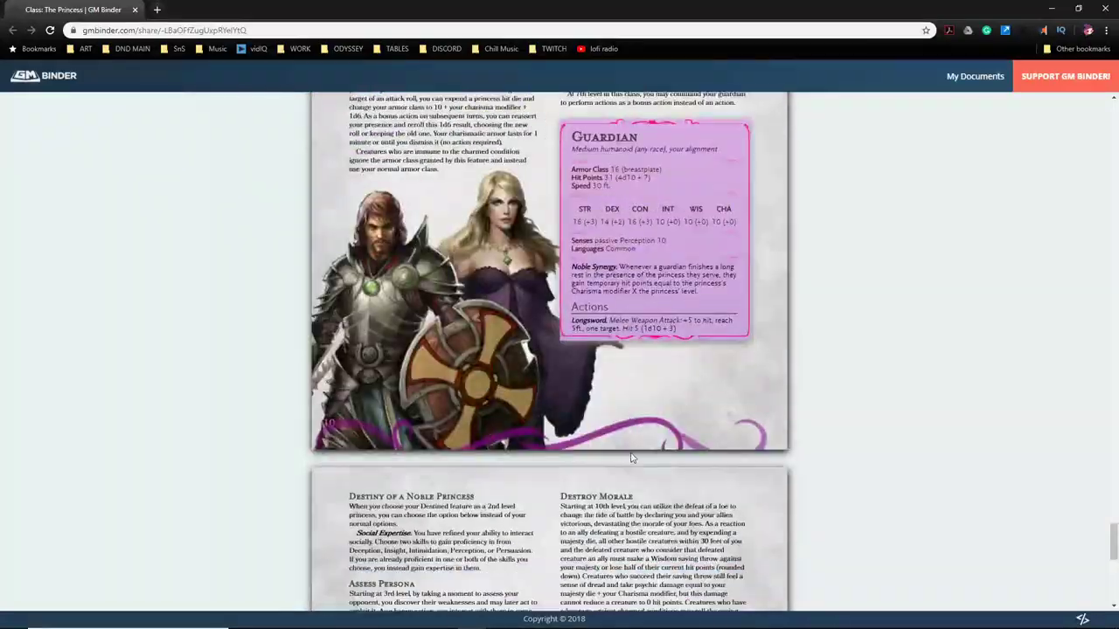
pyautogui.scroll(-3)
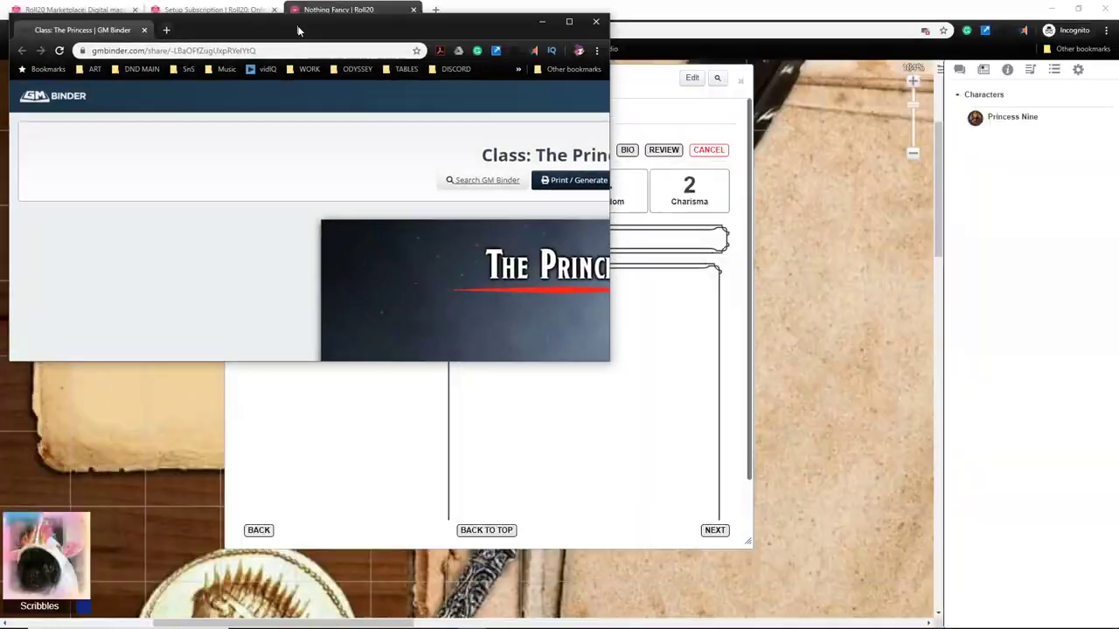
# Choose a Custom class named Princess and select its hit die.
pyautogui.click(350, 11)
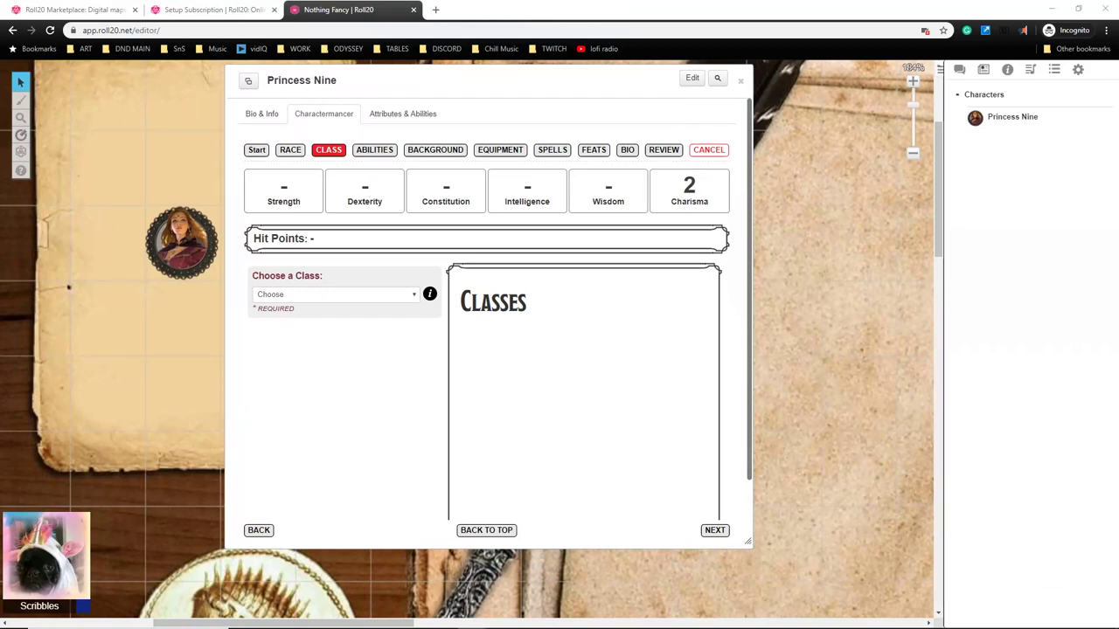
pyautogui.click(336, 294)
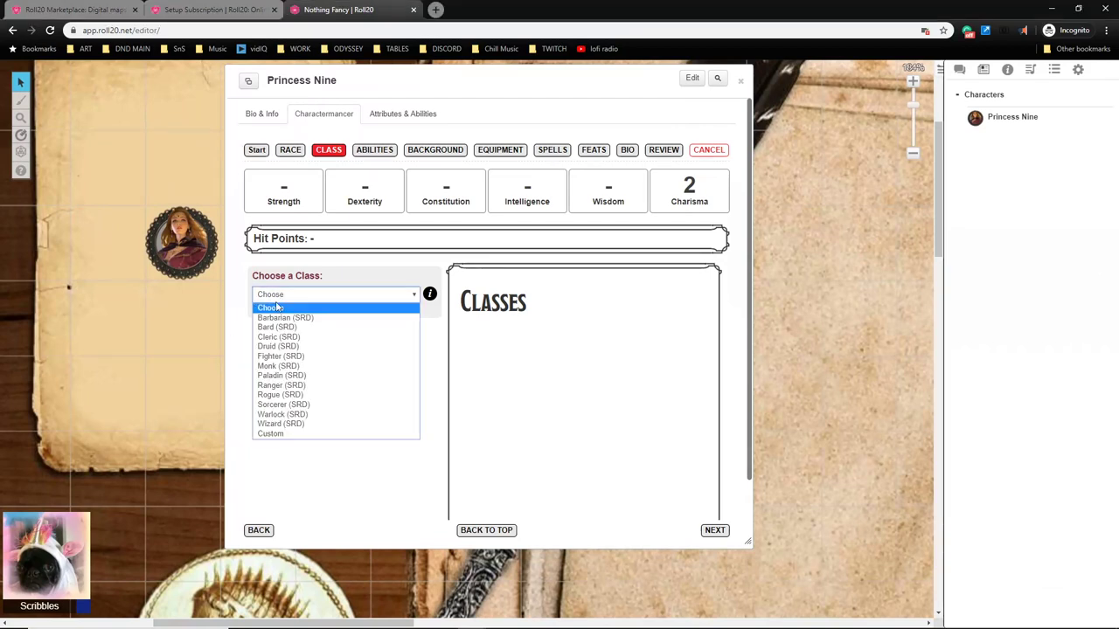
pyautogui.moveTo(271, 434)
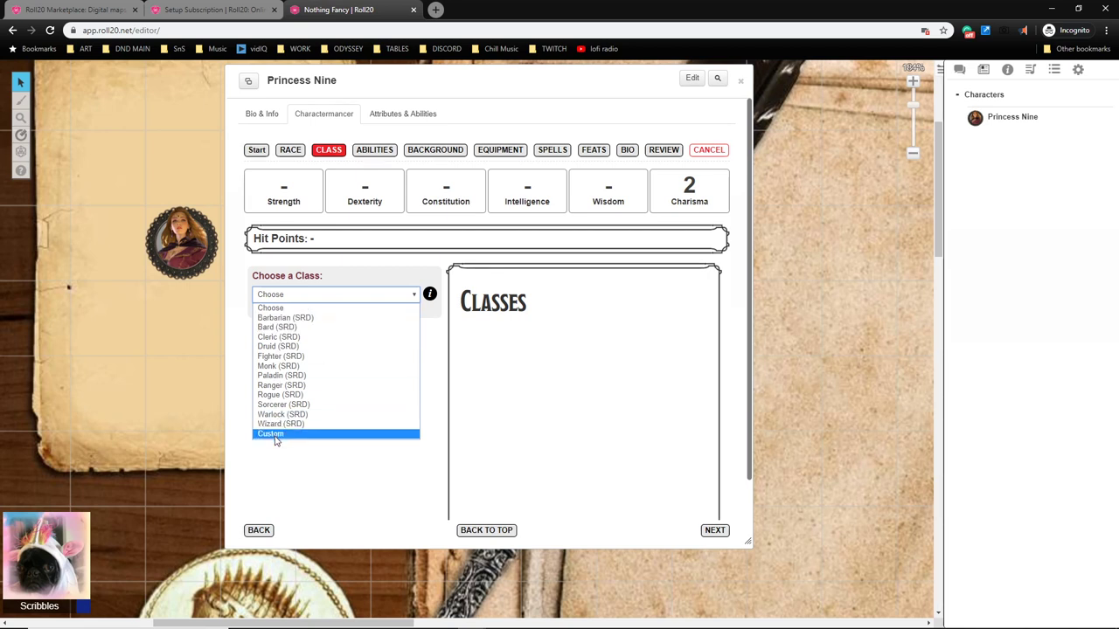
pyautogui.click(271, 434)
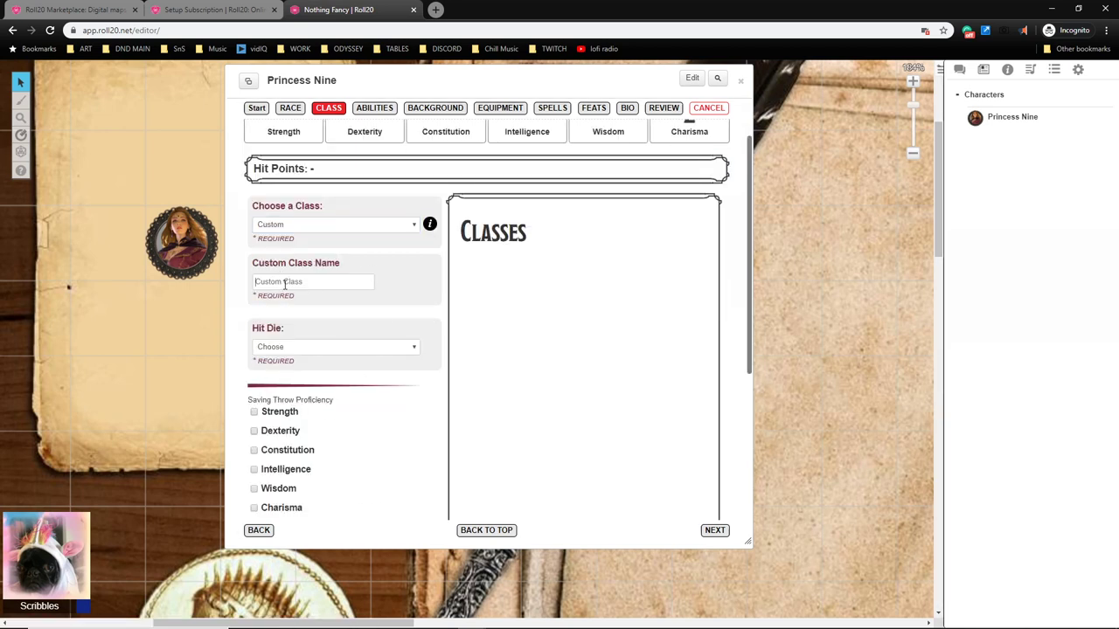
pyautogui.write('Prin')
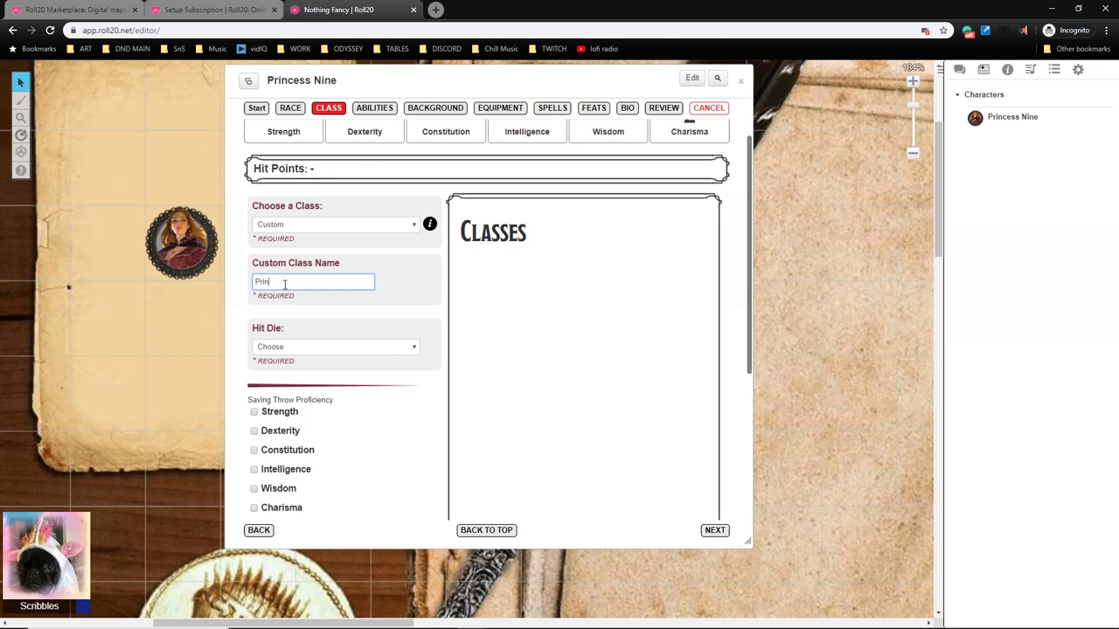
pyautogui.click(334, 346)
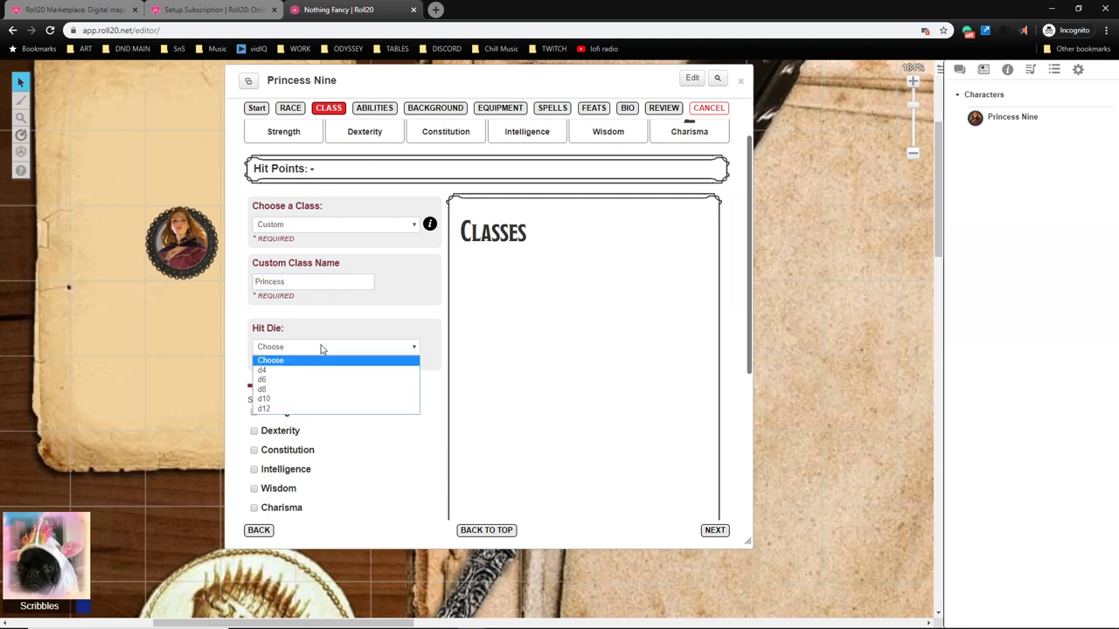
pyautogui.click(262, 379)
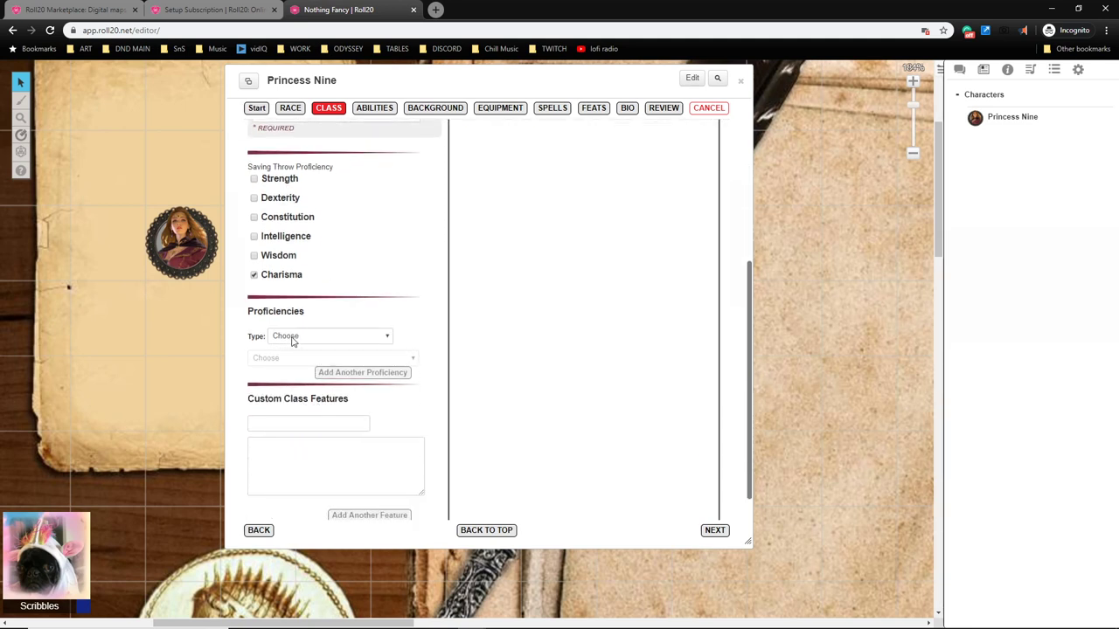
# Grant the class Dulcimer (SRD) tool proficiency and Performance (SRD) skill proficiency.
pyautogui.click(331, 336)
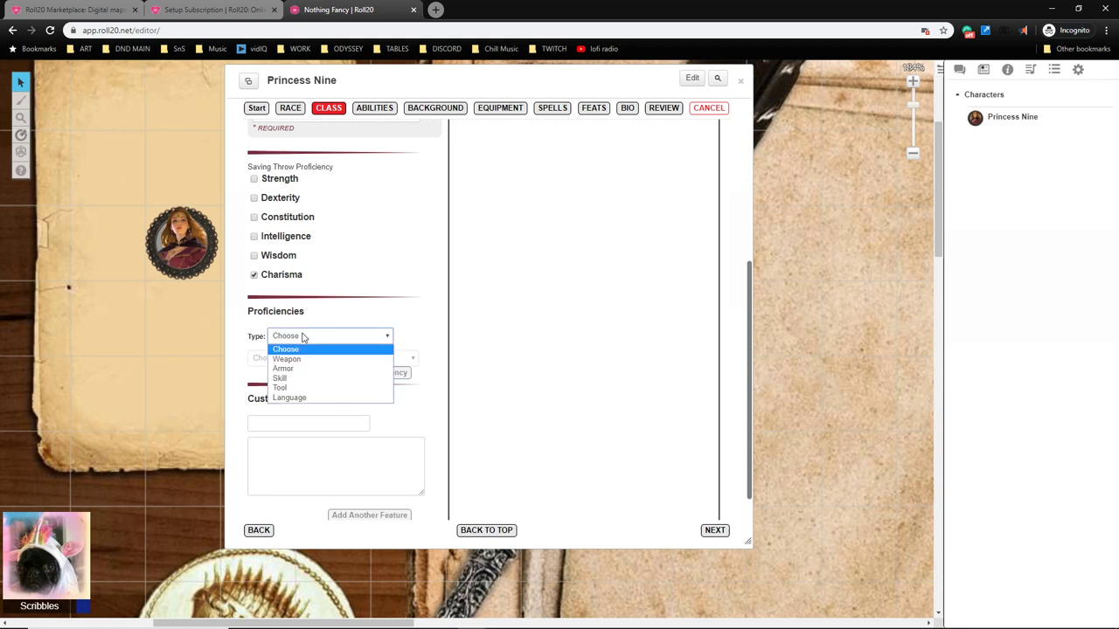
pyautogui.moveTo(284, 377)
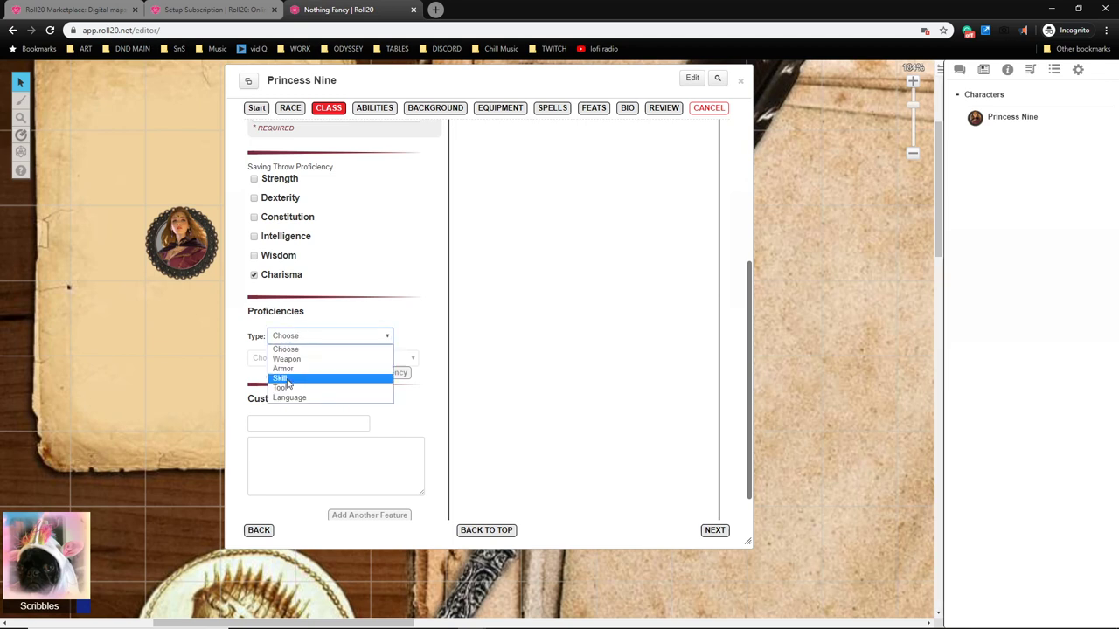
pyautogui.moveTo(326, 353)
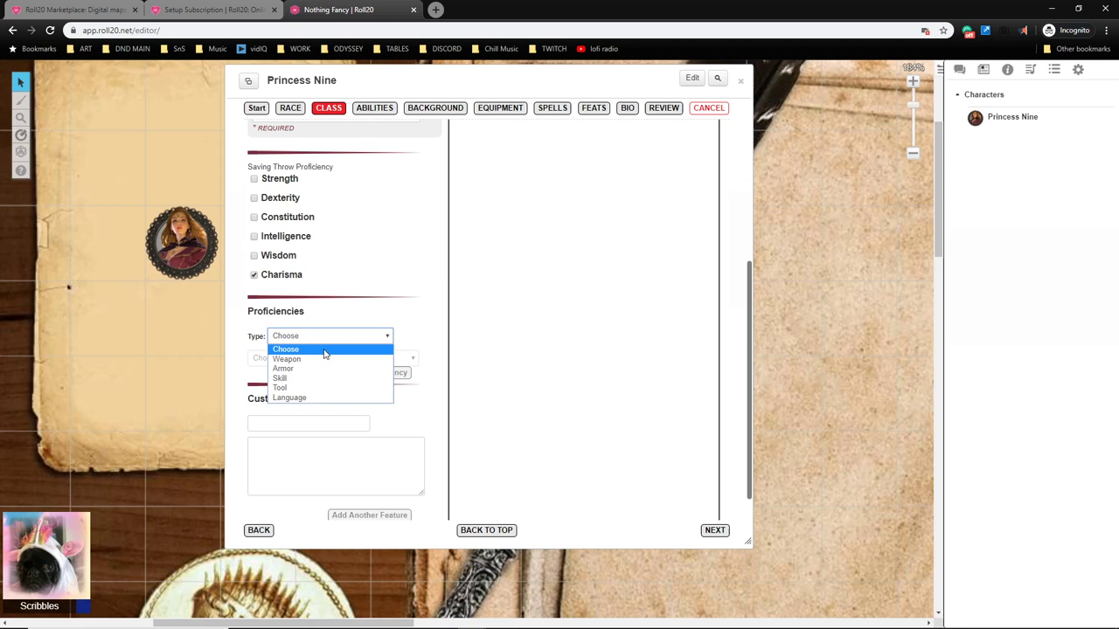
pyautogui.click(280, 388)
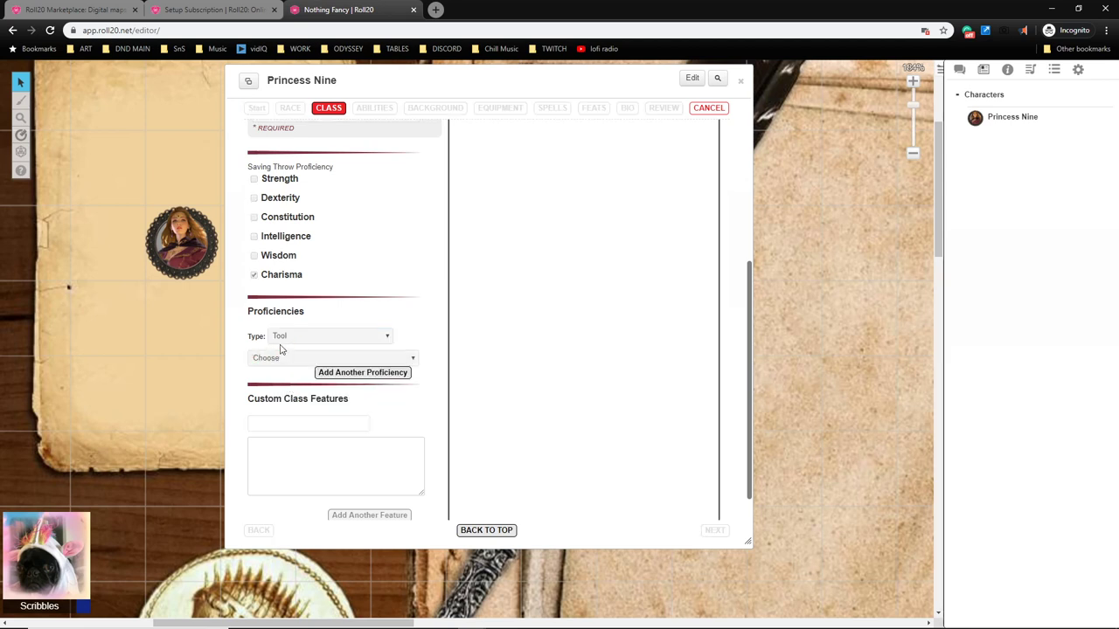
pyautogui.click(330, 356)
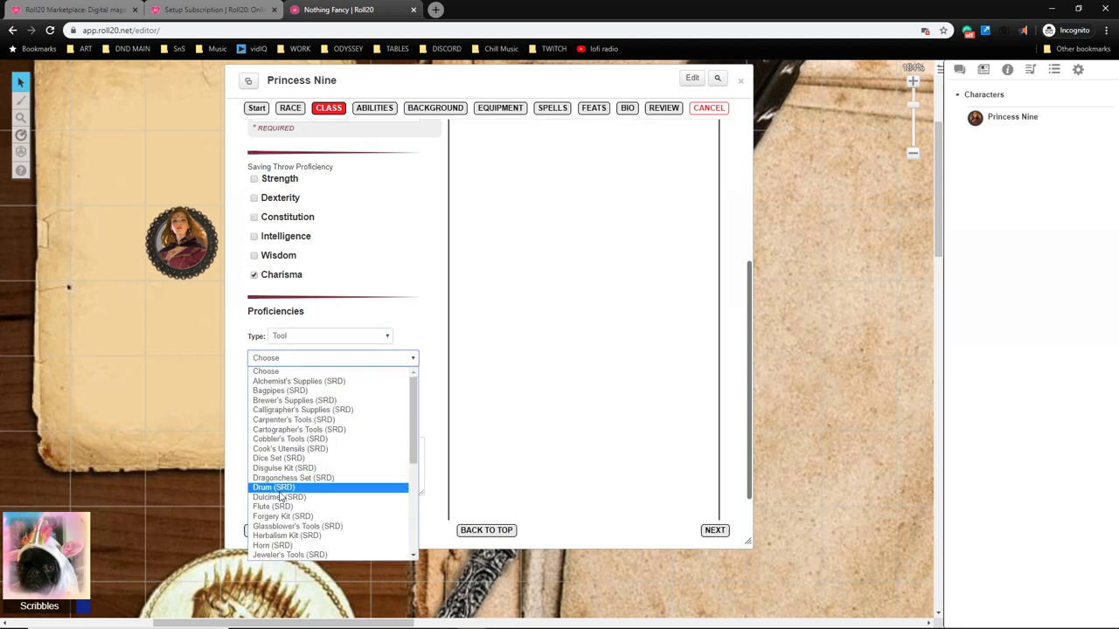
pyautogui.click(280, 496)
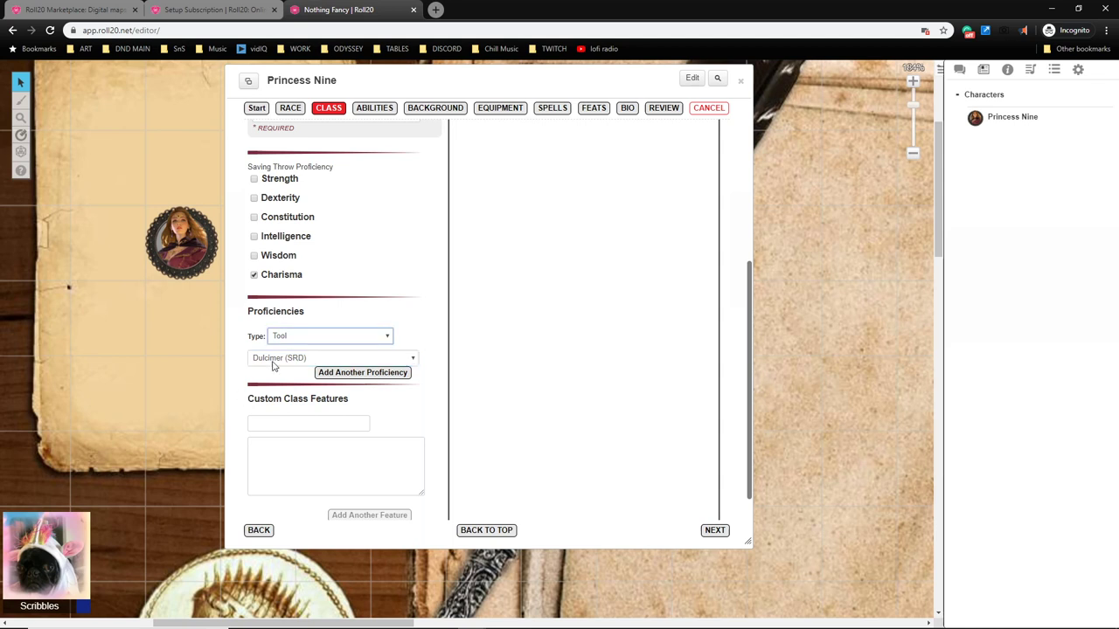
pyautogui.click(362, 373)
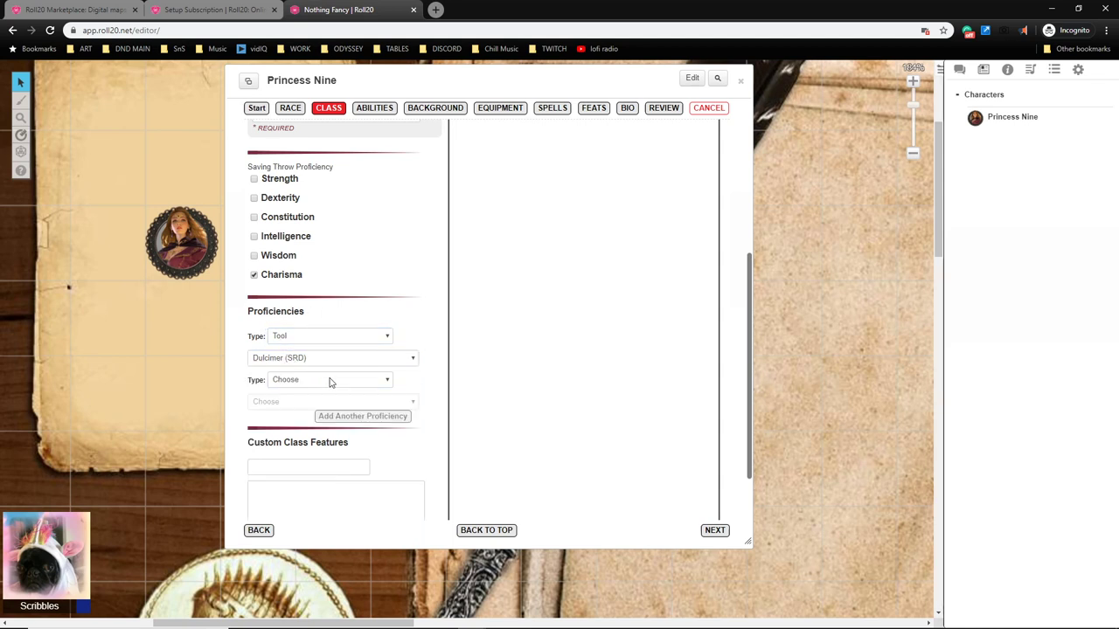
pyautogui.scroll(-3)
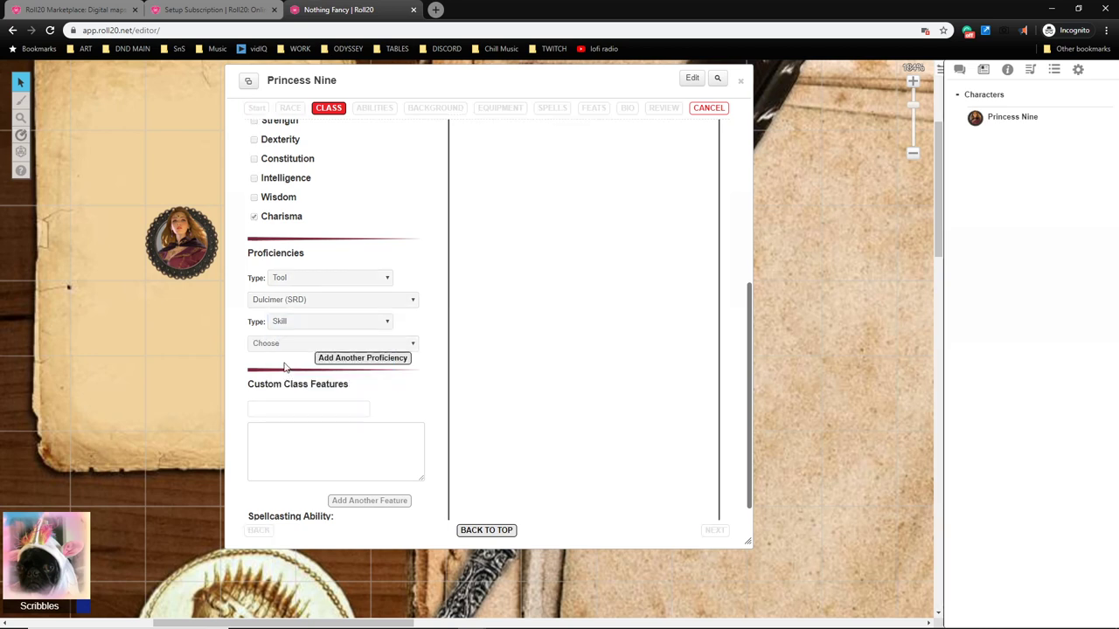
pyautogui.click(332, 343)
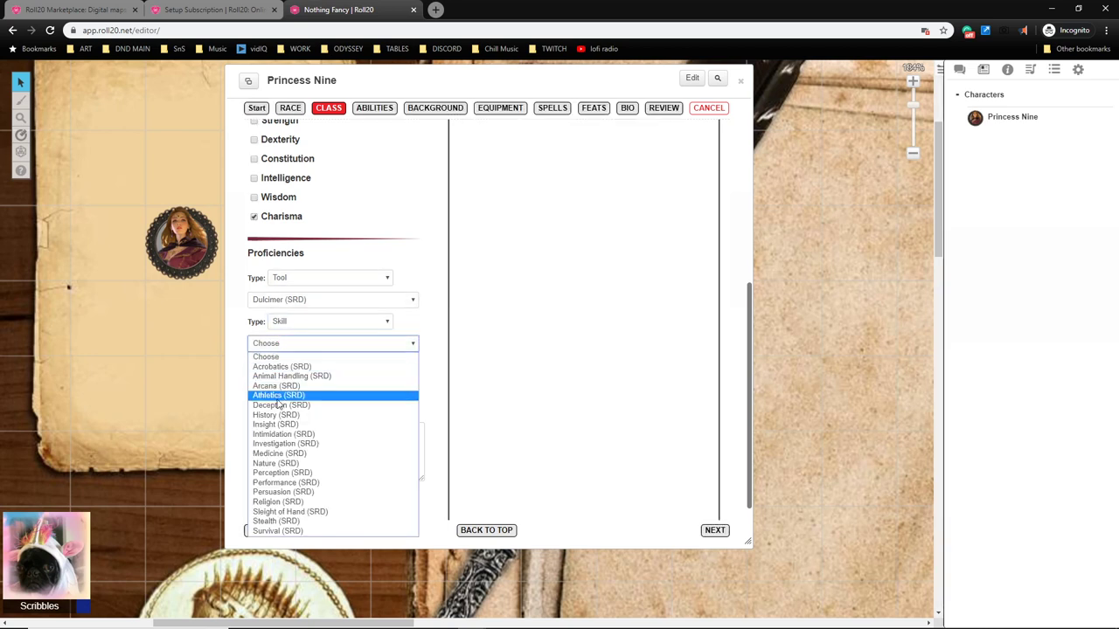
pyautogui.click(286, 482)
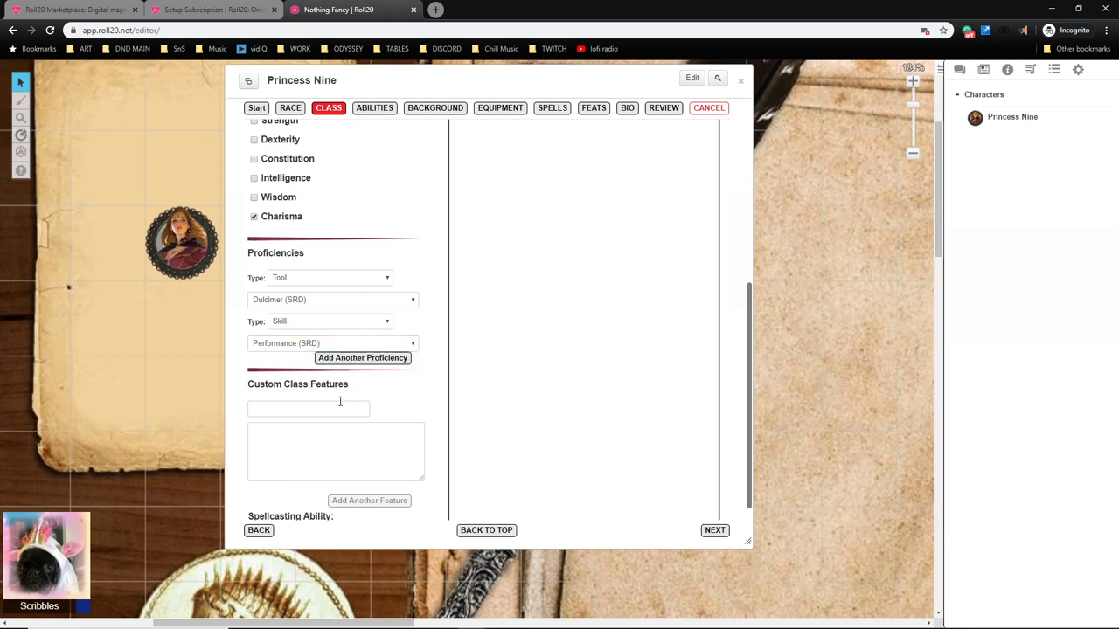
pyautogui.scroll(-3)
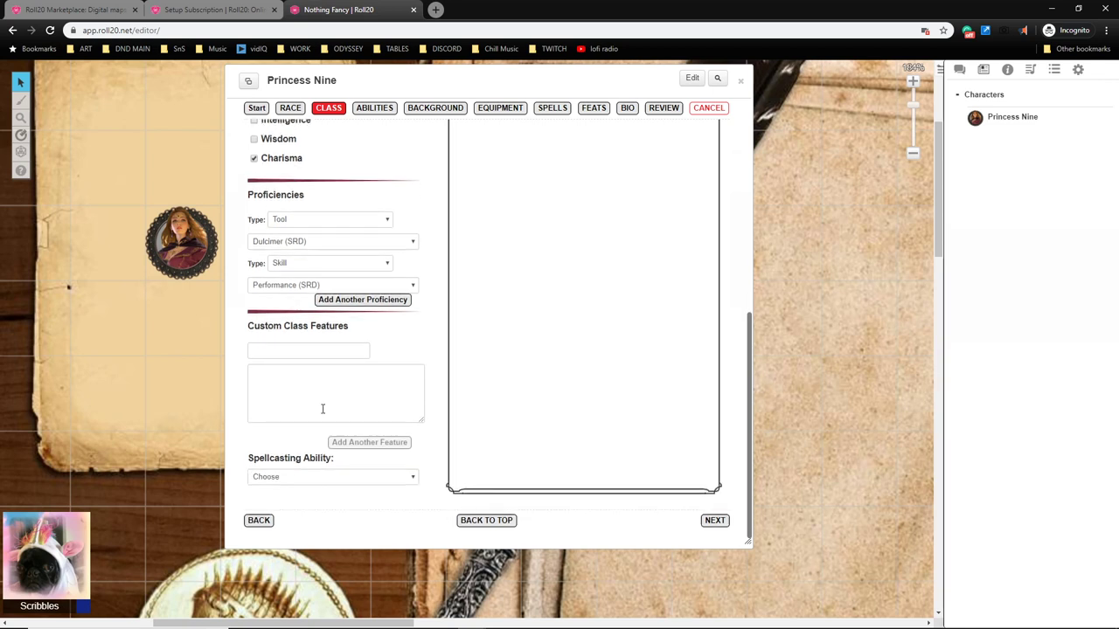
pyautogui.moveTo(605, 308)
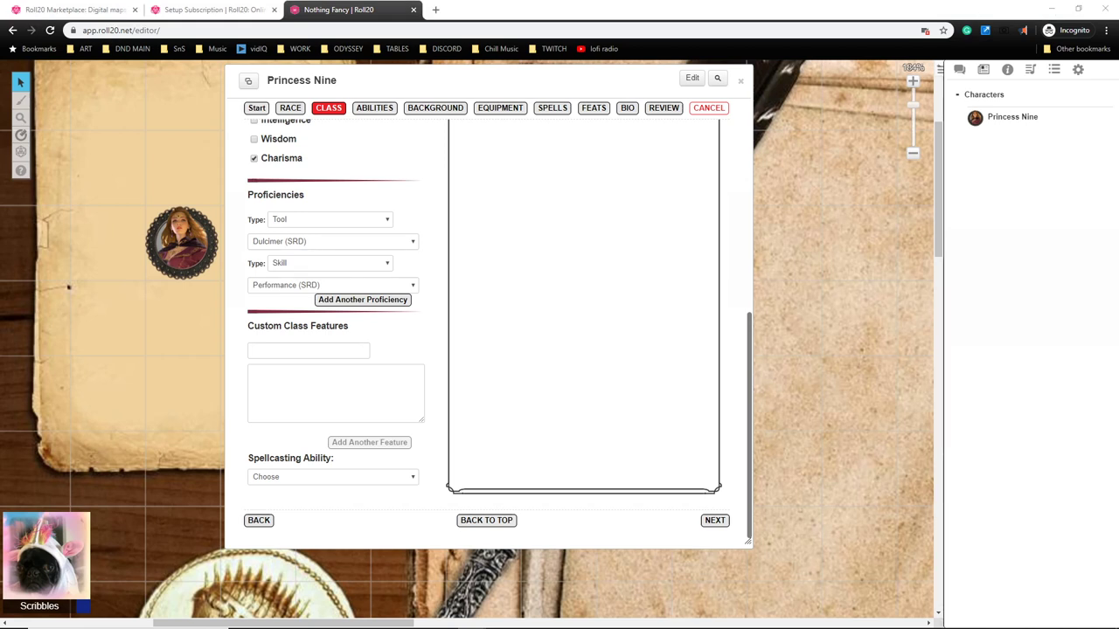
pyautogui.moveTo(437, 308)
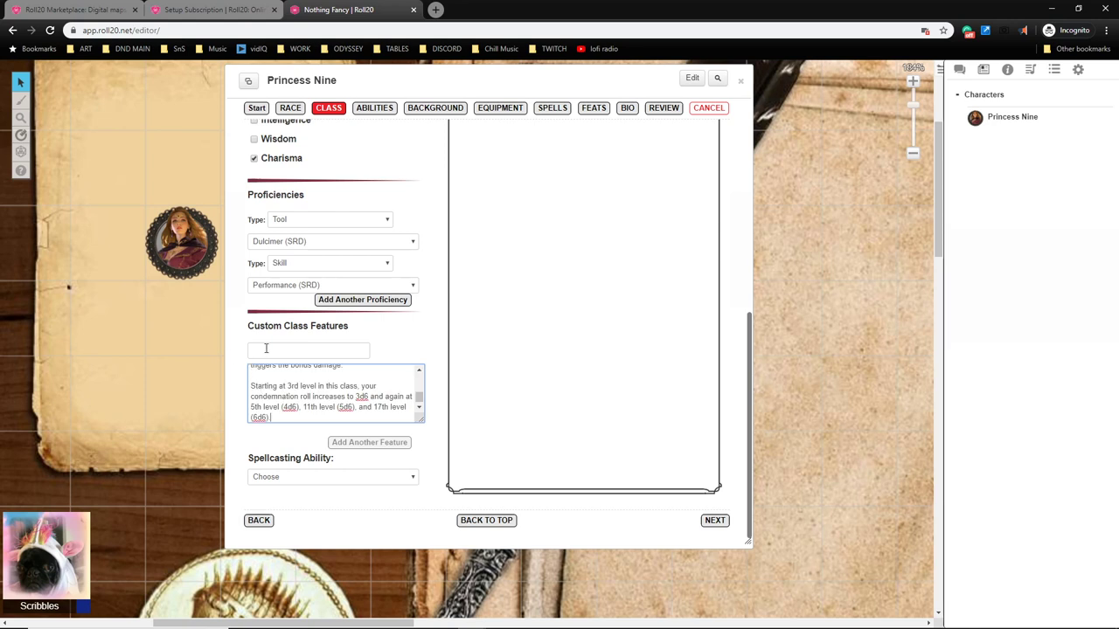
# Name the custom class feature 'Condemn' alongside its condemnation-roll description.
pyautogui.write('Cond')
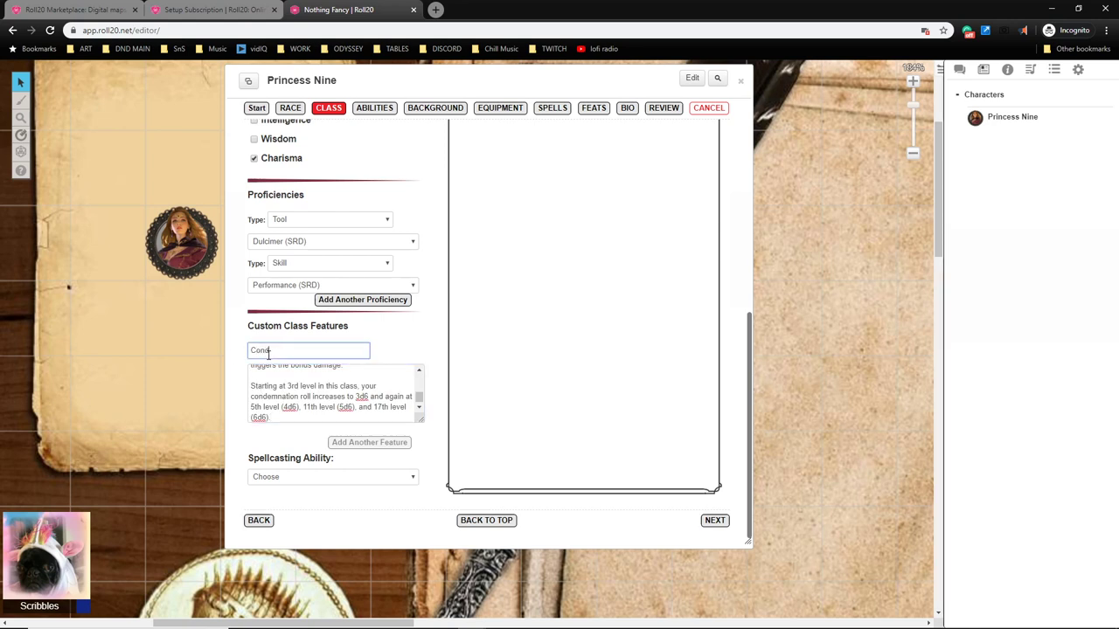
pyautogui.write('Condemn')
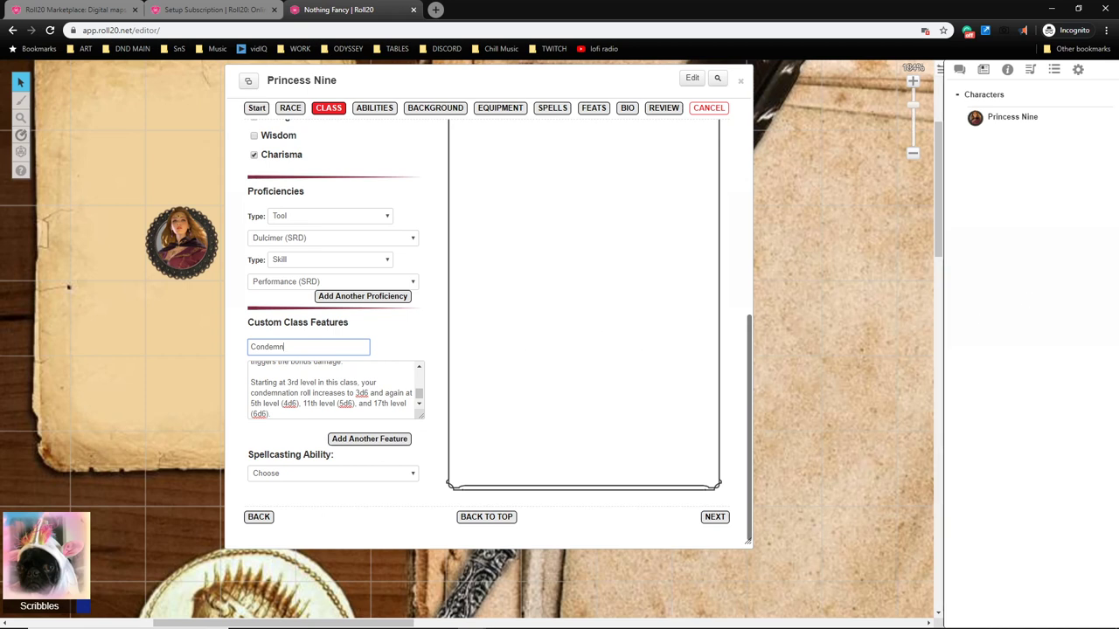
pyautogui.moveTo(755, 243)
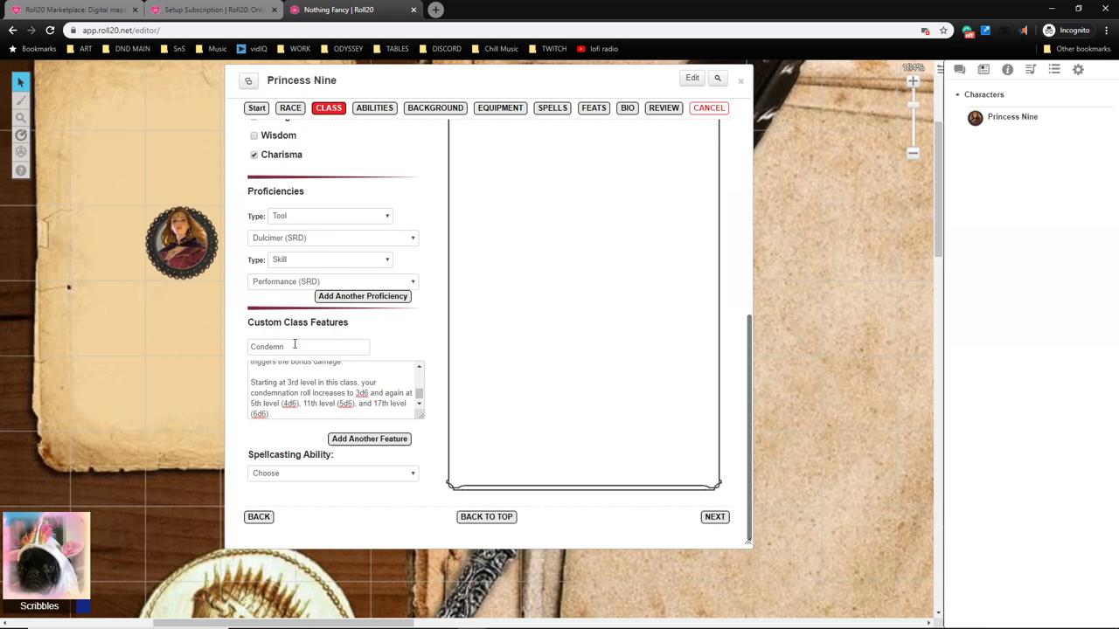
pyautogui.moveTo(294, 435)
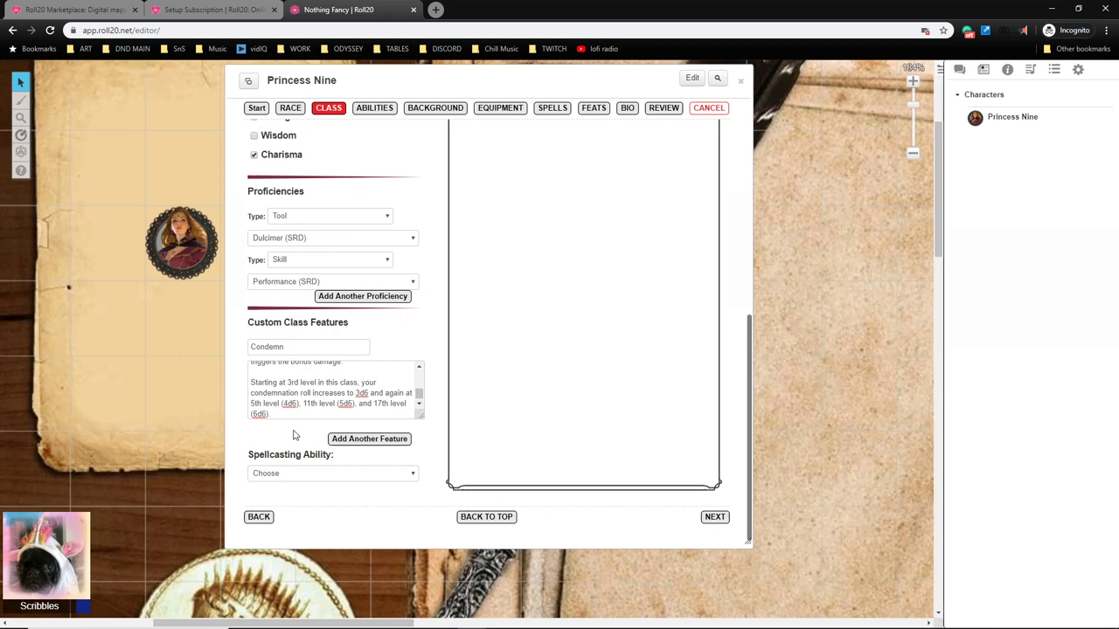
# Set Charisma spellcasting with 2 cantrips, 2 level 1 spells and the Warlock spell list, then continue to abilities.
pyautogui.click(332, 474)
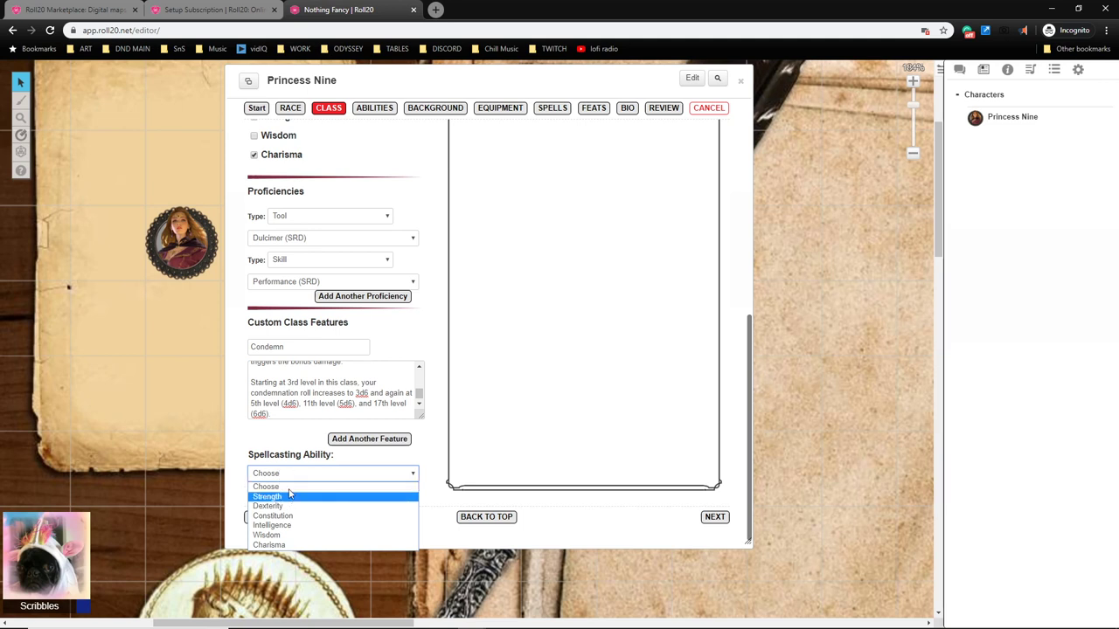
pyautogui.moveTo(269, 545)
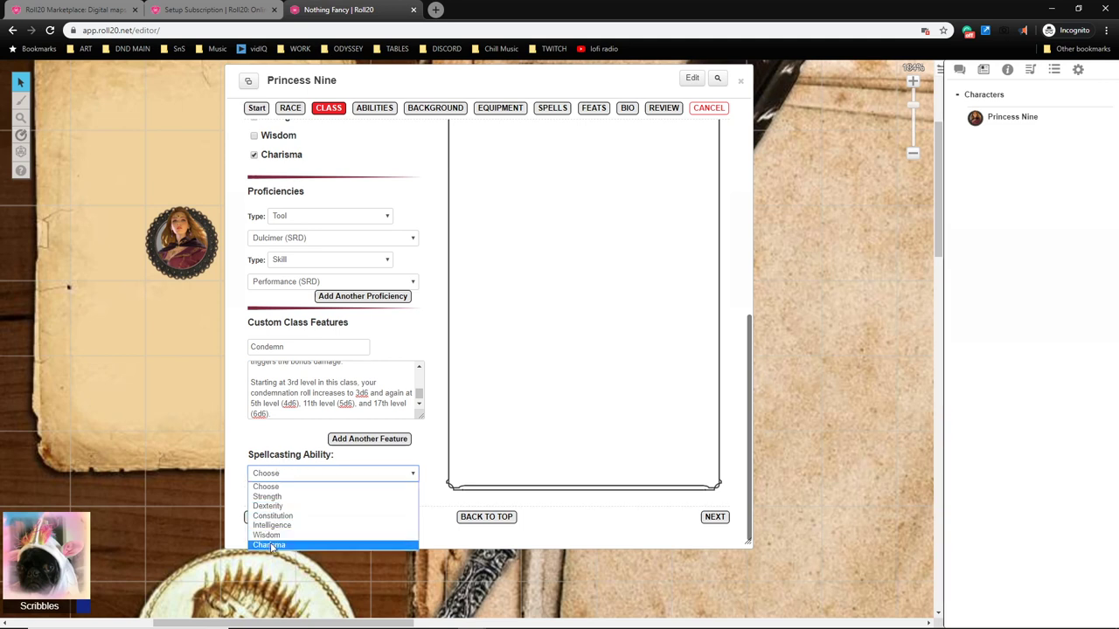
pyautogui.click(271, 545)
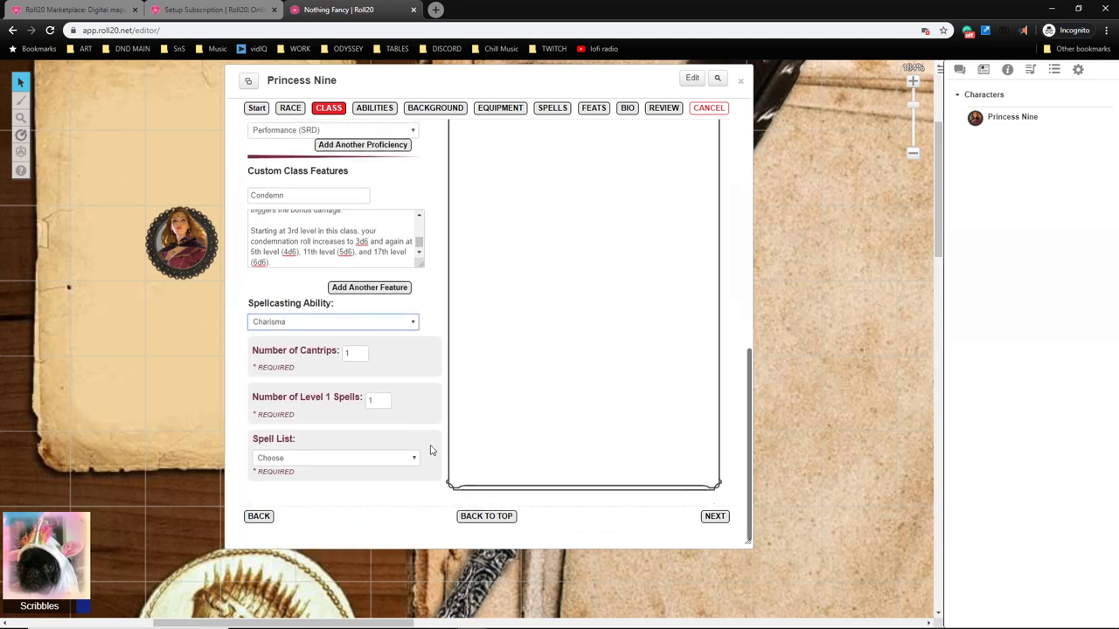
pyautogui.click(367, 349)
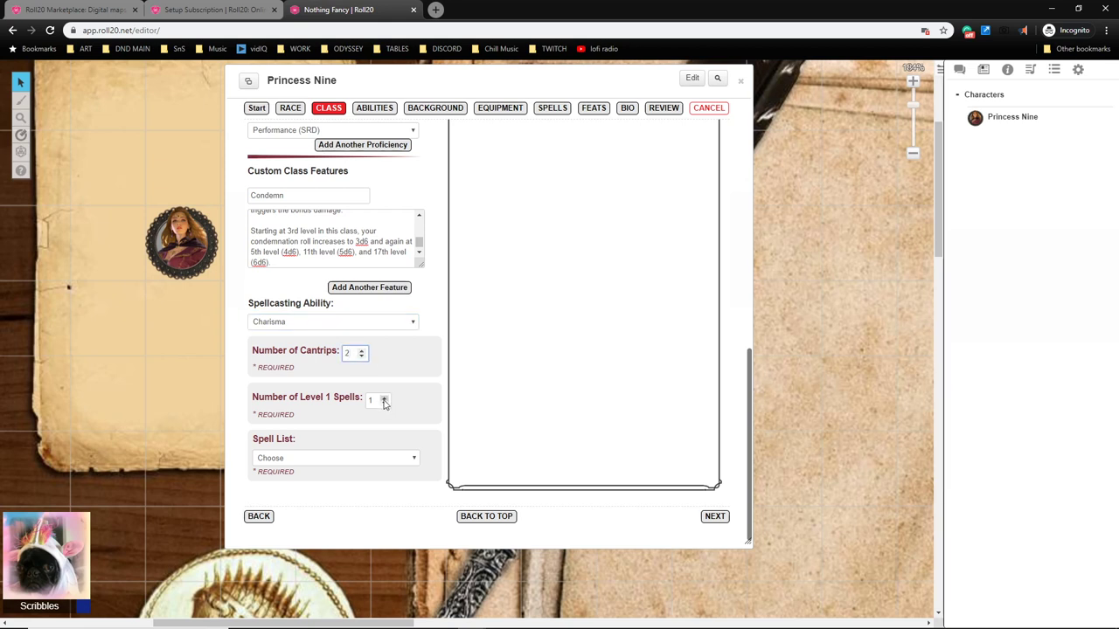
pyautogui.click(383, 397)
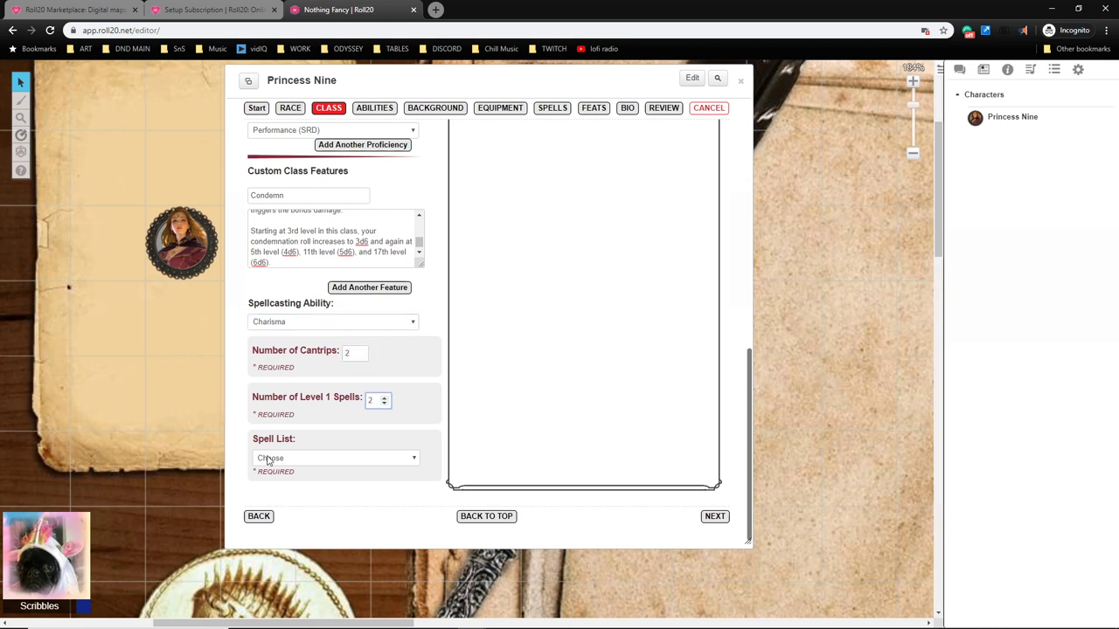
pyautogui.click(336, 458)
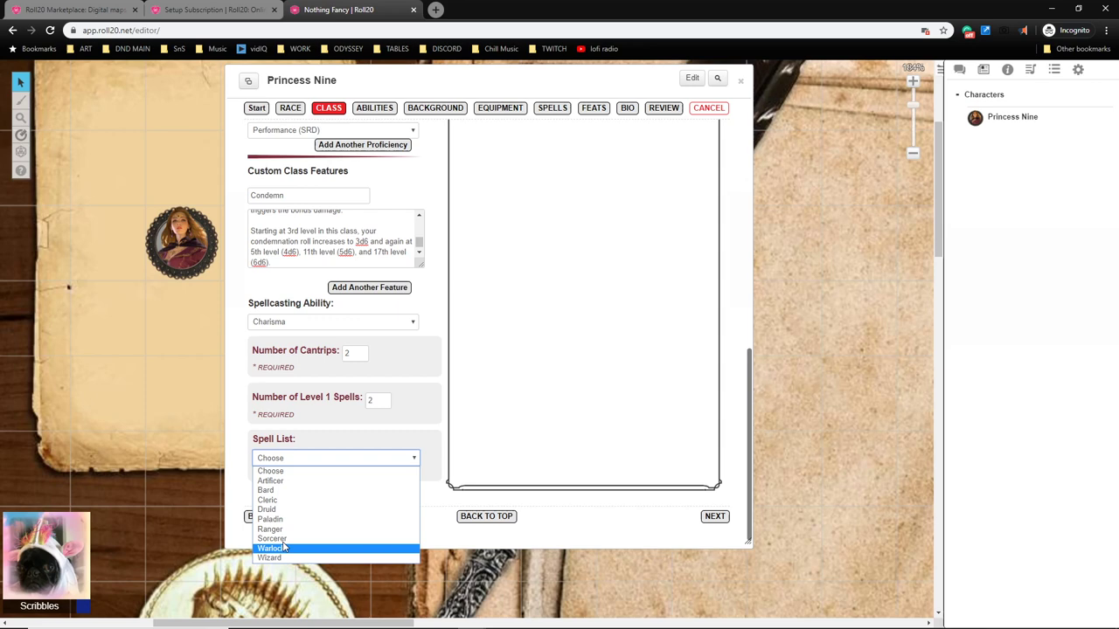
pyautogui.click(265, 489)
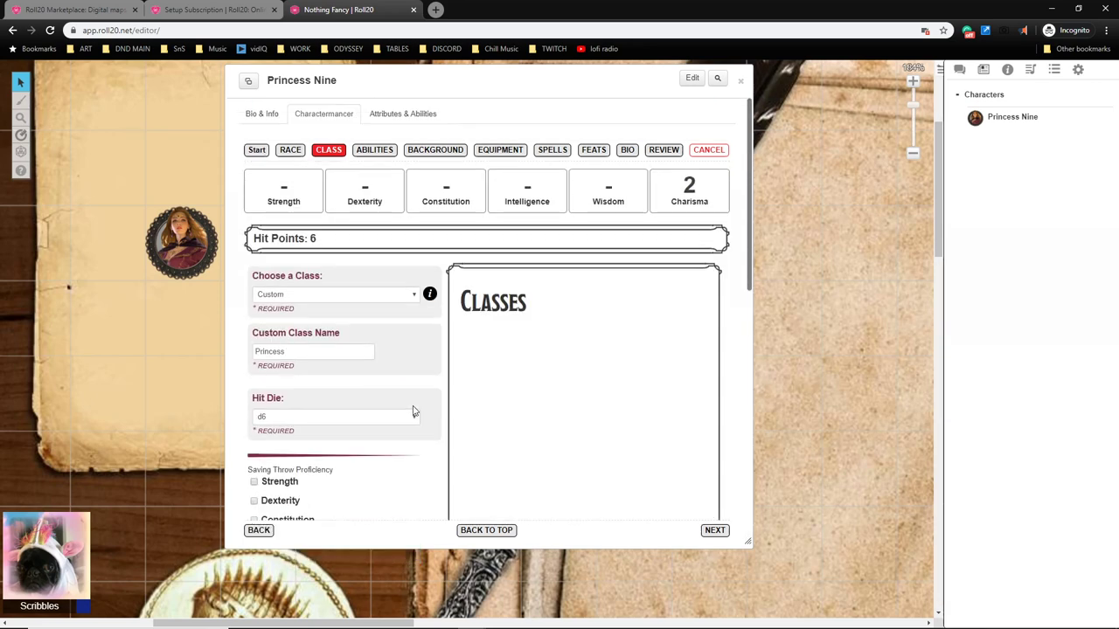
pyautogui.click(375, 150)
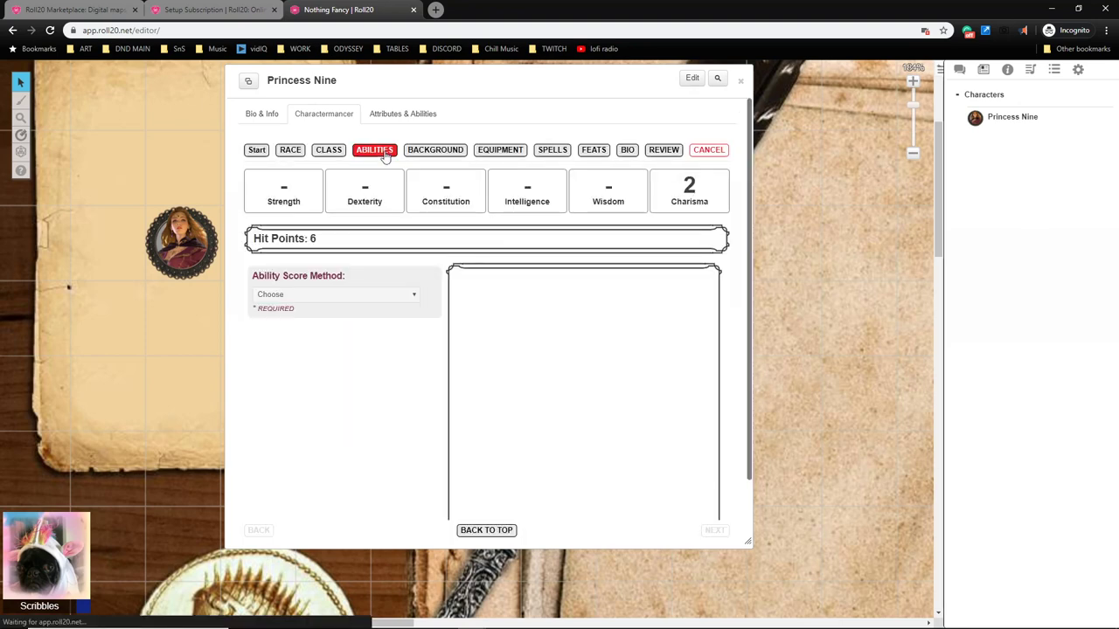
# Enter custom ability scores, filling Wisdom 17 and Charisma 18, then advance to the background step.
pyautogui.click(335, 294)
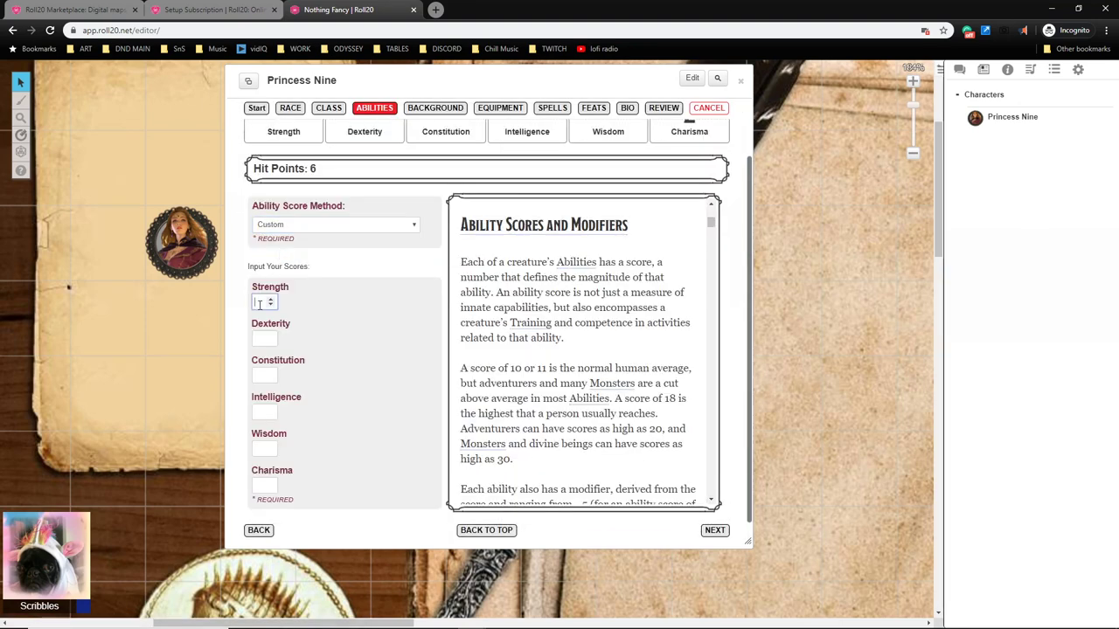
pyautogui.write('15')
pyautogui.click(264, 339)
pyautogui.write('12')
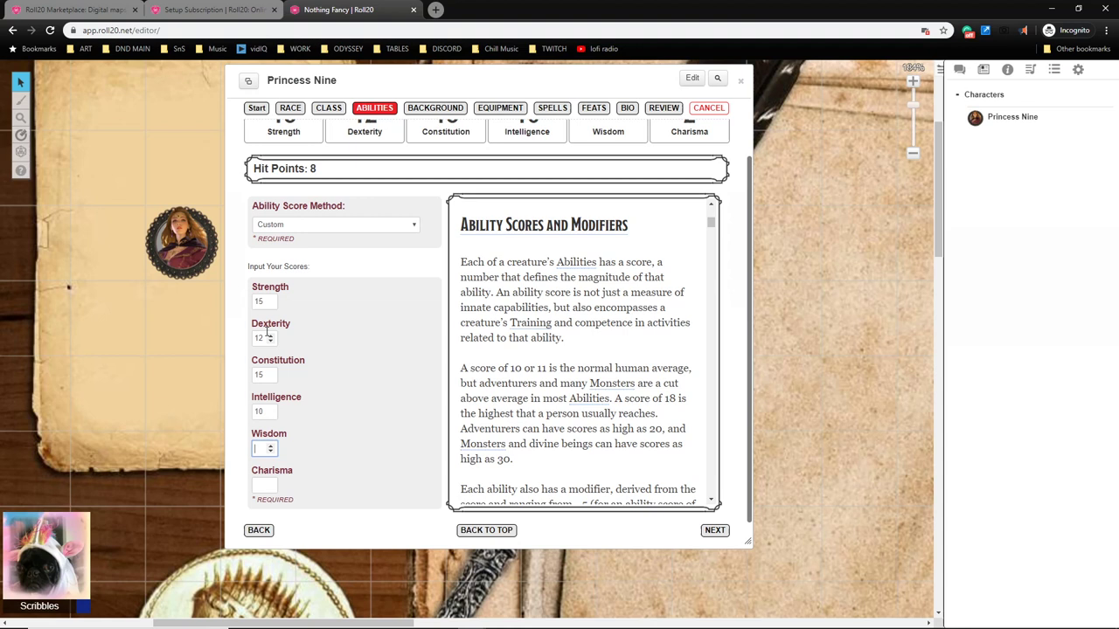
pyautogui.write('17')
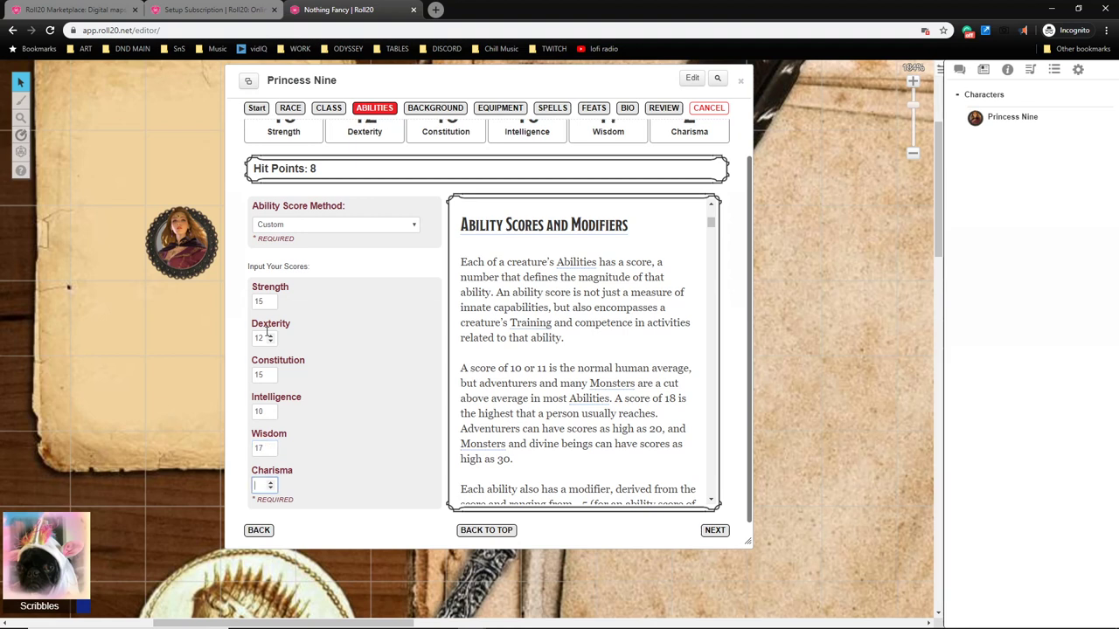
pyautogui.write('18')
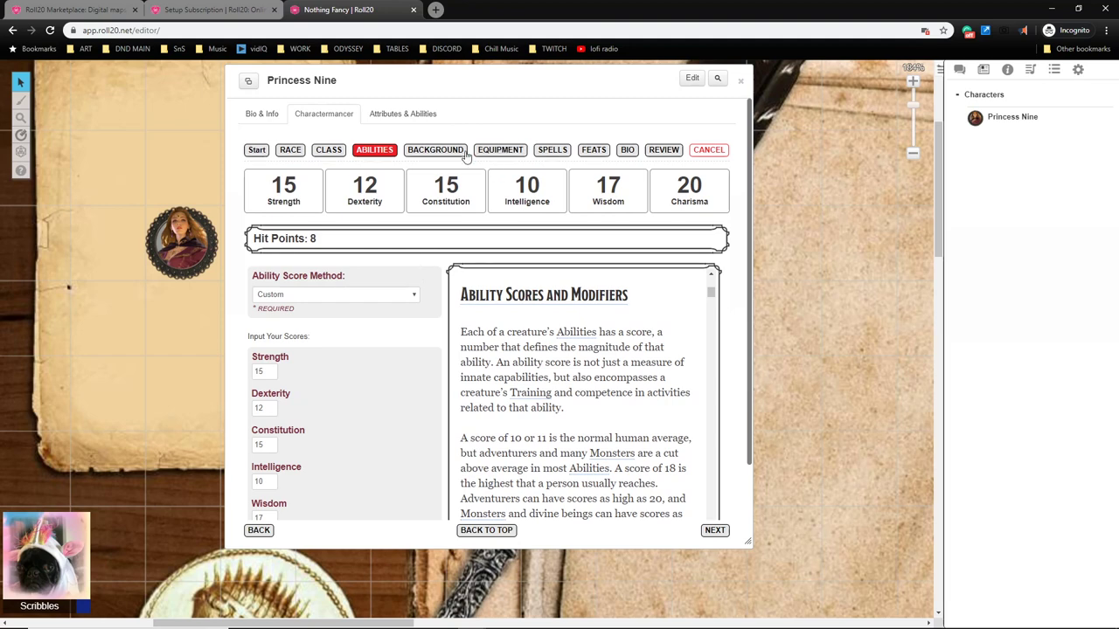
pyautogui.click(436, 150)
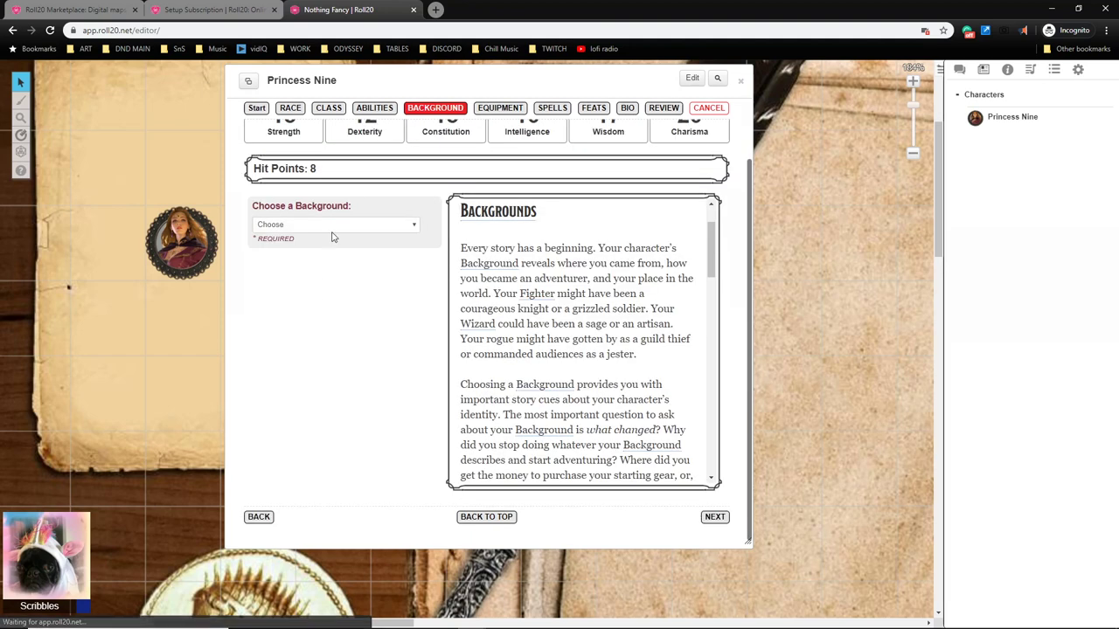
# Choose a Custom background and name it Noble.
pyautogui.click(336, 224)
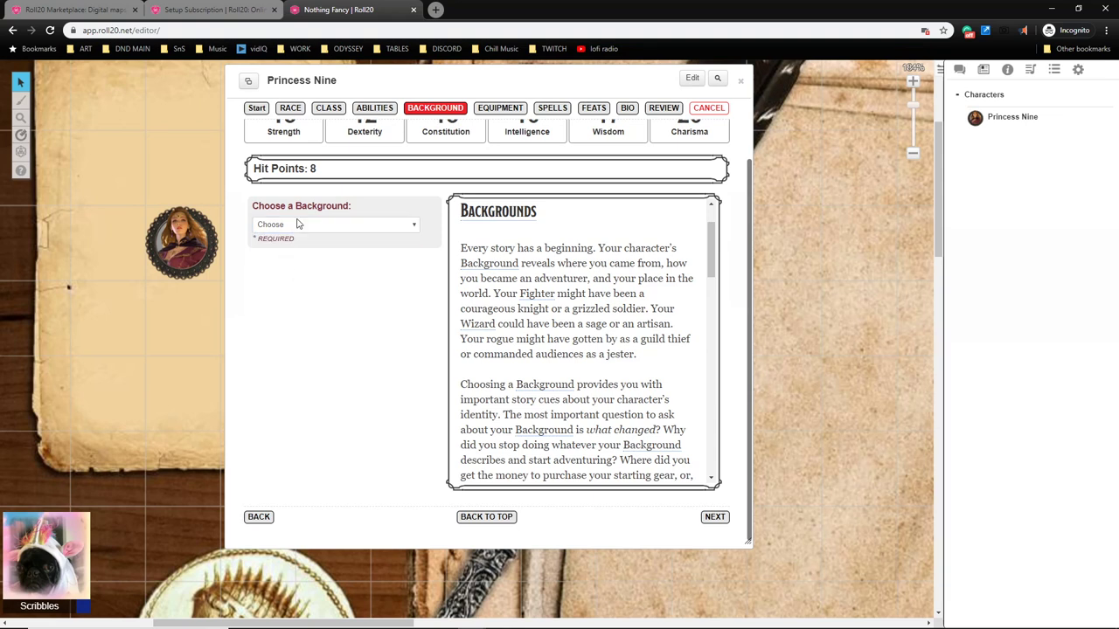
pyautogui.click(336, 224)
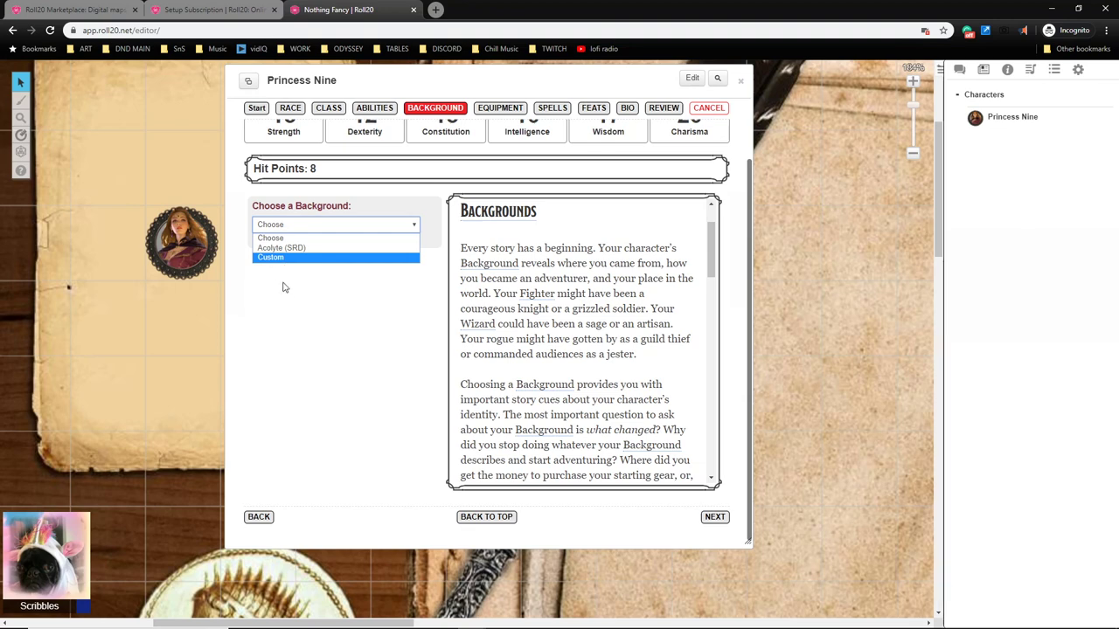
pyautogui.click(271, 257)
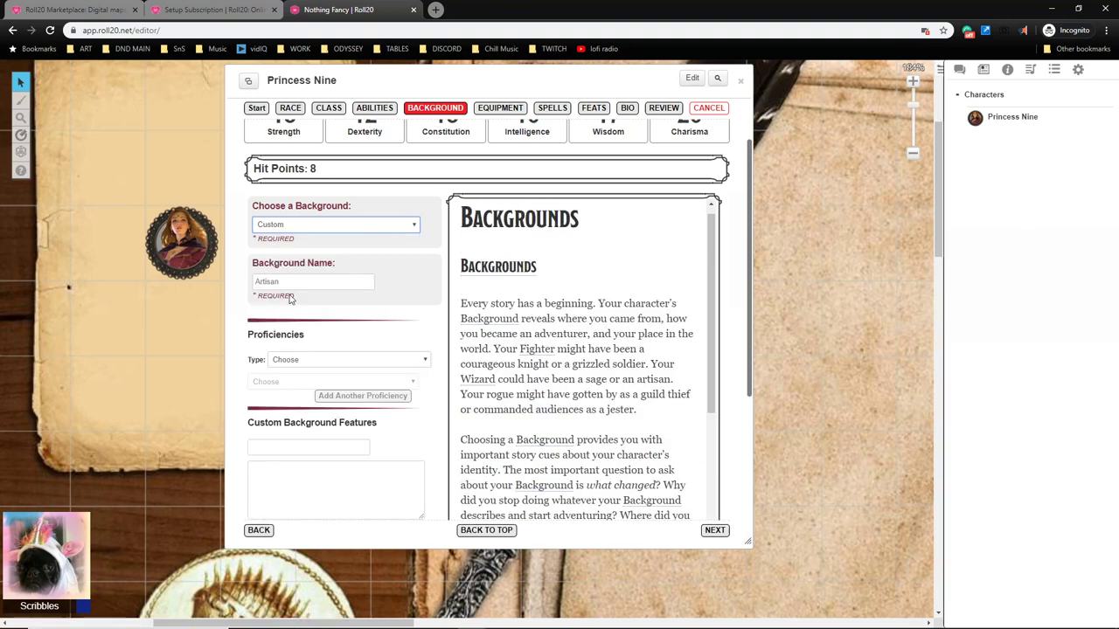
pyautogui.write('Noble')
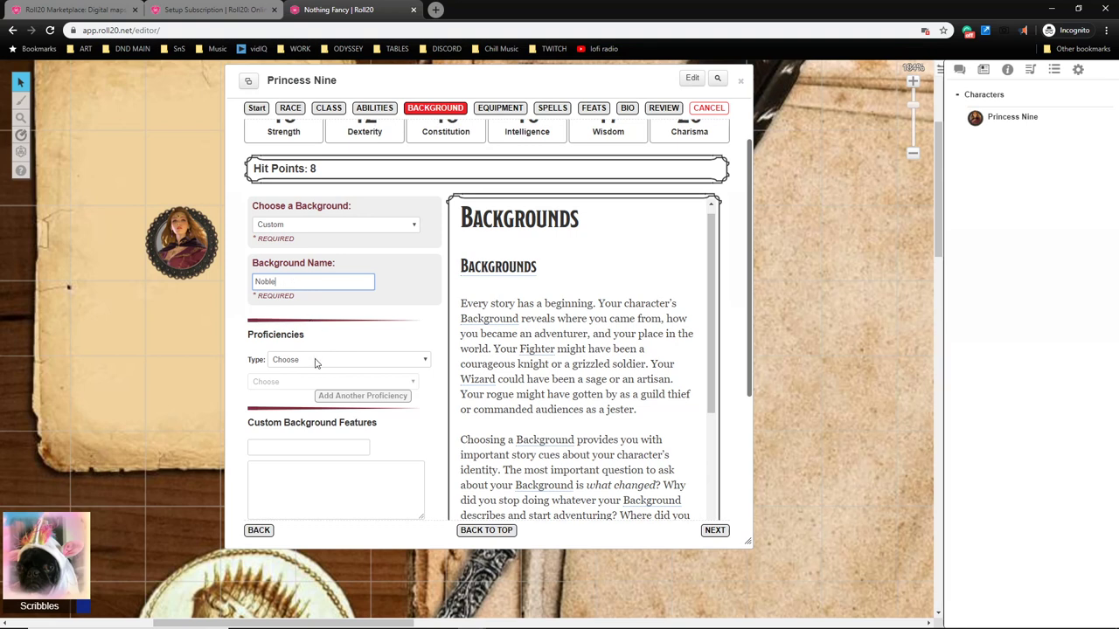
pyautogui.click(348, 360)
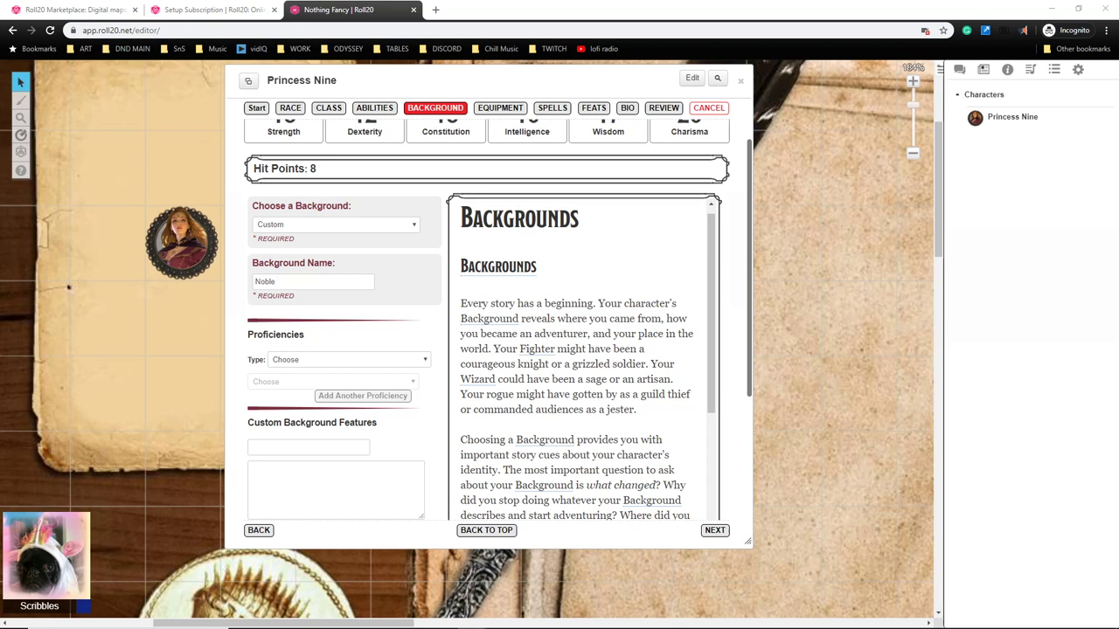
pyautogui.click(350, 360)
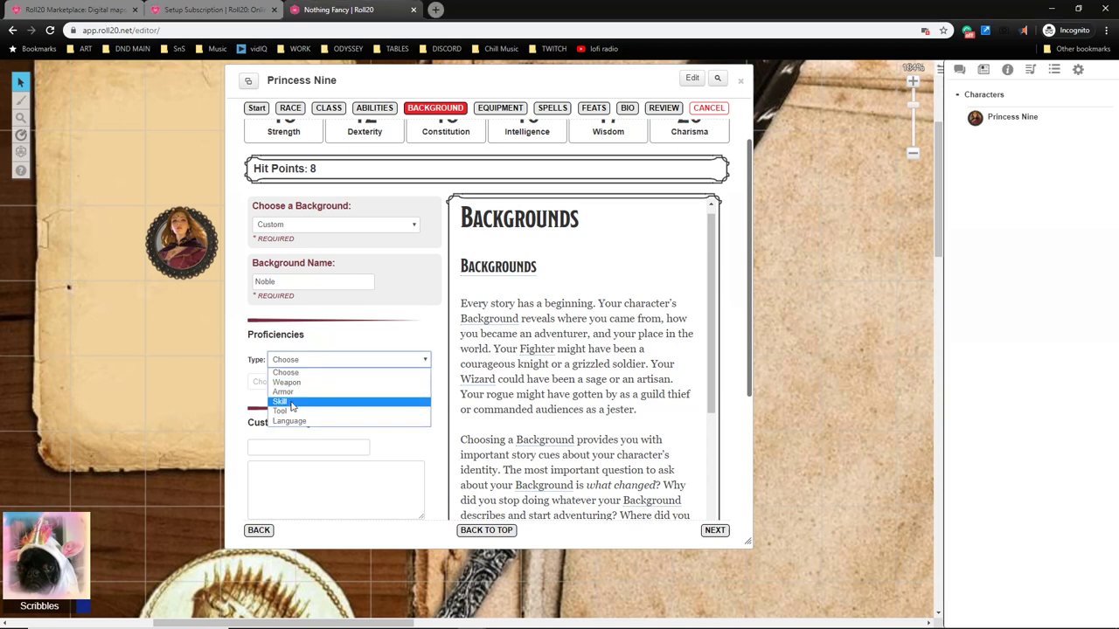
# Give the Noble background History and Persuasion skill proficiencies.
pyautogui.click(280, 401)
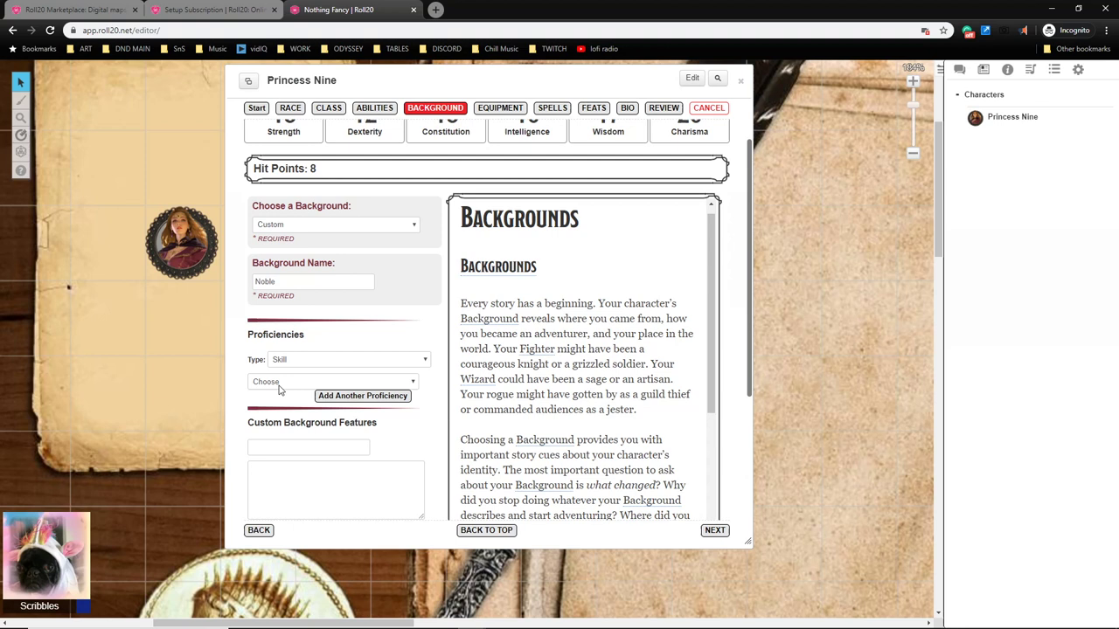
pyautogui.click(333, 381)
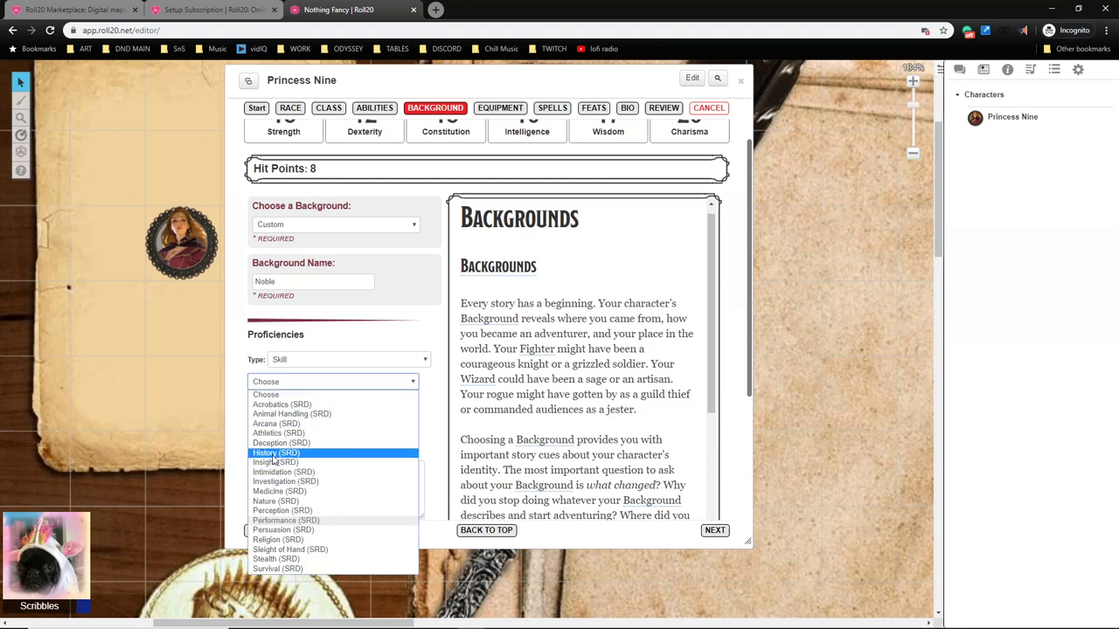
pyautogui.click(276, 452)
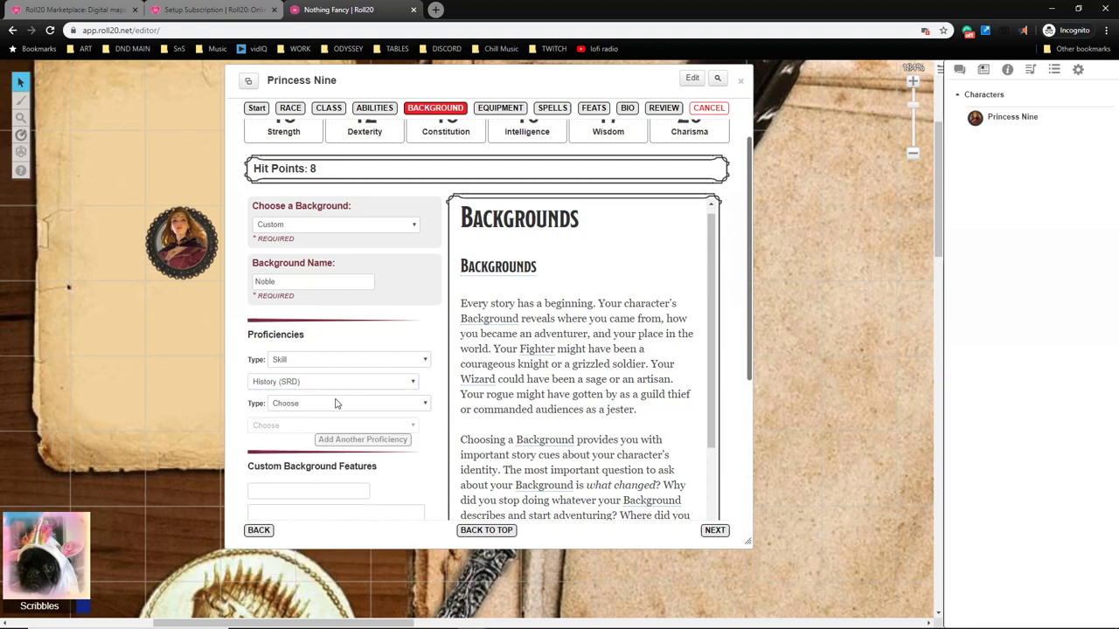
pyautogui.click(348, 402)
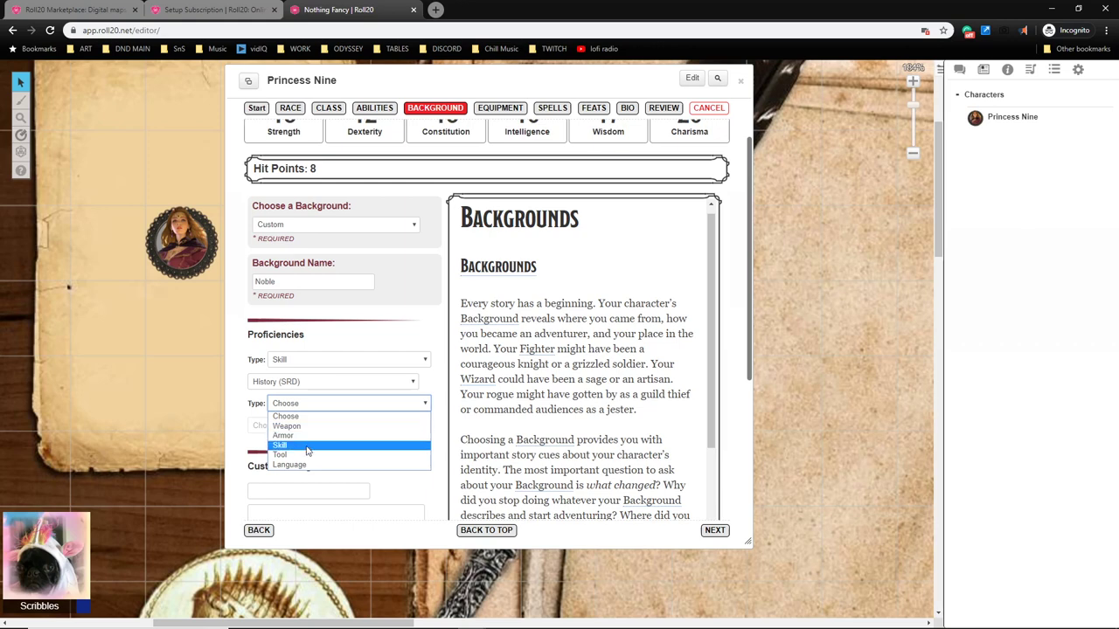
pyautogui.click(280, 445)
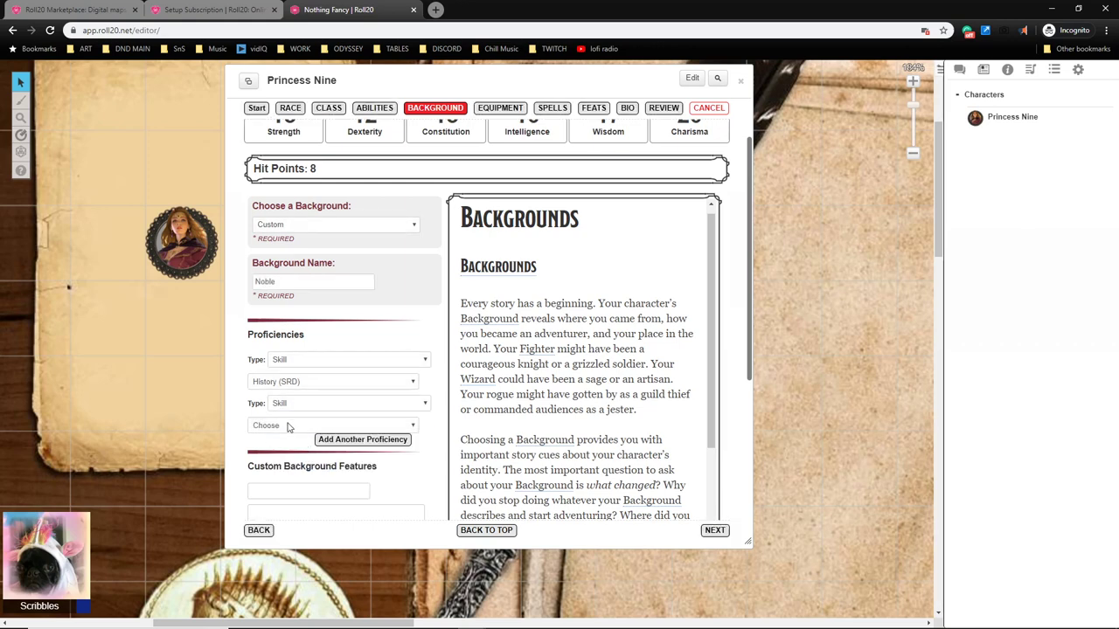
pyautogui.click(332, 426)
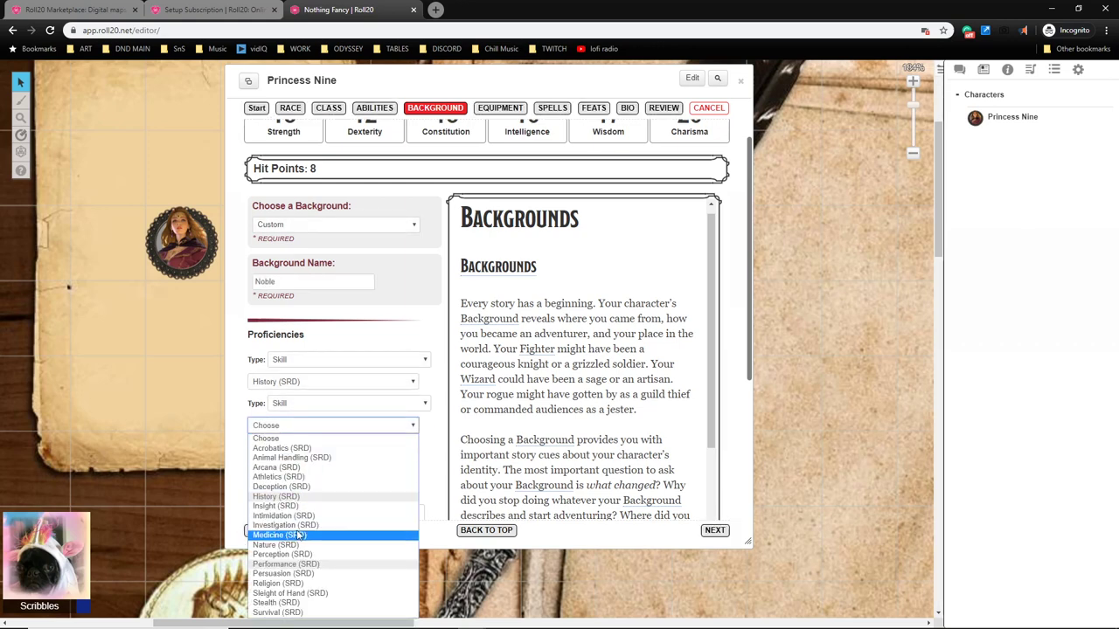
pyautogui.moveTo(283, 584)
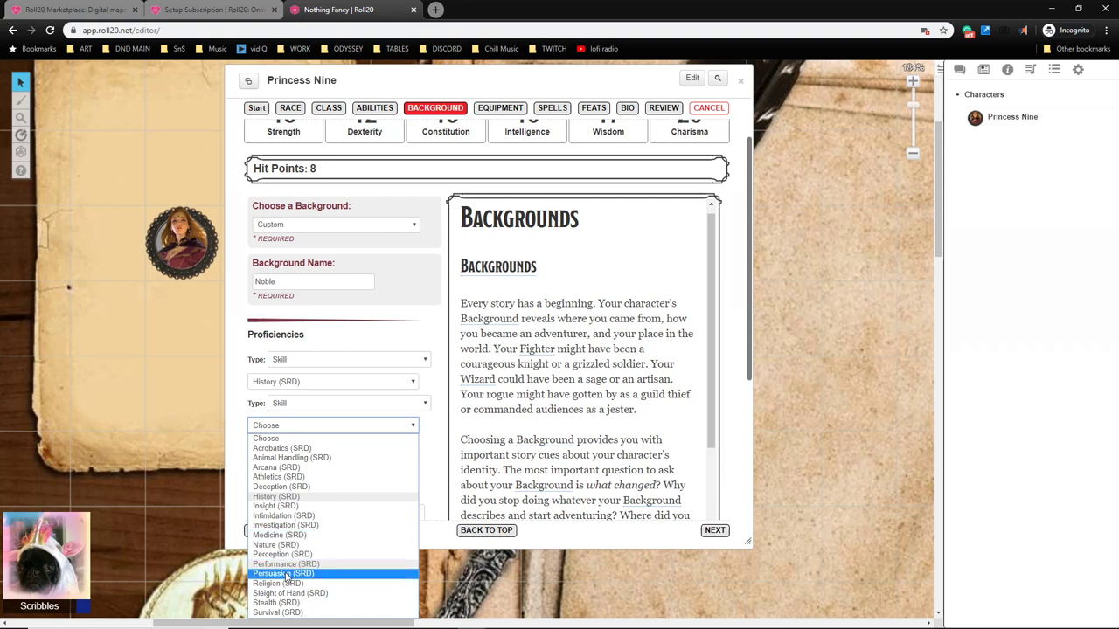
pyautogui.click(282, 573)
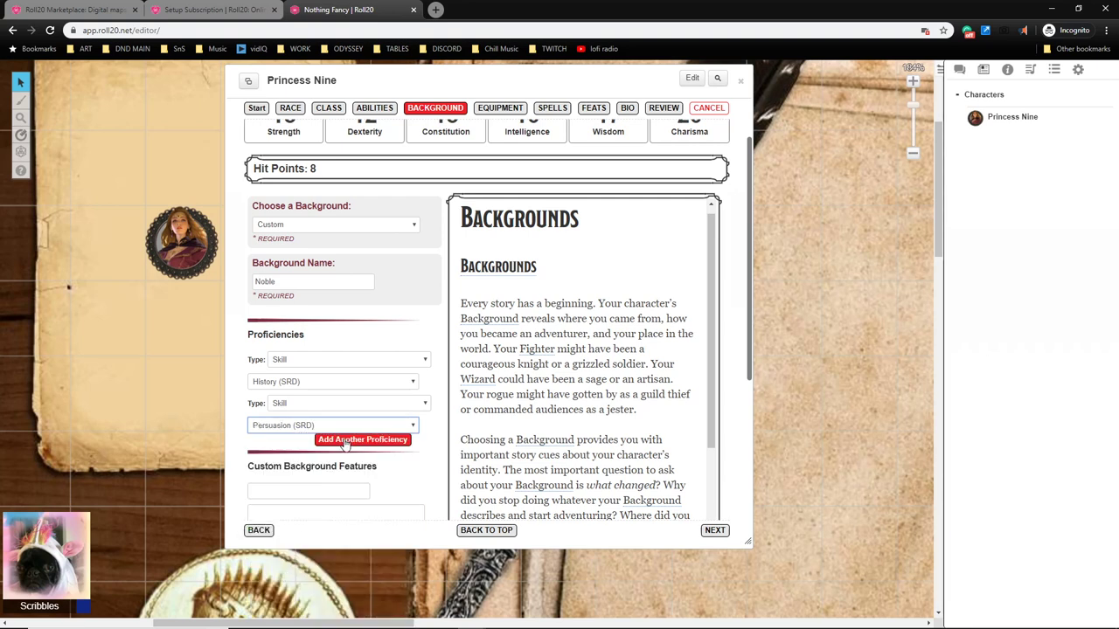
# Add a third proficiency of type Tool for the Dragonchess Set.
pyautogui.click(362, 439)
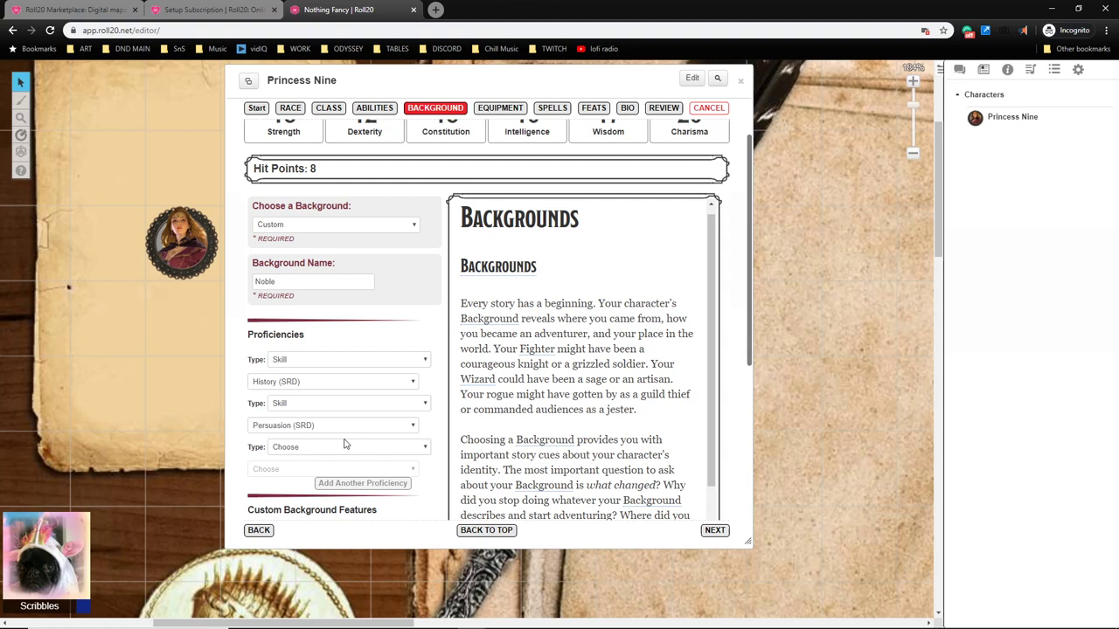
pyautogui.click(348, 447)
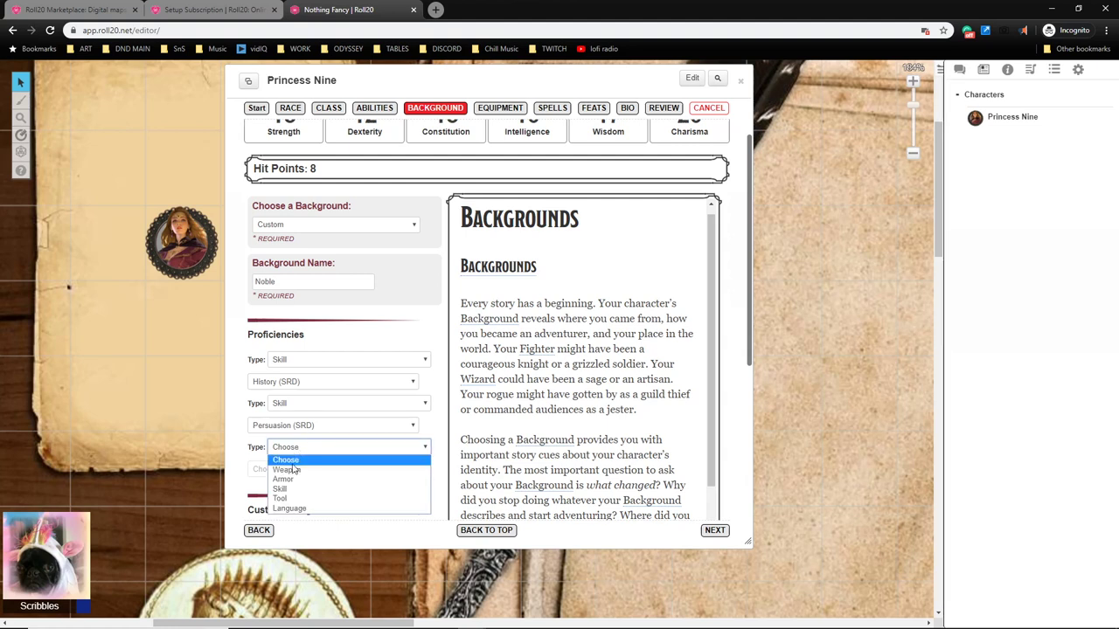
pyautogui.click(280, 498)
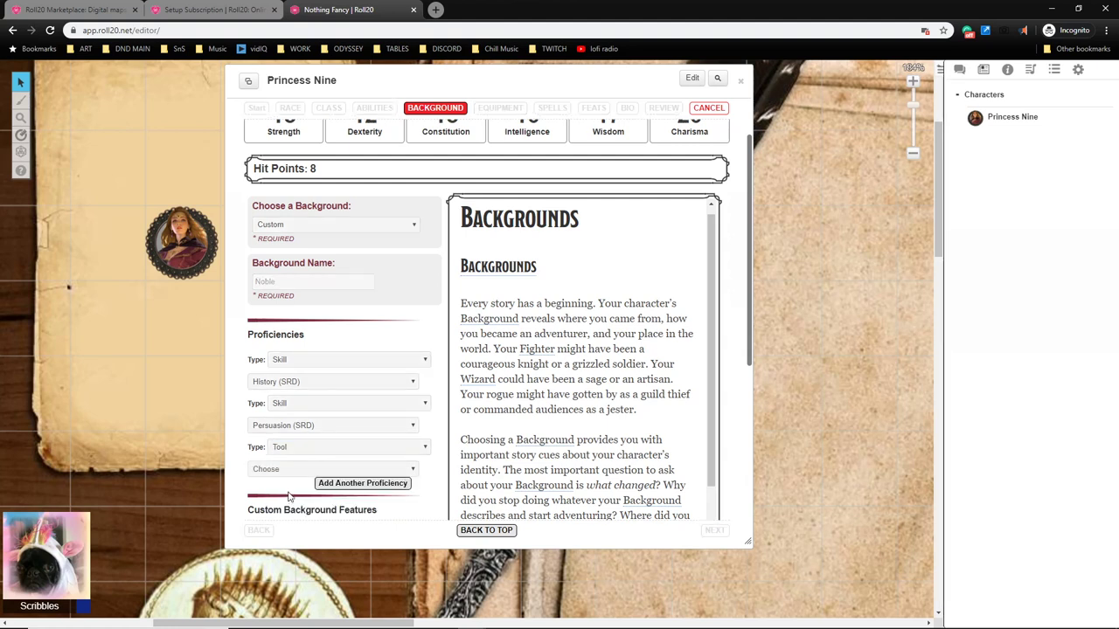
pyautogui.moveTo(279, 468)
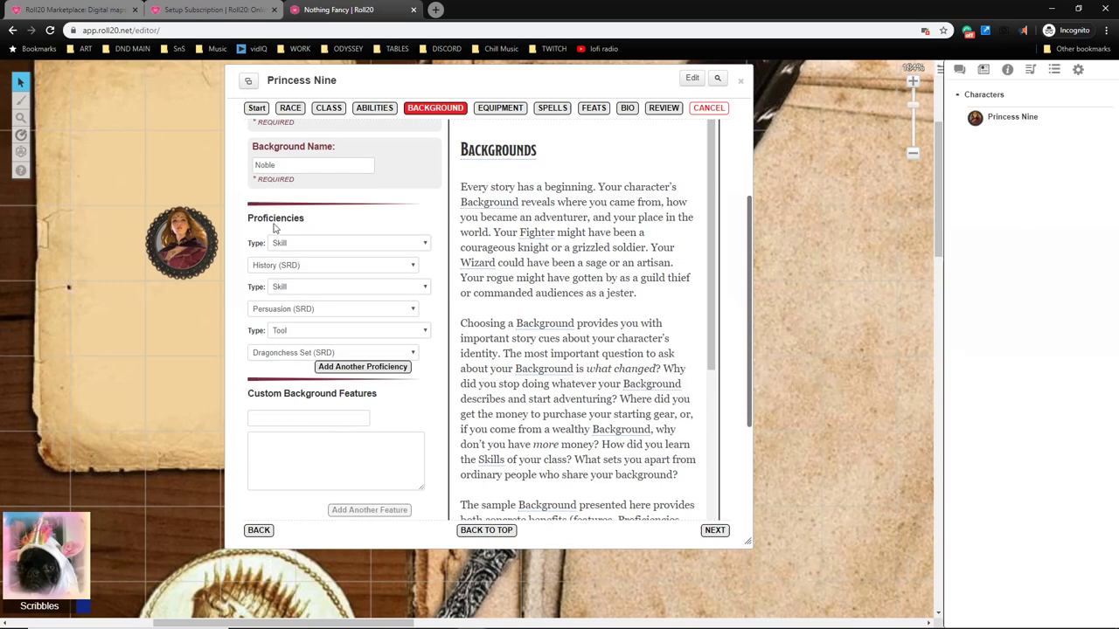
pyautogui.scroll(-3)
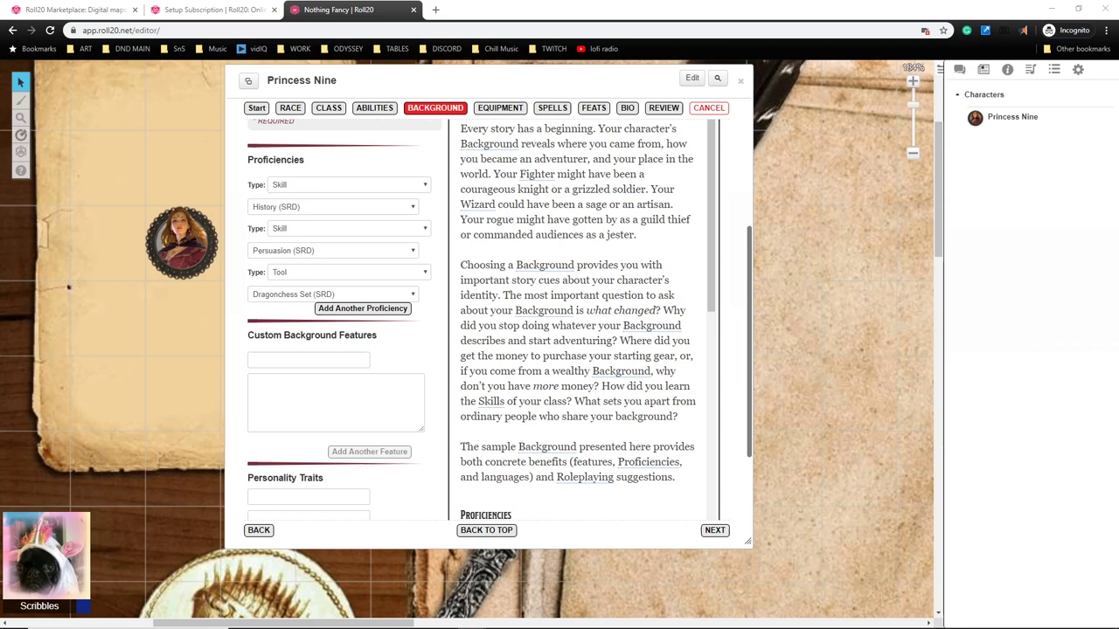
pyautogui.moveTo(439, 444)
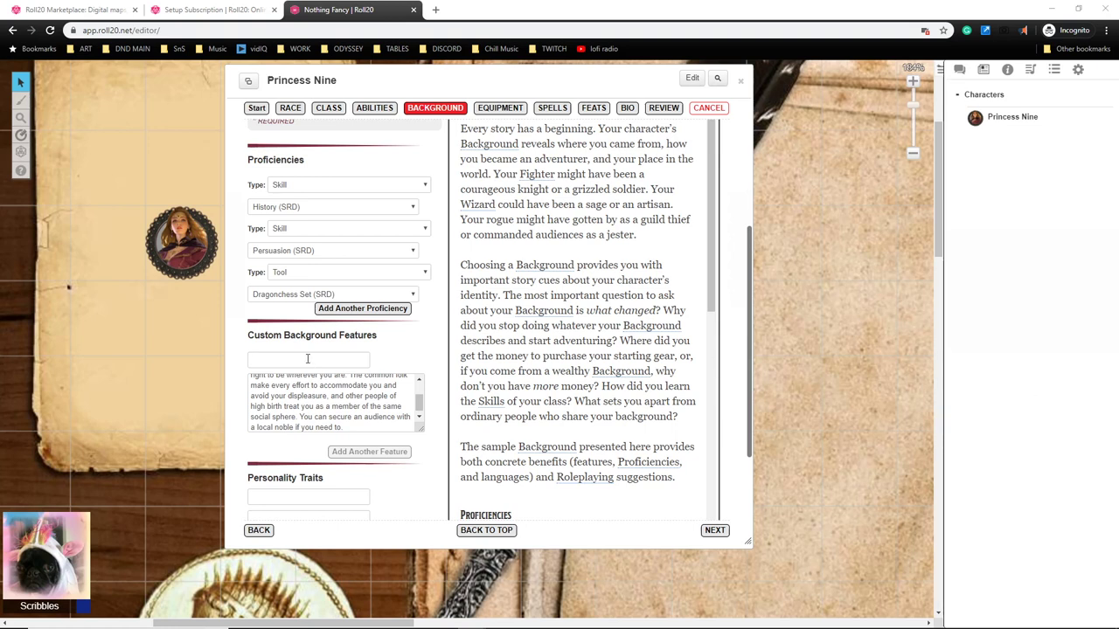
pyautogui.moveTo(451, 374)
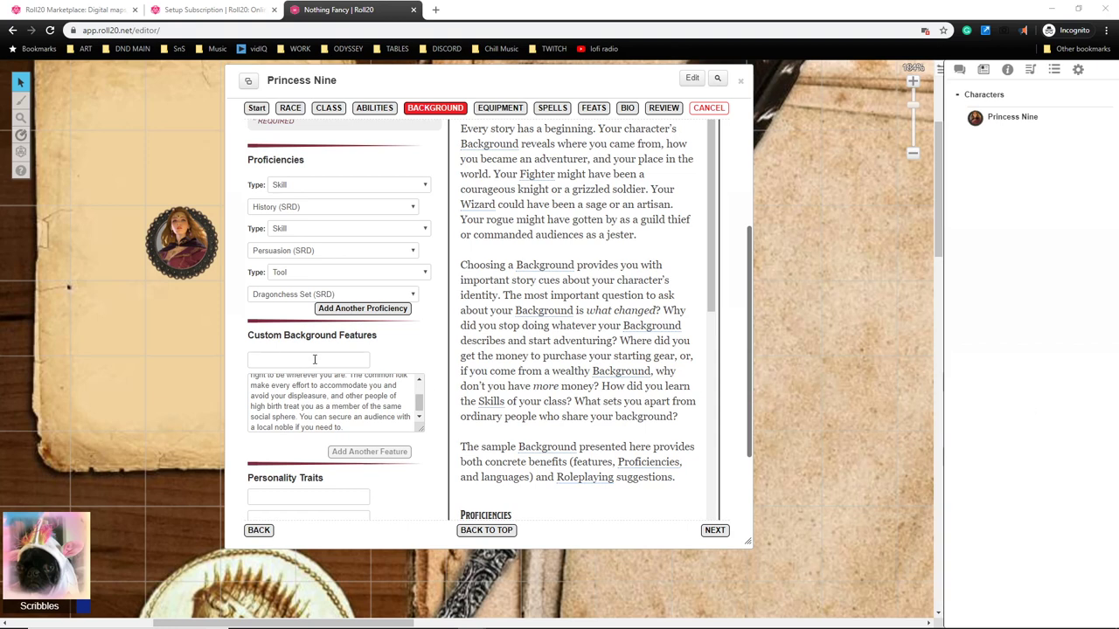
# Add a custom background feature named Position of Privilege with its description.
pyautogui.write('Position of Privilege')
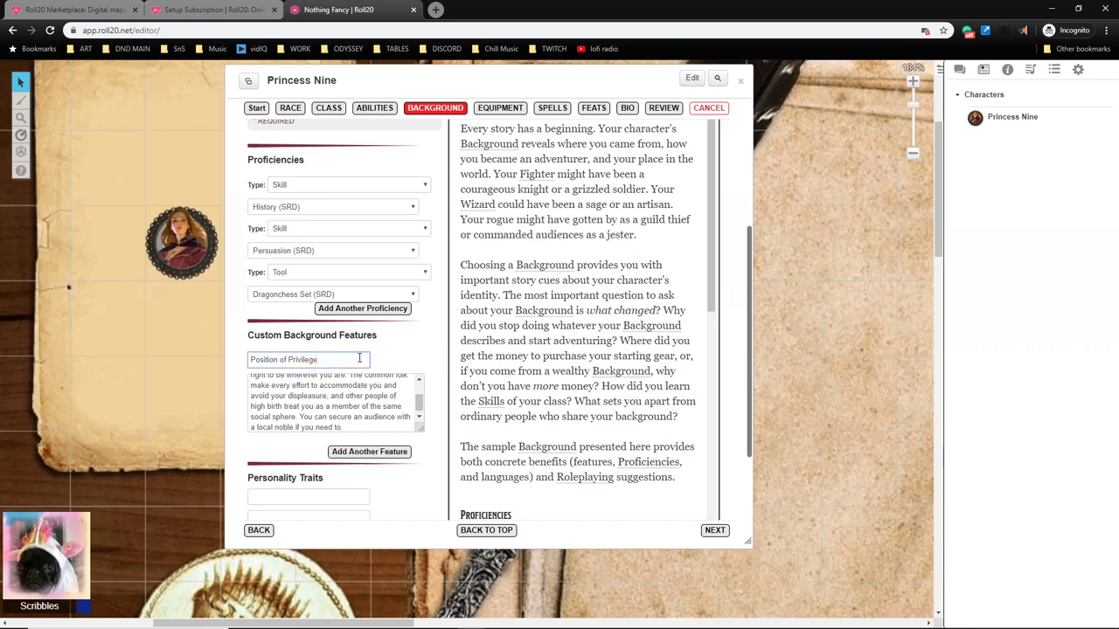
pyautogui.scroll(-3)
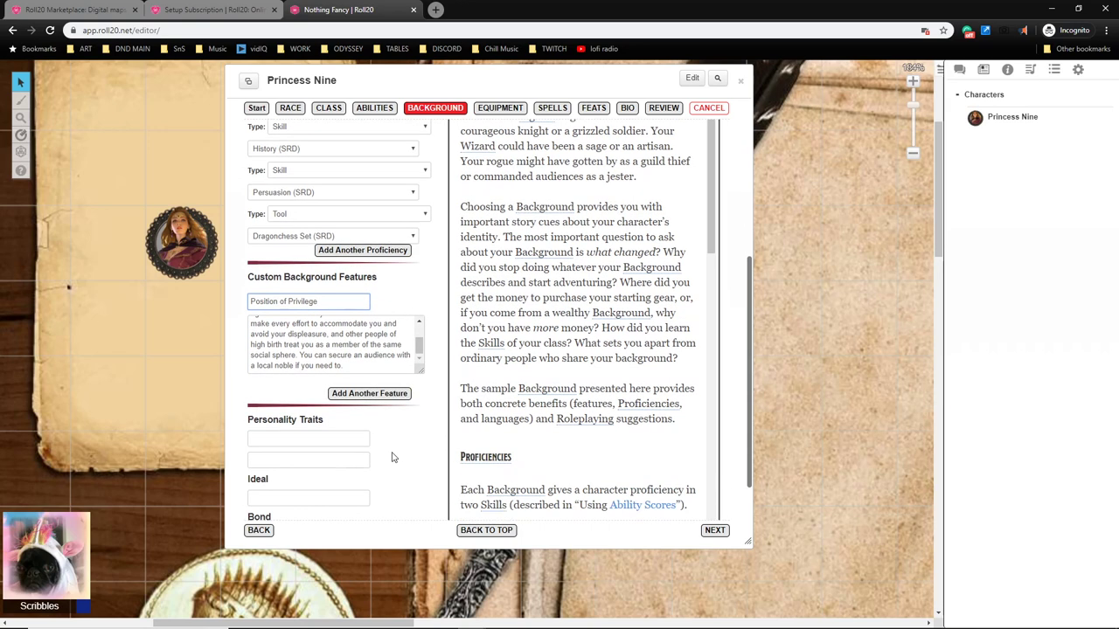
pyautogui.scroll(-3)
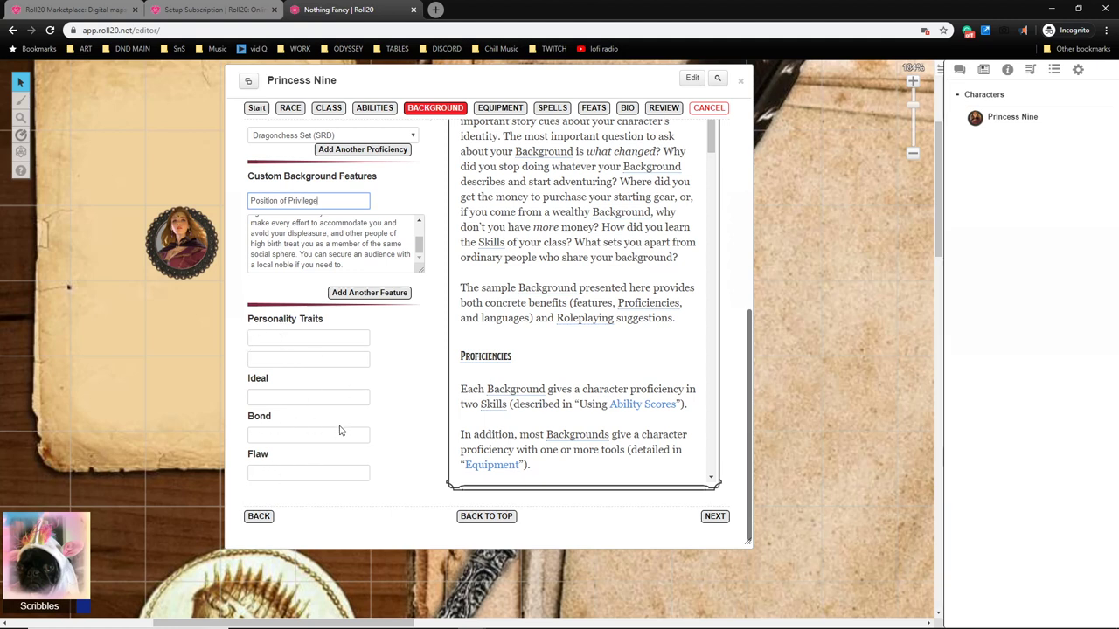
pyautogui.moveTo(315, 332)
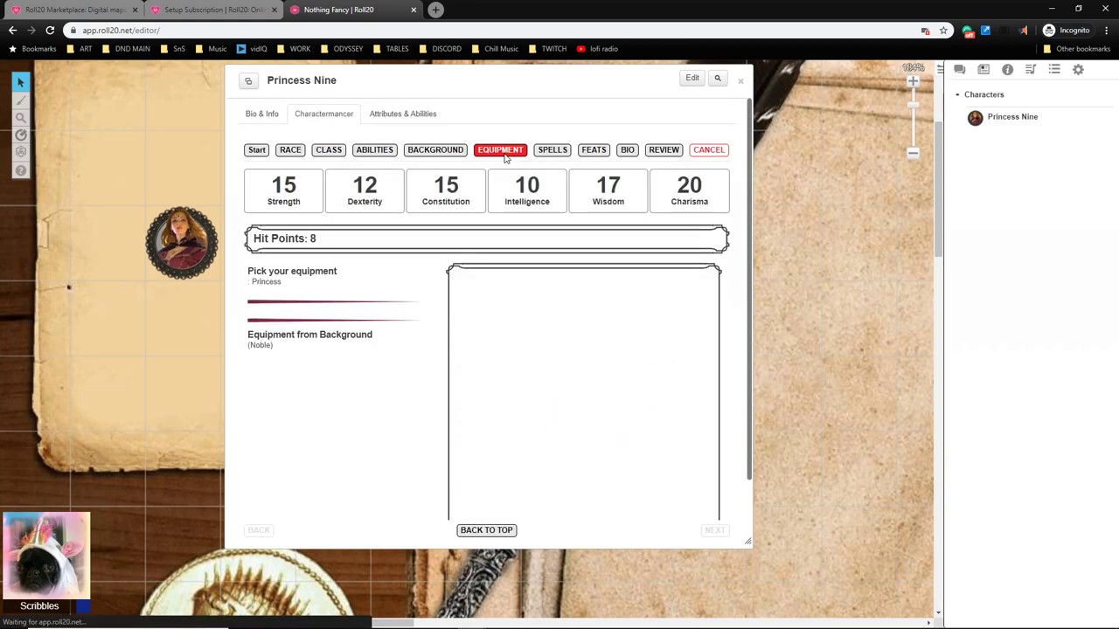
# Advance the Charactermancer past equipment to the spells step.
pyautogui.click(500, 151)
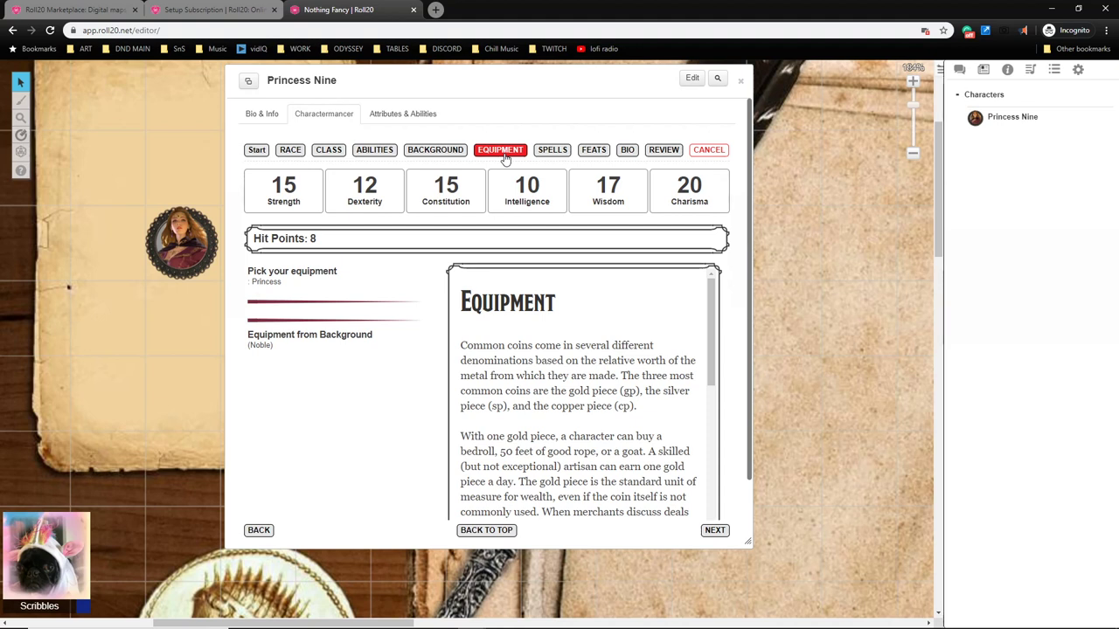
pyautogui.moveTo(628, 164)
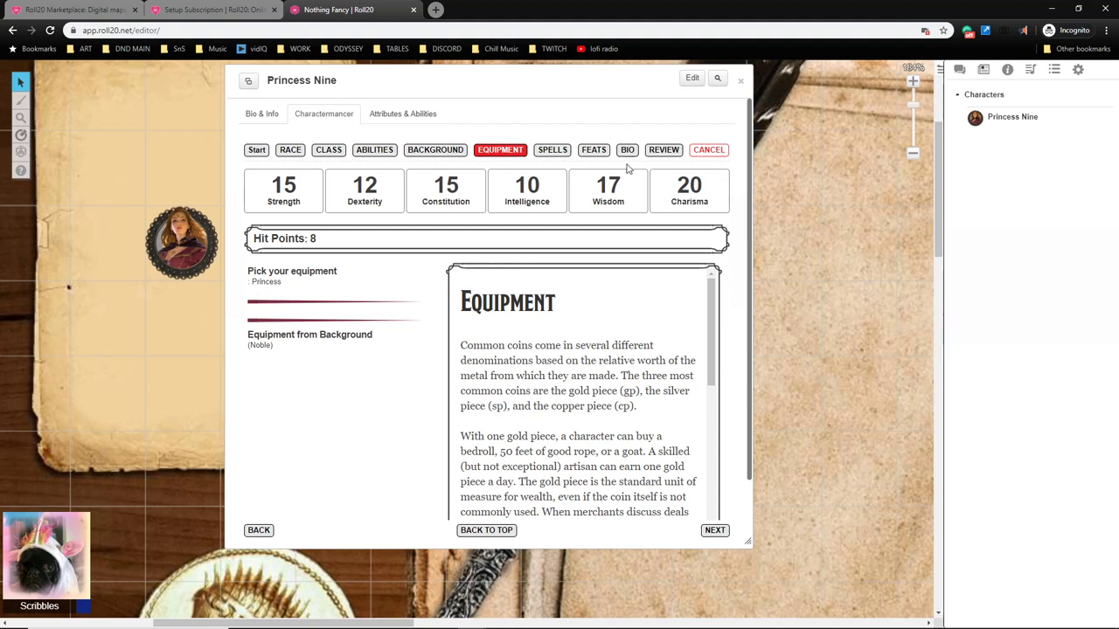
pyautogui.click(552, 150)
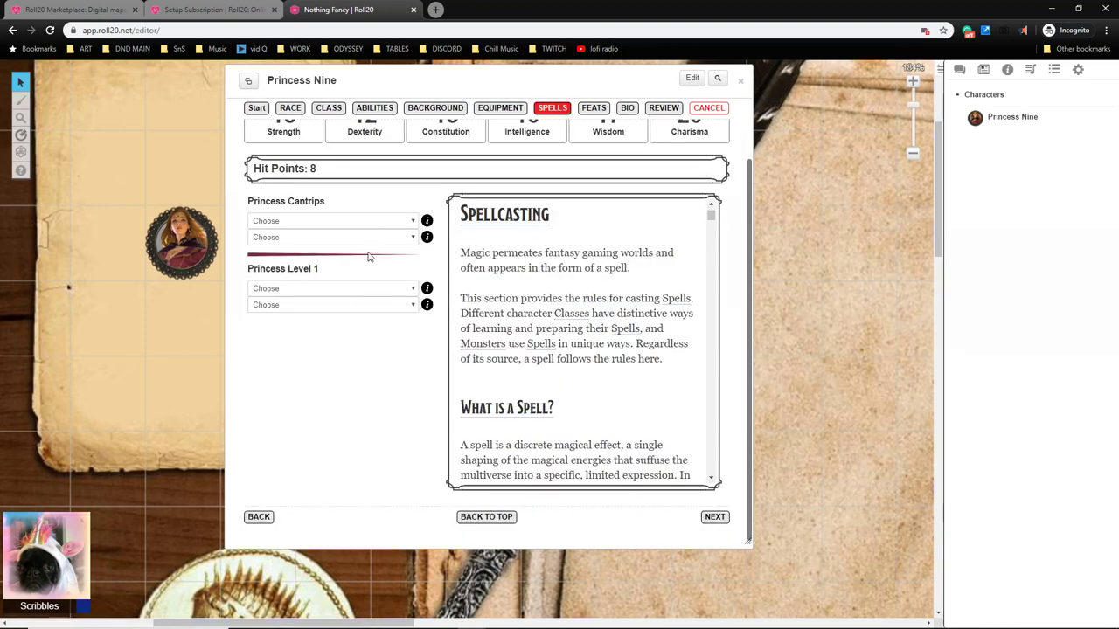
# Pick Vicious Mockery as cantrip, Charm Person and Sleep as level 1 spells, then go to Bio.
pyautogui.click(332, 221)
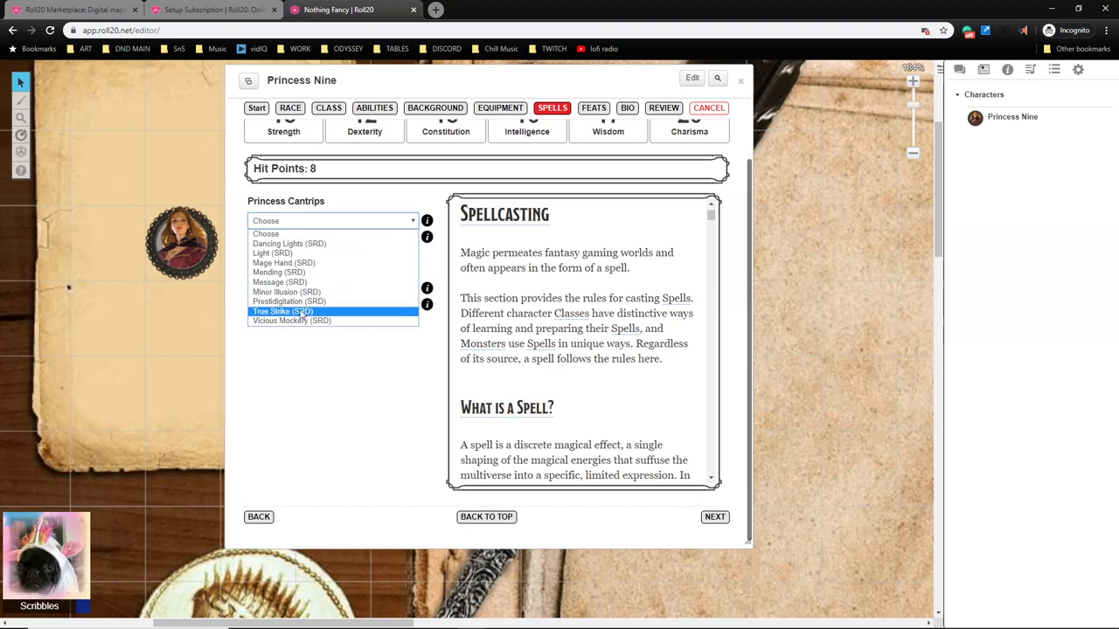
pyautogui.moveTo(283, 262)
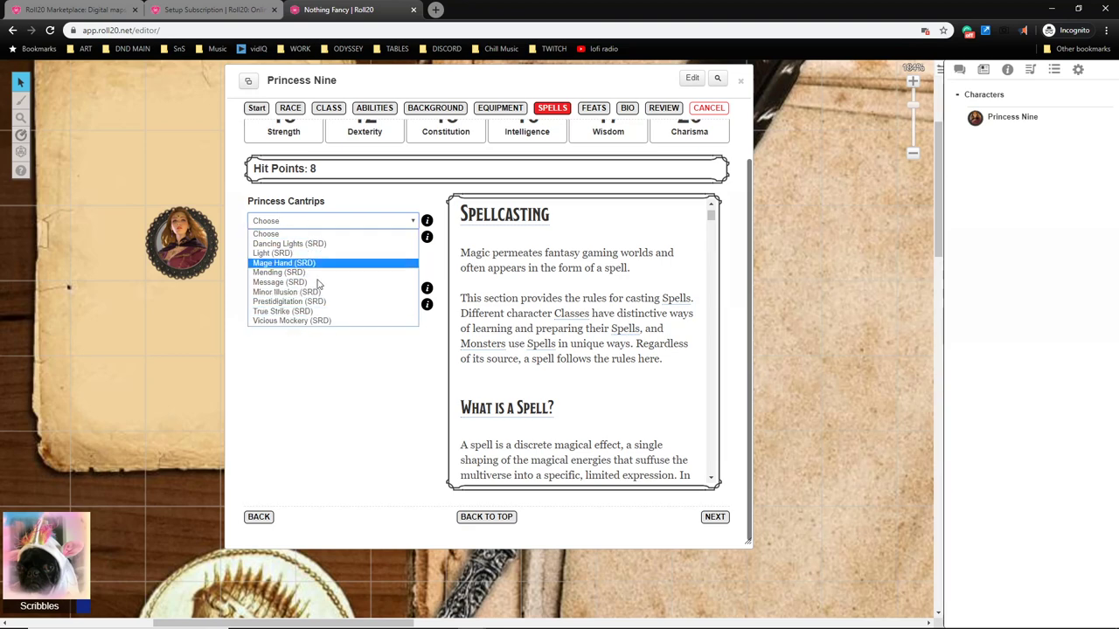
pyautogui.click(291, 322)
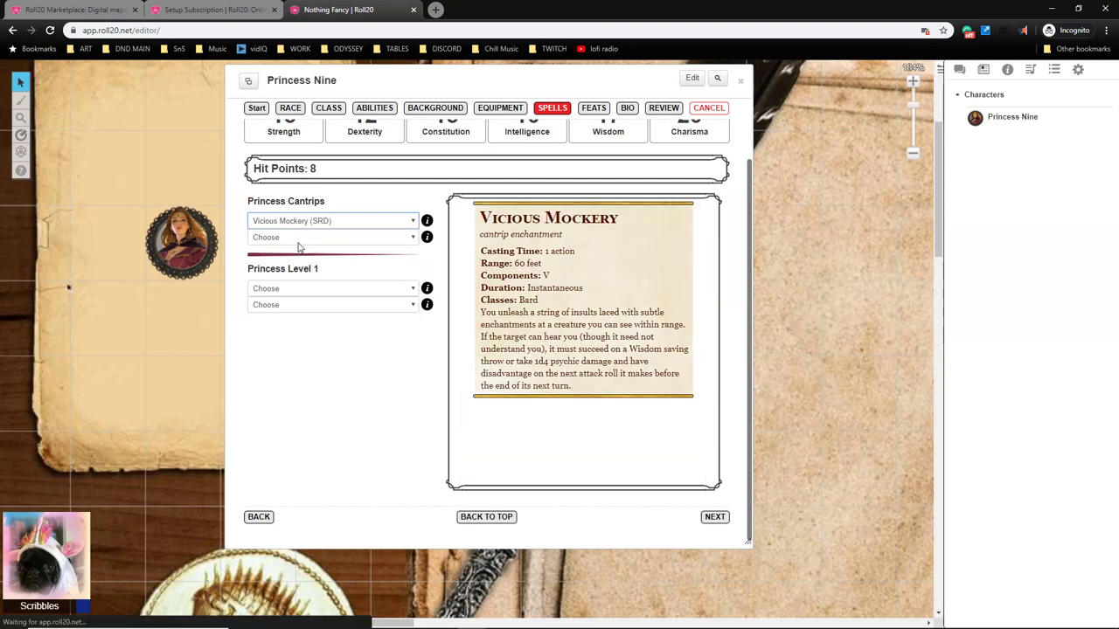
pyautogui.click(332, 238)
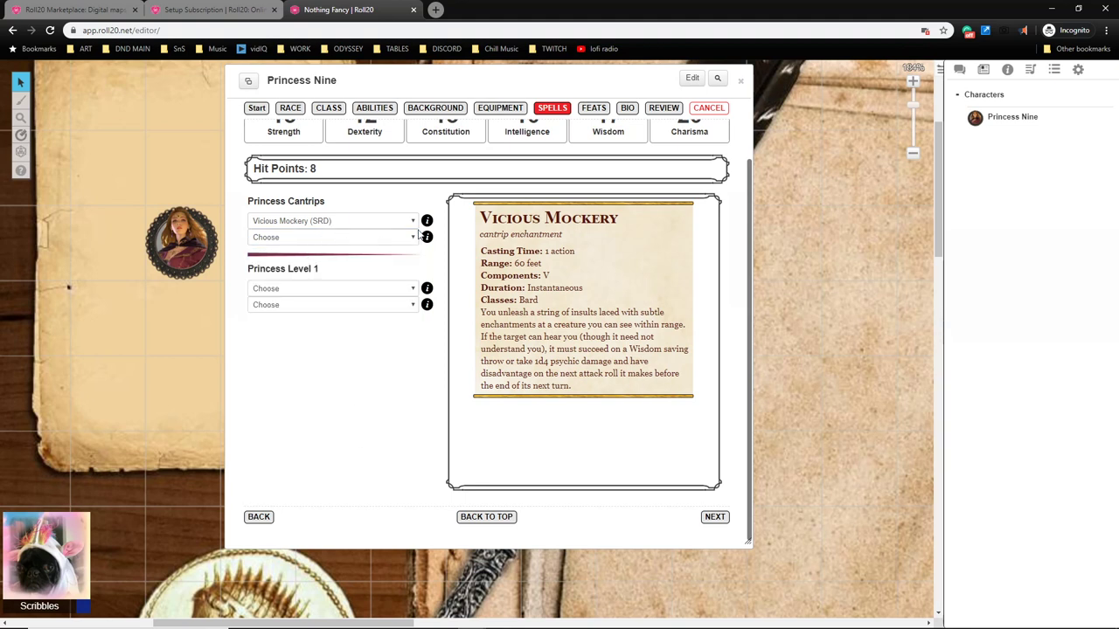
pyautogui.click(332, 288)
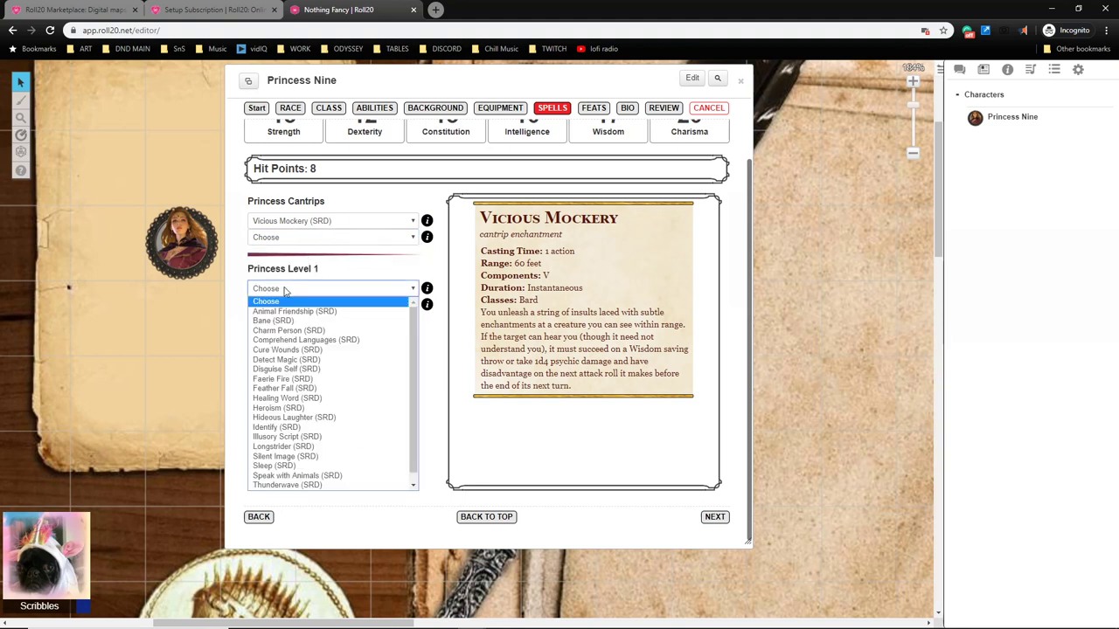
pyautogui.click(288, 329)
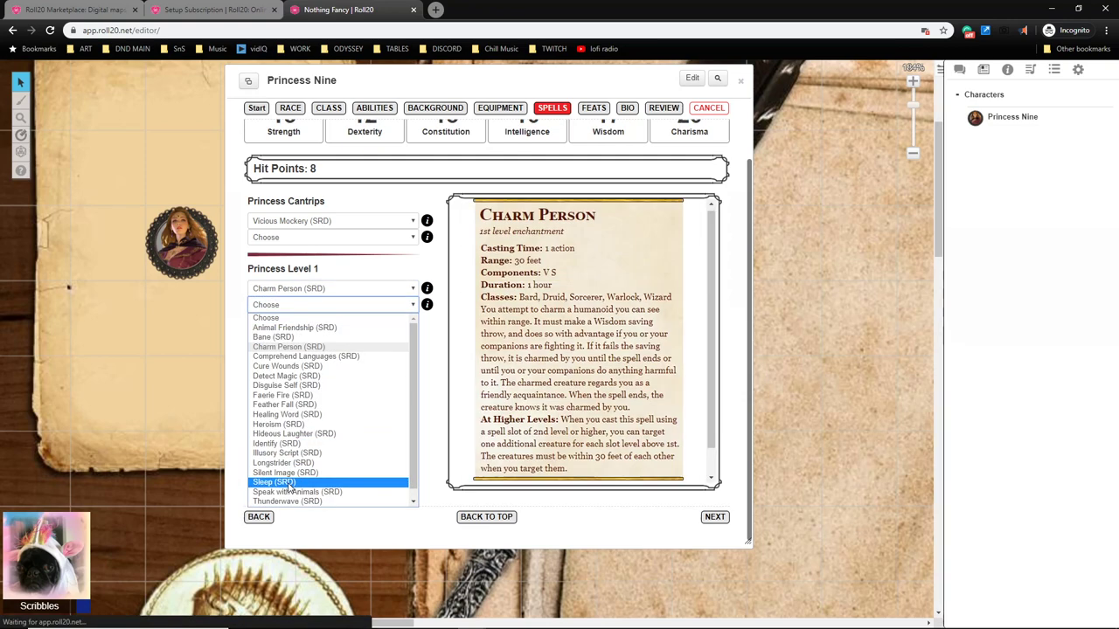
pyautogui.click(266, 483)
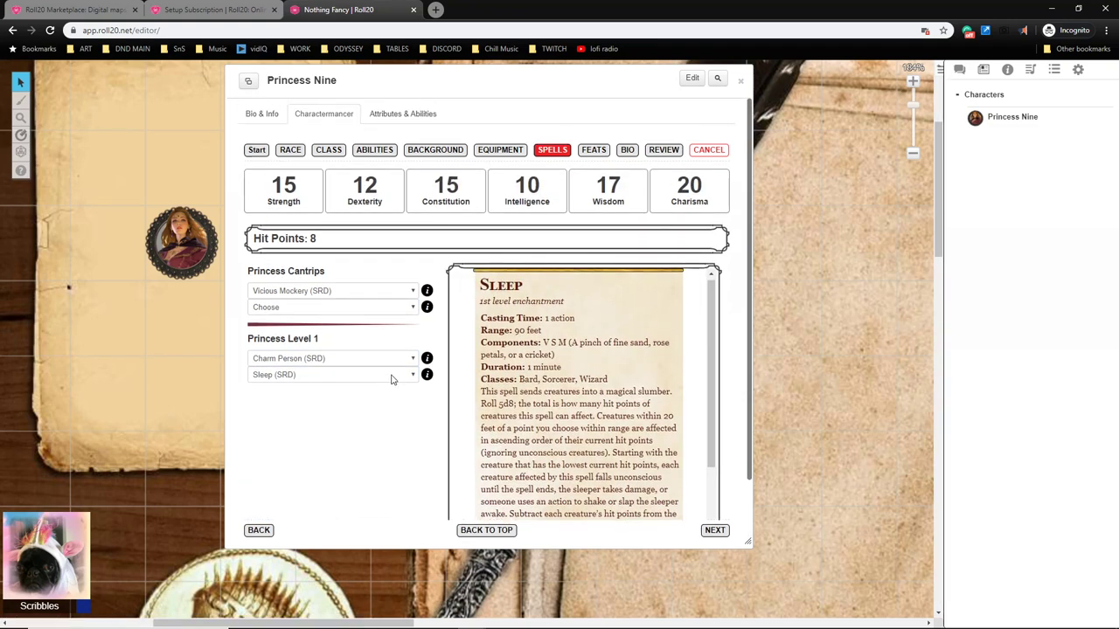
pyautogui.click(596, 150)
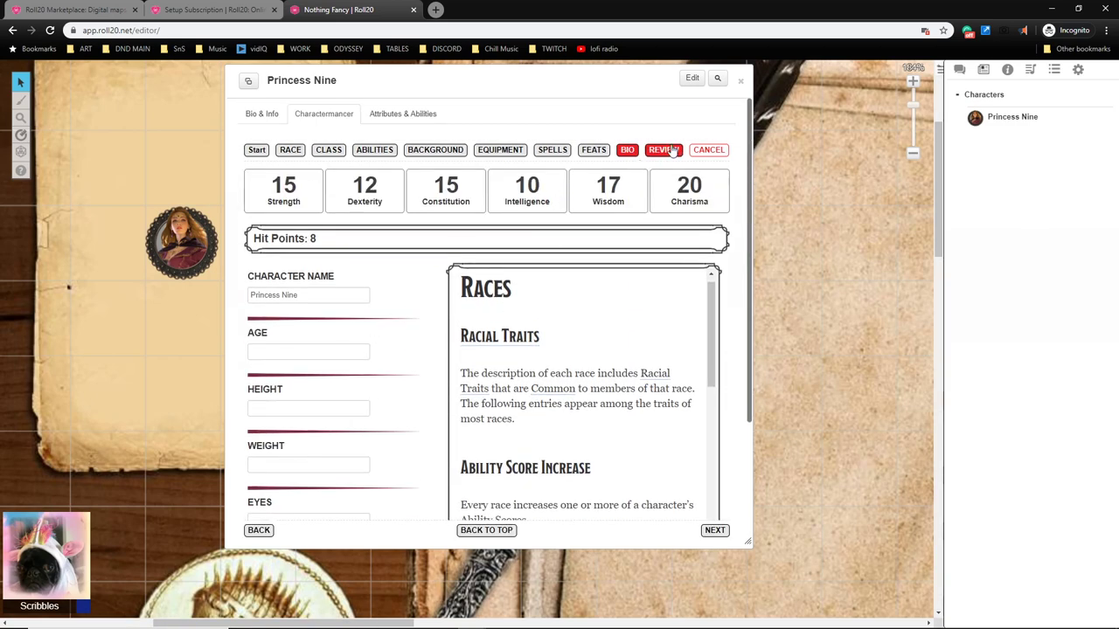
# Go to the Review step and scroll through Princess Nine's Aasimar Princess Noble summary.
pyautogui.click(665, 151)
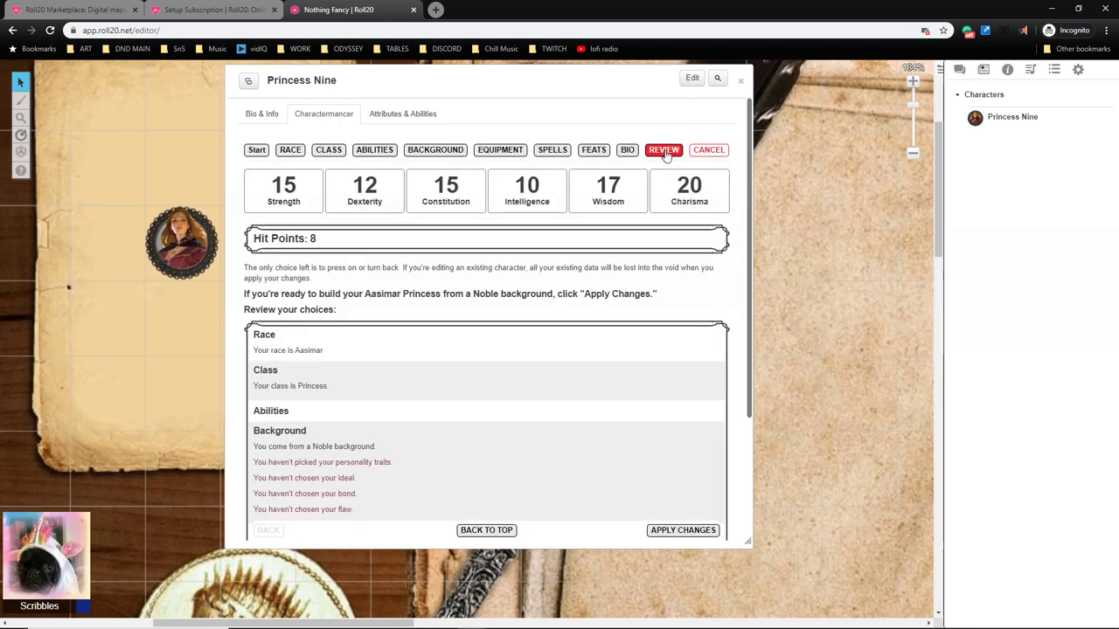
pyautogui.scroll(-3)
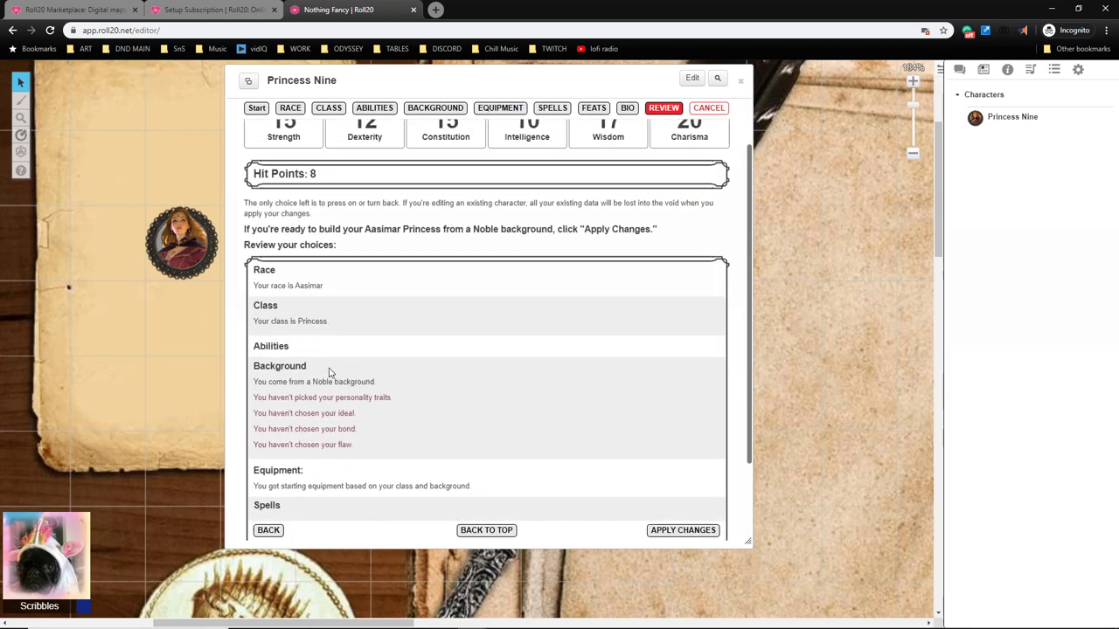
pyautogui.scroll(-3)
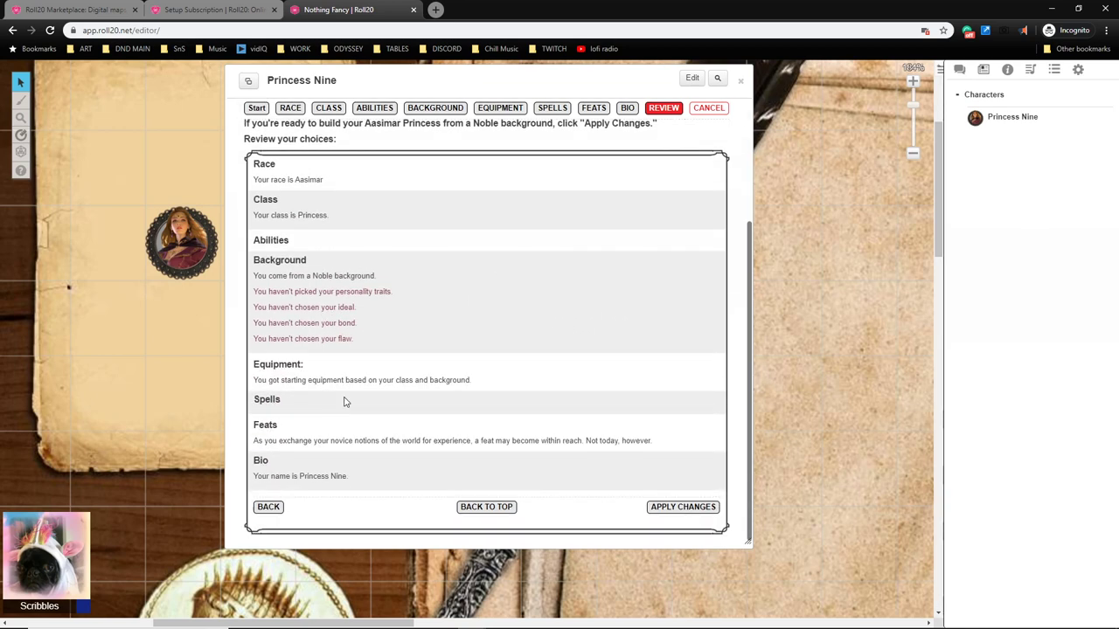
pyautogui.moveTo(385, 287)
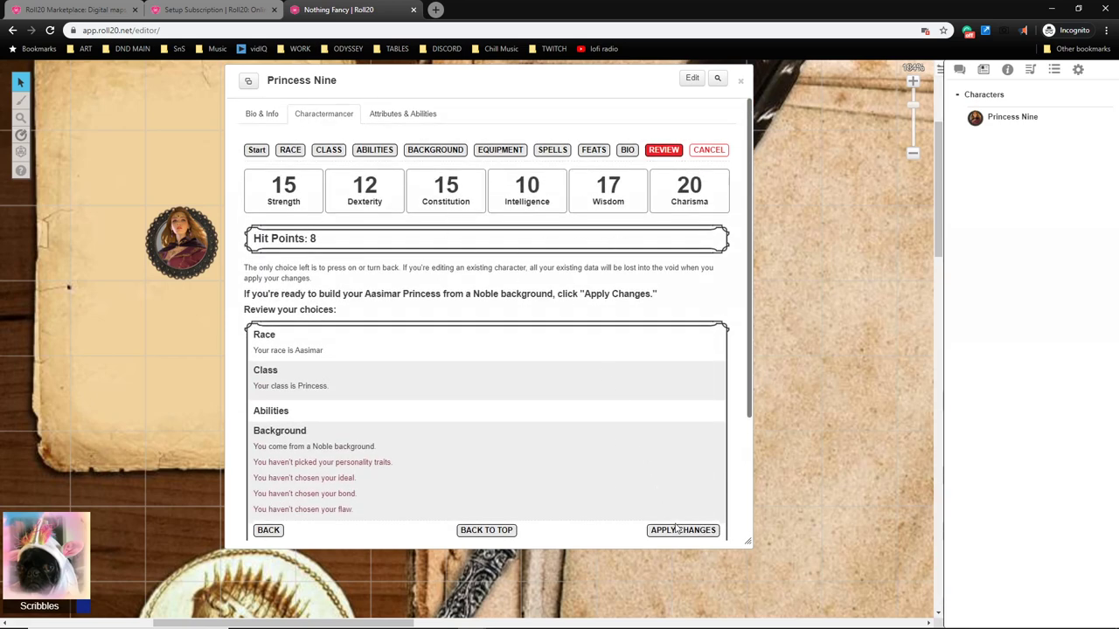
# Apply the builder choices and scroll the sheet down to Features & Traits.
pyautogui.click(681, 529)
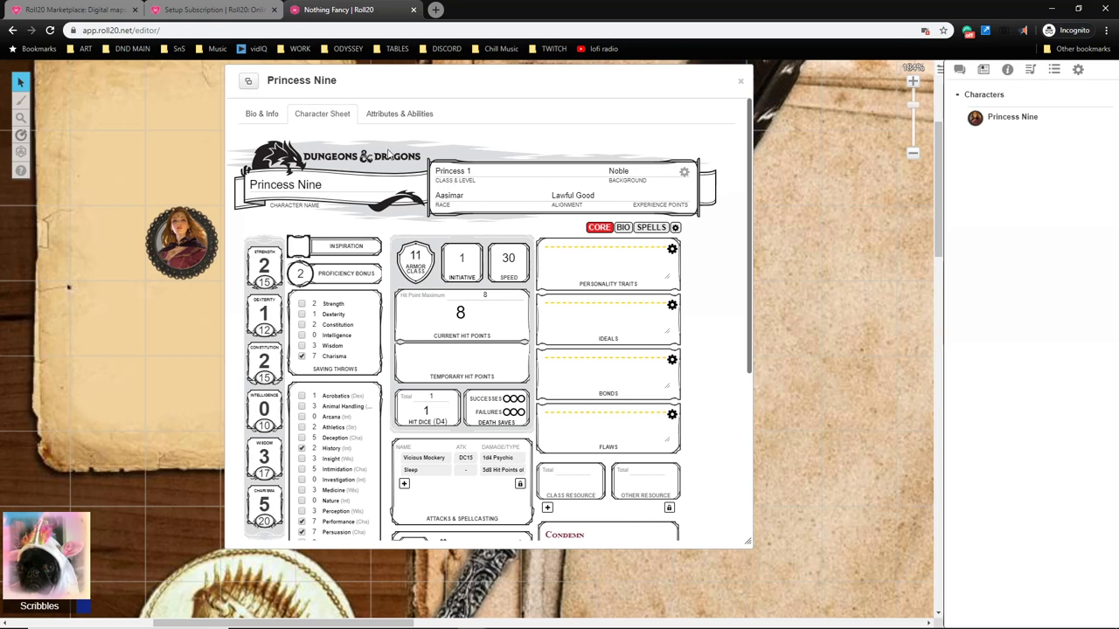
pyautogui.click(461, 315)
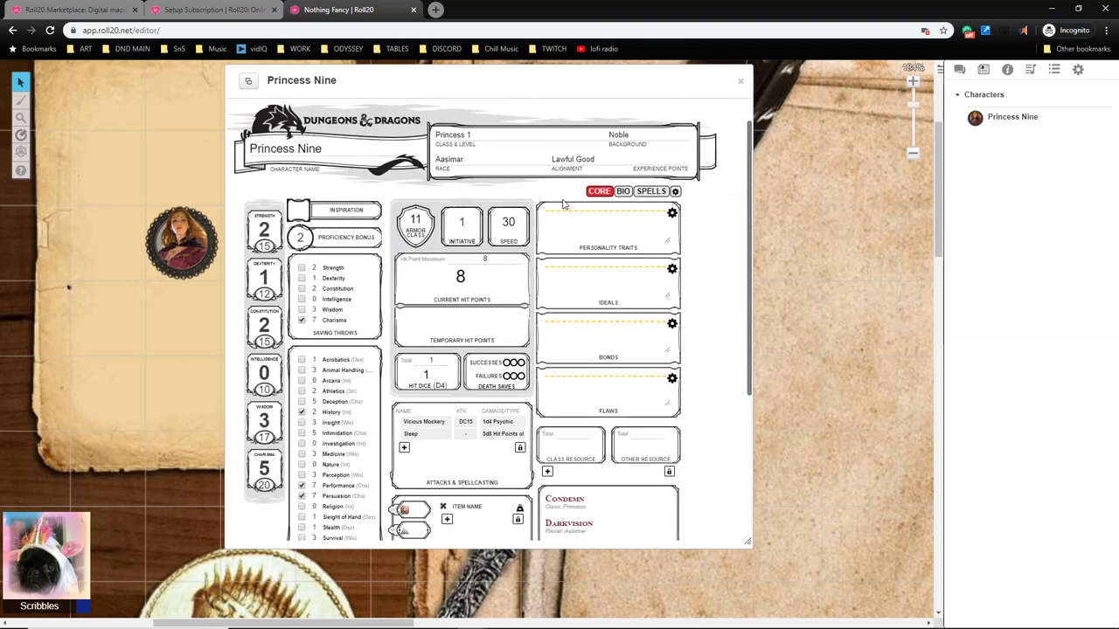
pyautogui.moveTo(425, 411)
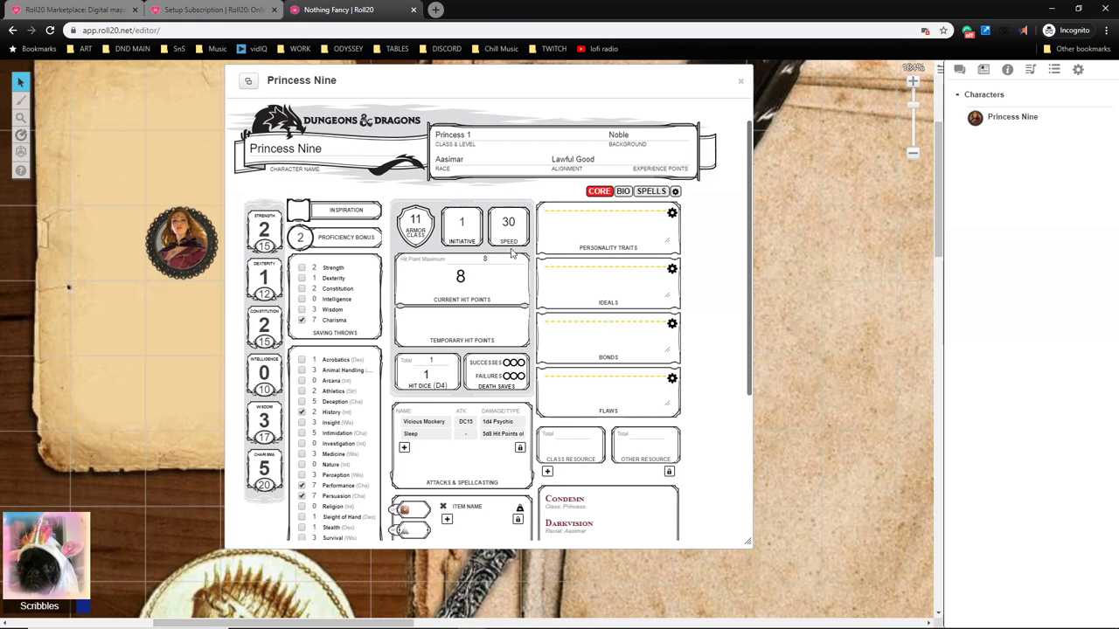
pyautogui.scroll(-3)
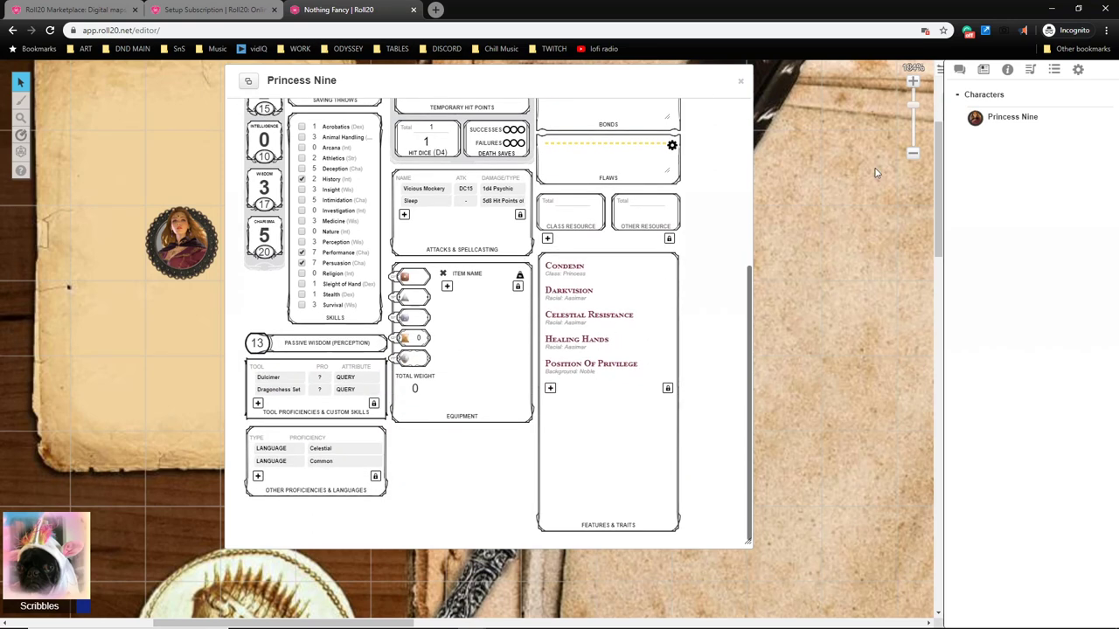
pyautogui.moveTo(1009, 70)
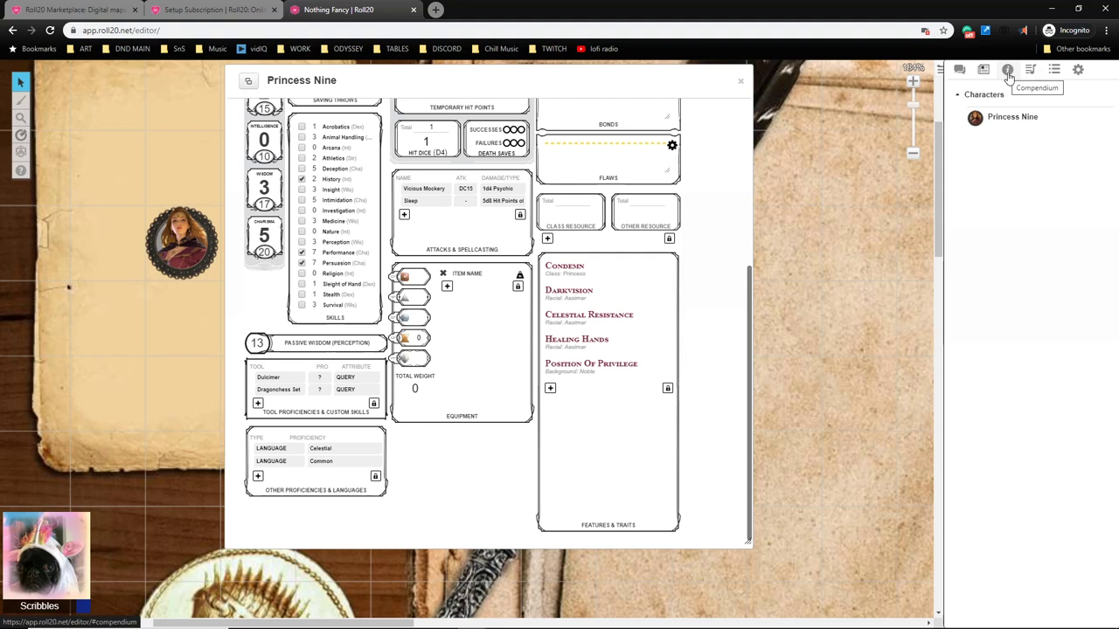
# Search the compendium for the longsword and fine clothes and add them to equipment.
pyautogui.click(1009, 70)
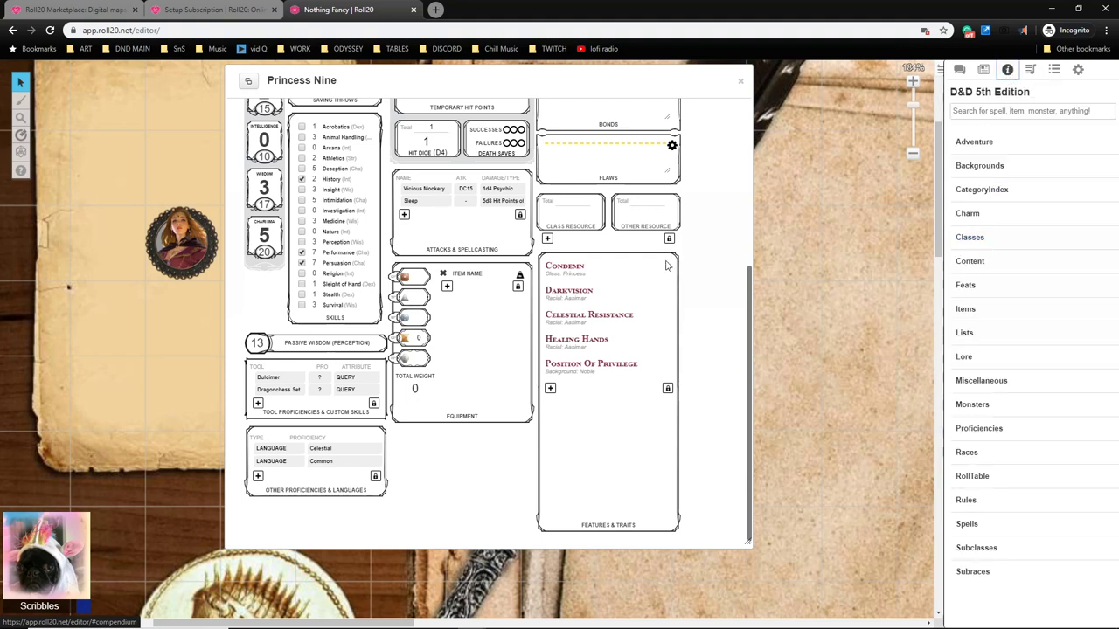
pyautogui.click(1028, 112)
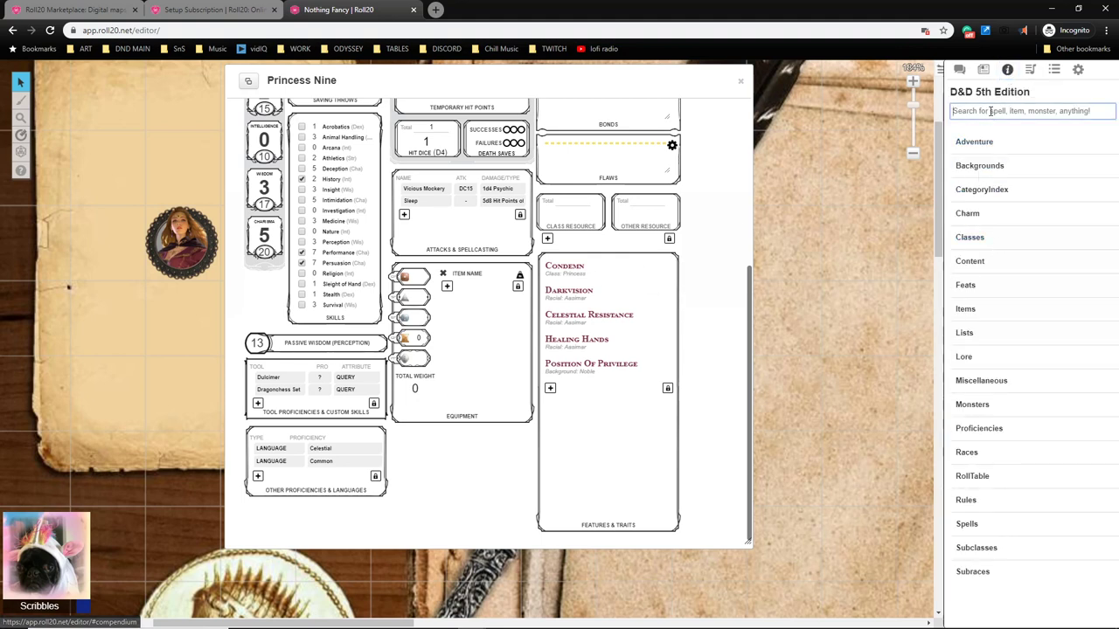
pyautogui.write('long')
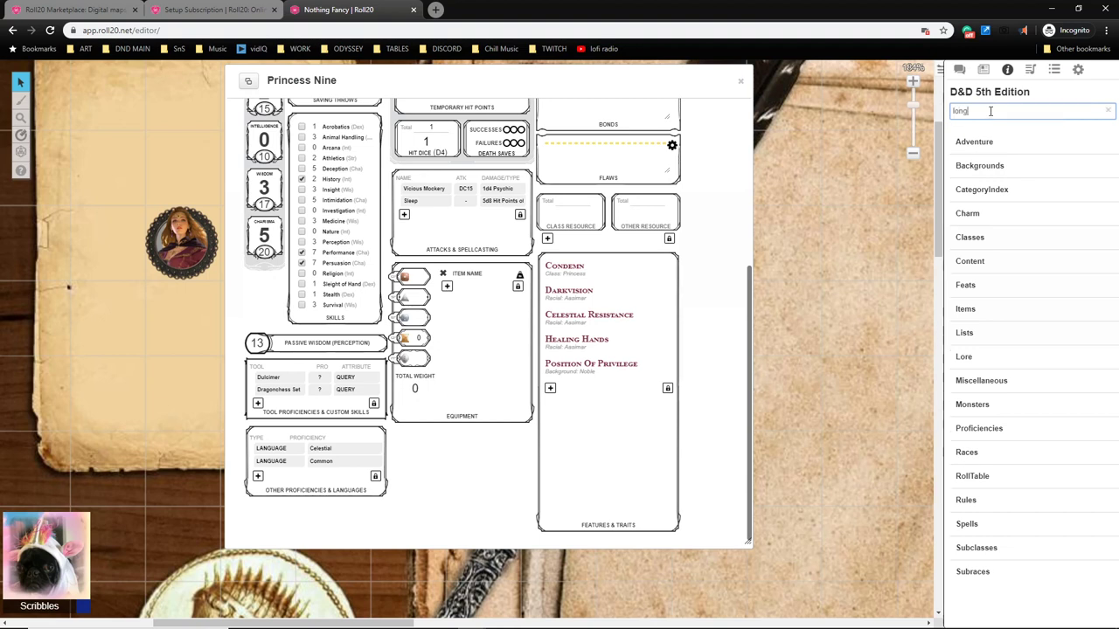
pyautogui.write('long')
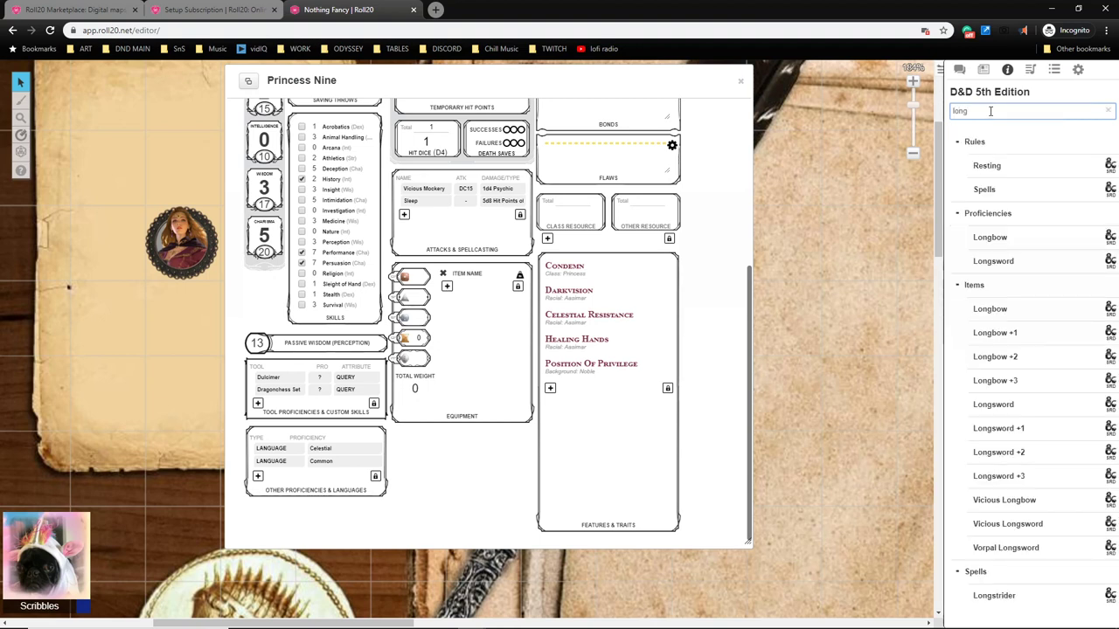
pyautogui.moveTo(1004, 500)
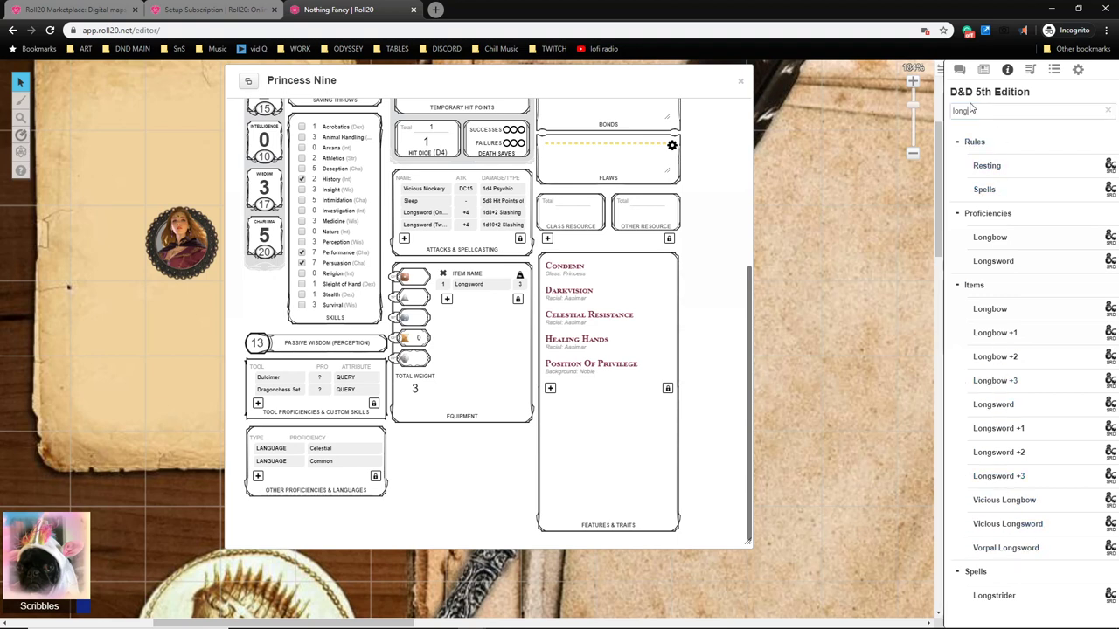
pyautogui.write('fine')
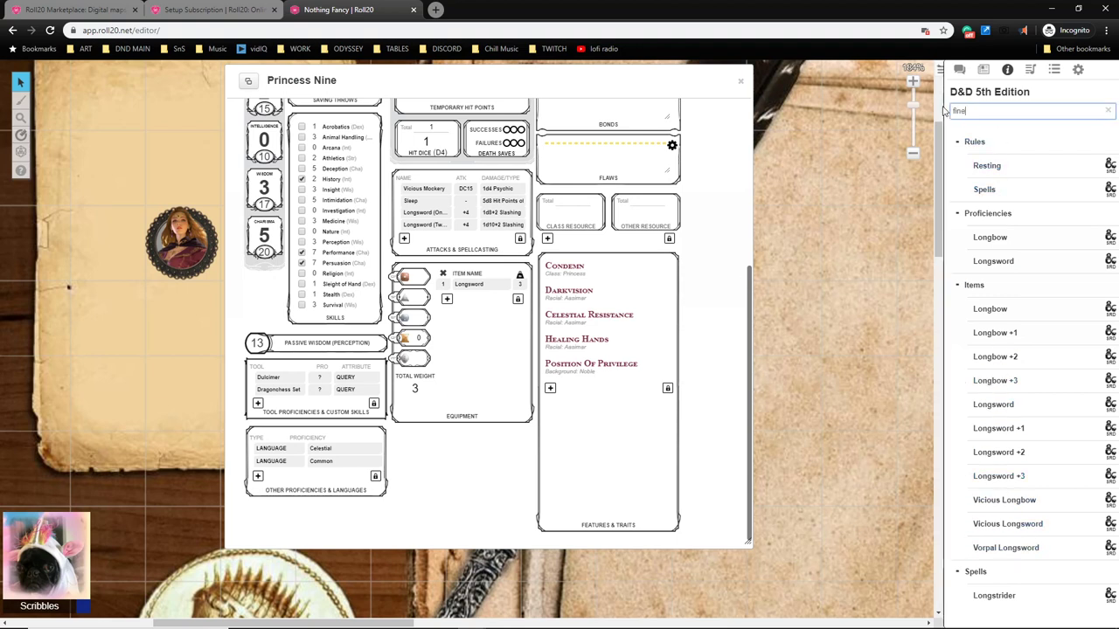
pyautogui.write('fine')
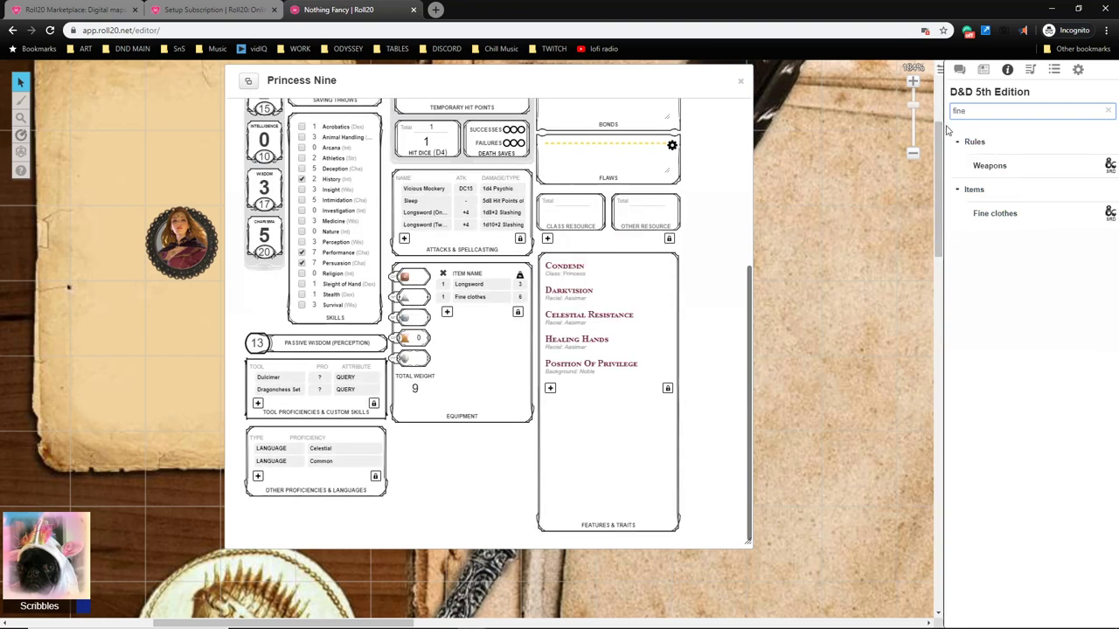
# Add the Diplomat's Pack and Soap from the compendium to the equipment list.
pyautogui.write('d')
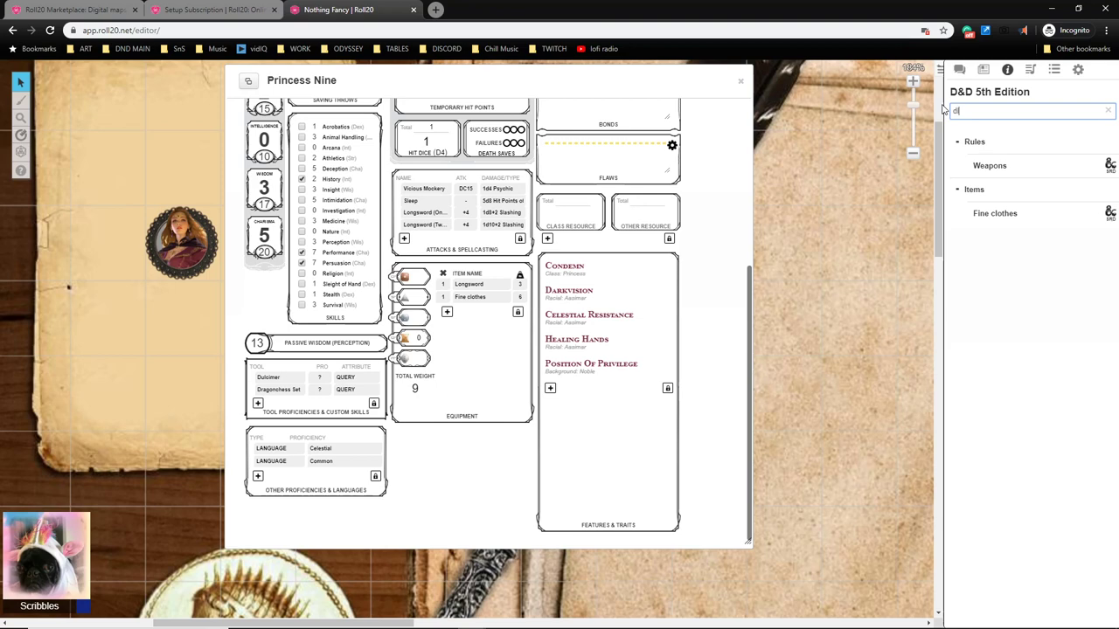
pyautogui.write('iplo')
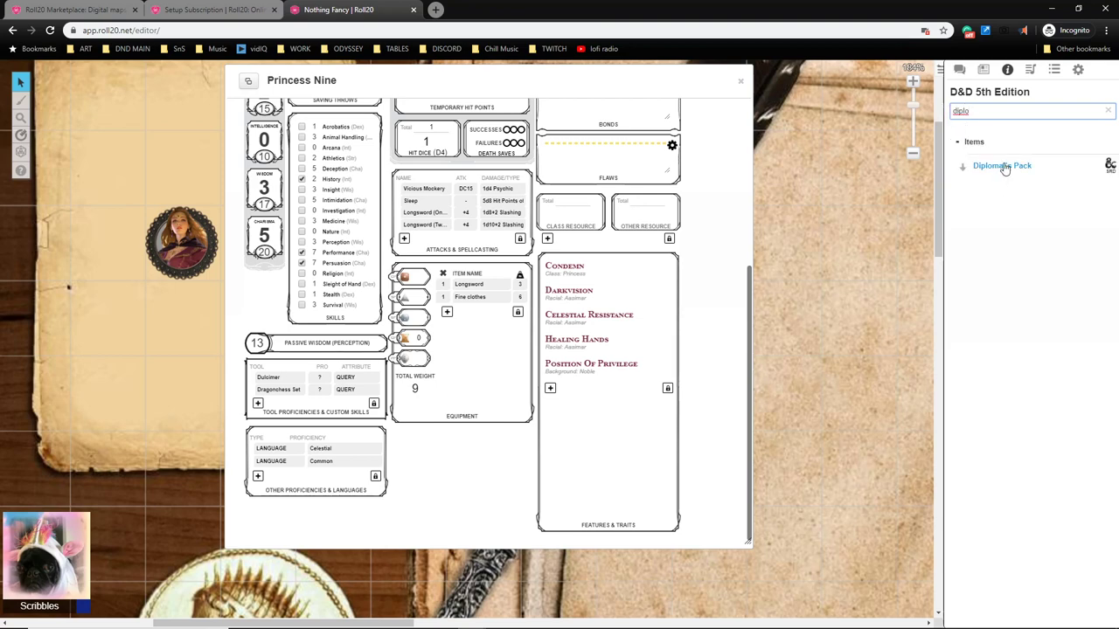
pyautogui.click(1002, 164)
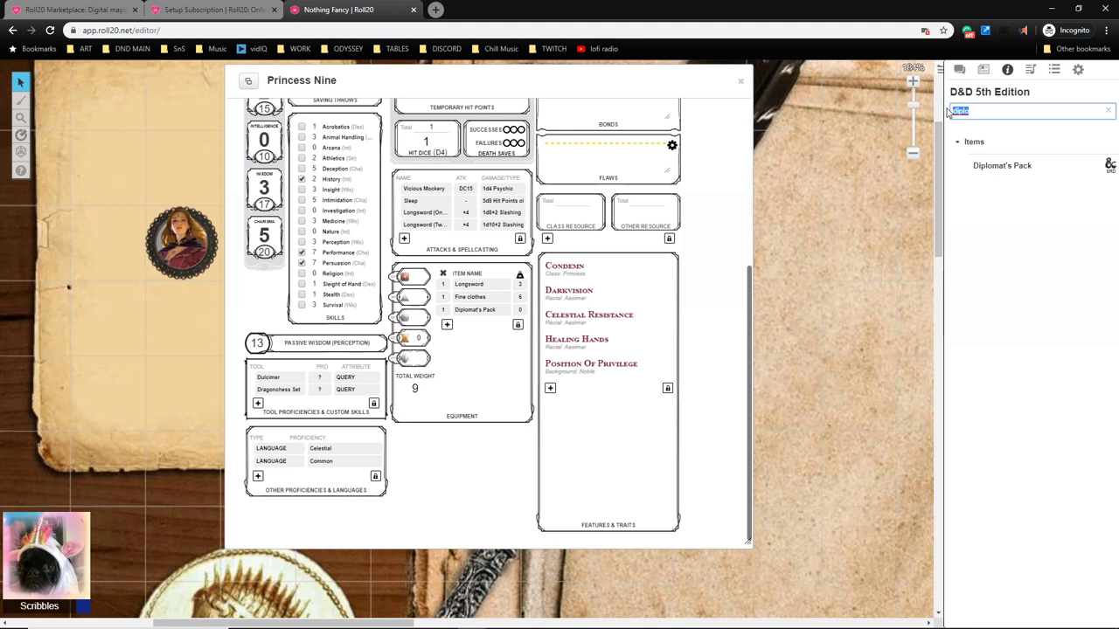
pyautogui.write('soal')
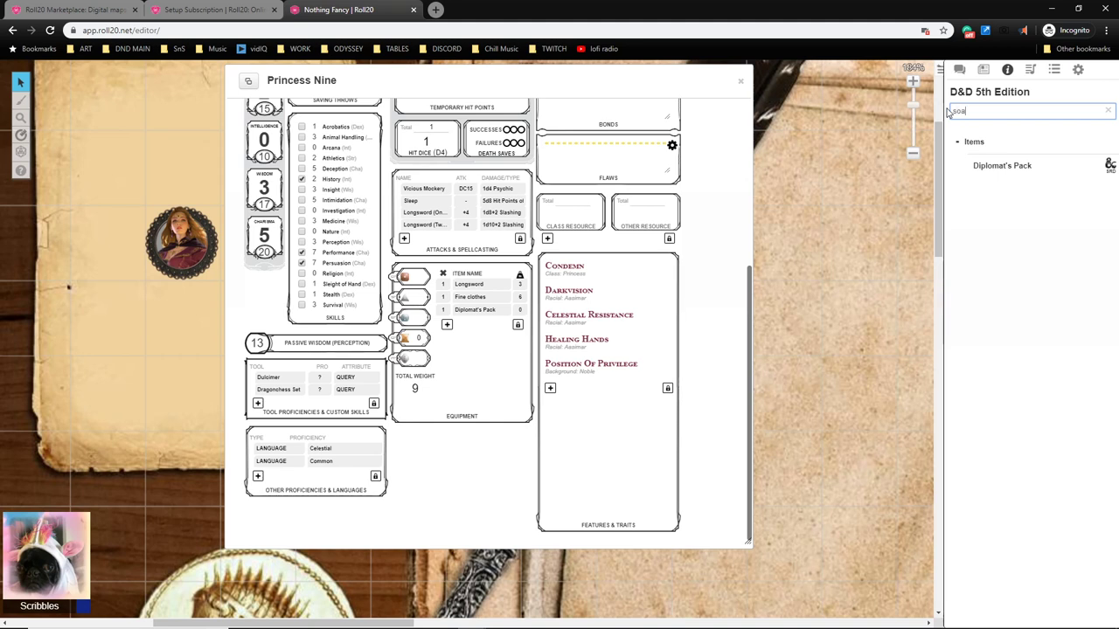
pyautogui.write('soap')
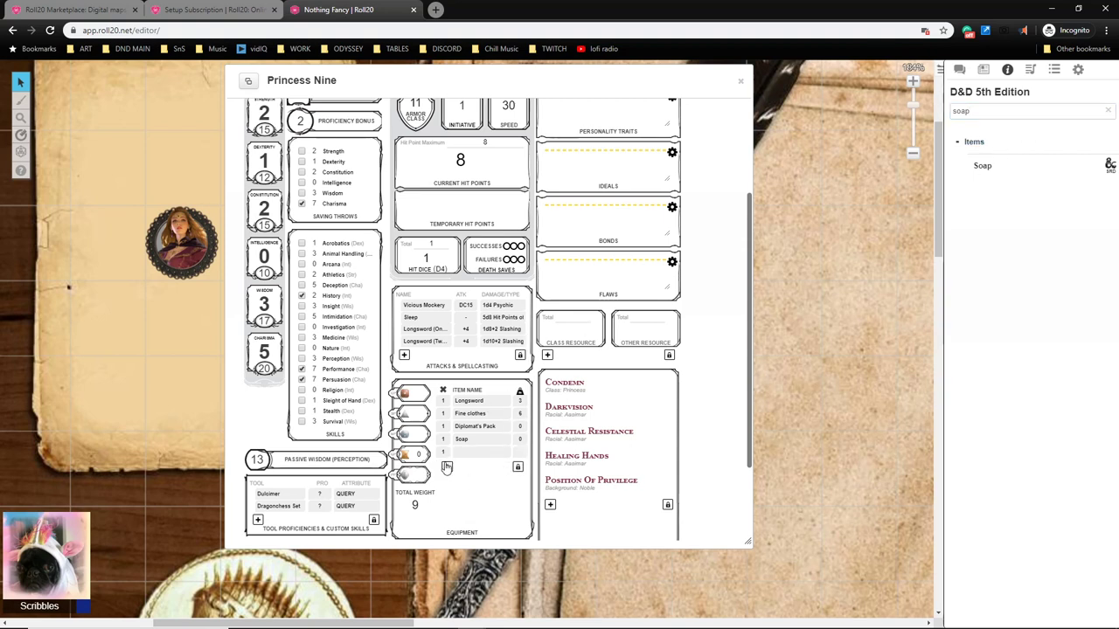
# Add a Key to the city equipment item and post two traits to chat.
pyautogui.click(475, 451)
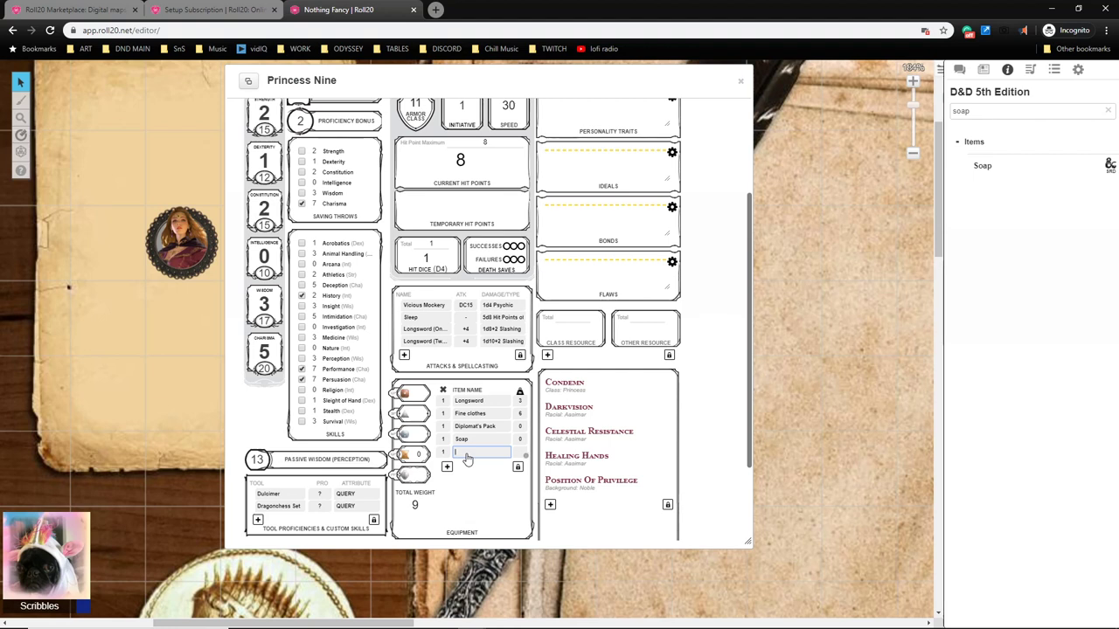
pyautogui.write('H')
pyautogui.click(419, 455)
pyautogui.write('1000')
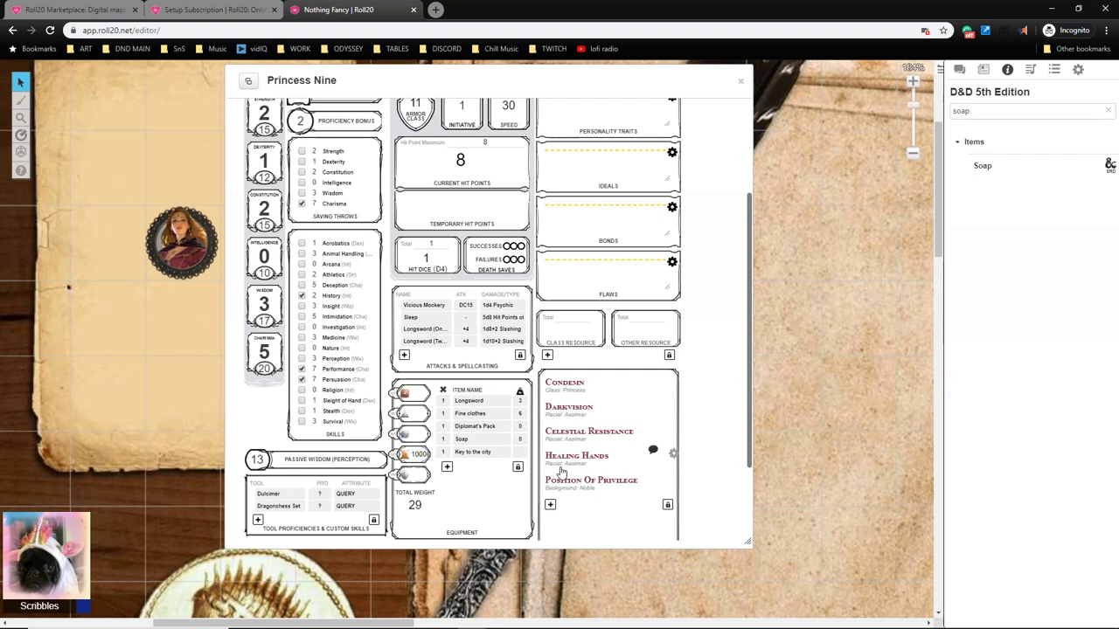
pyautogui.scroll(-3)
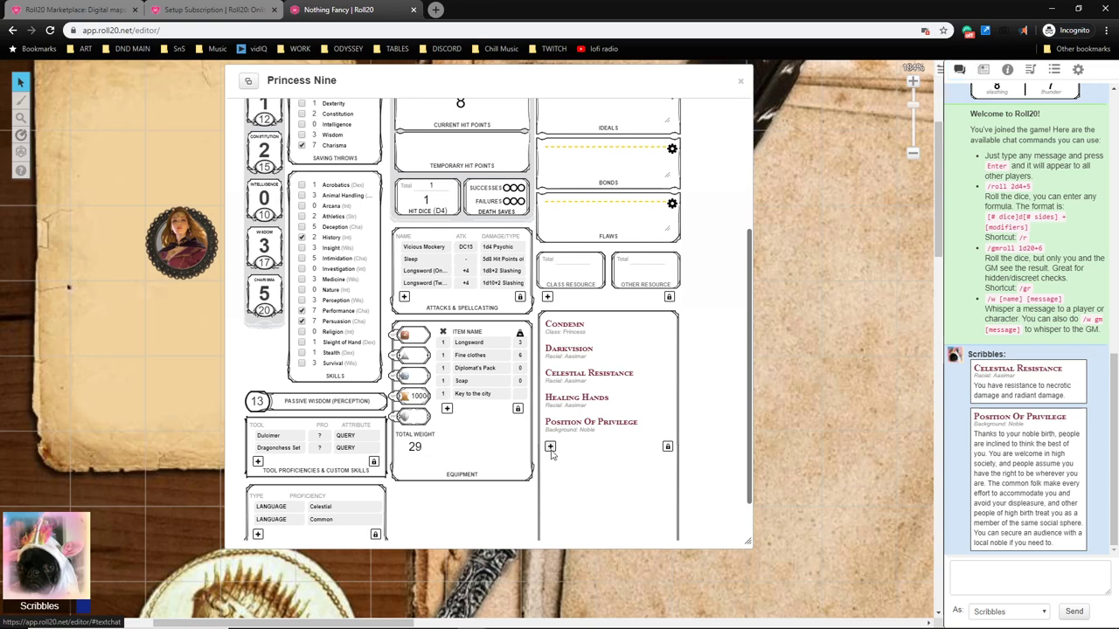
pyautogui.click(549, 446)
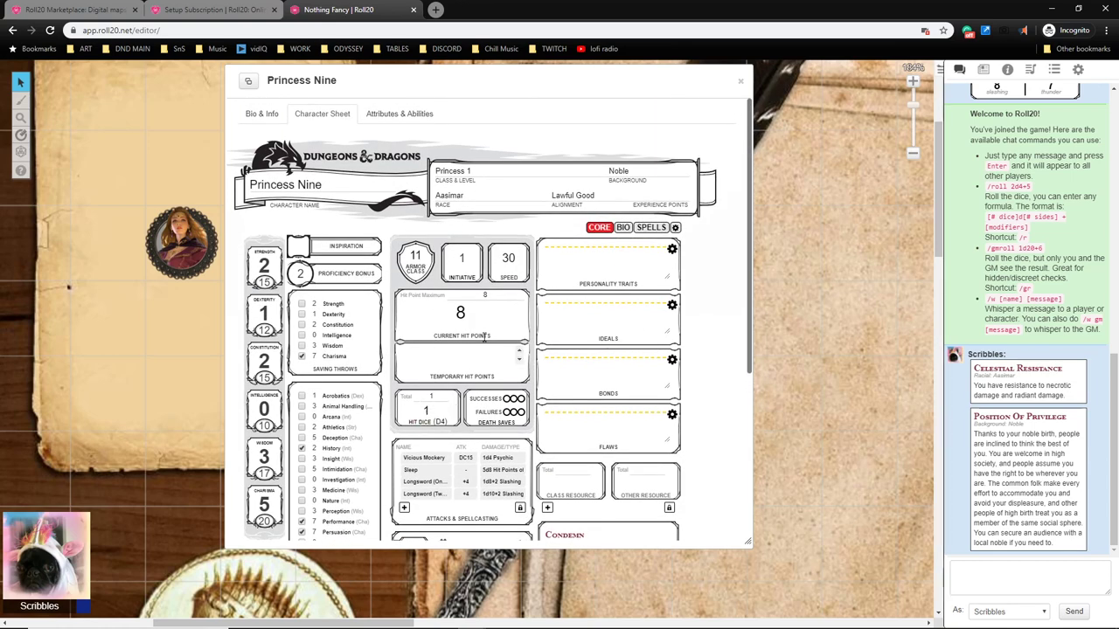
pyautogui.scroll(-3)
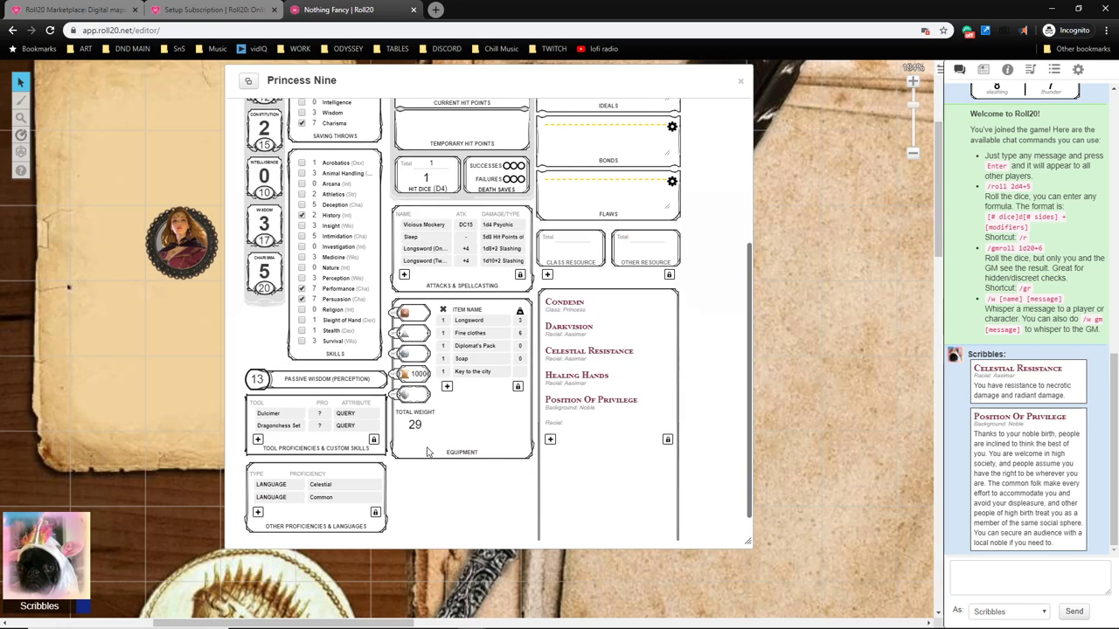
pyautogui.moveTo(571, 461)
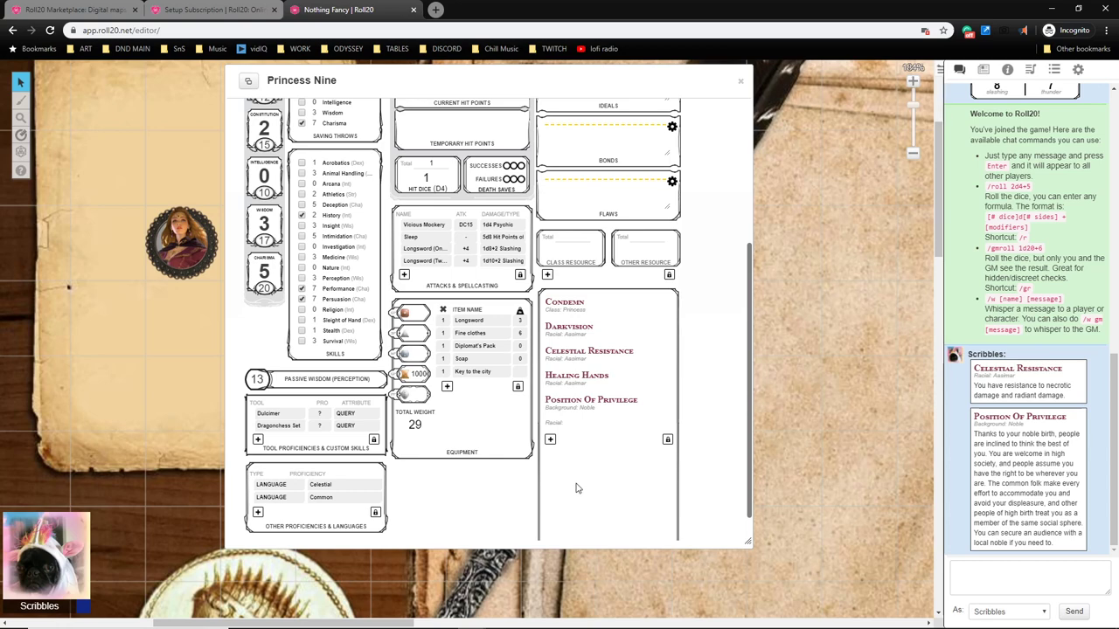
pyautogui.moveTo(556, 495)
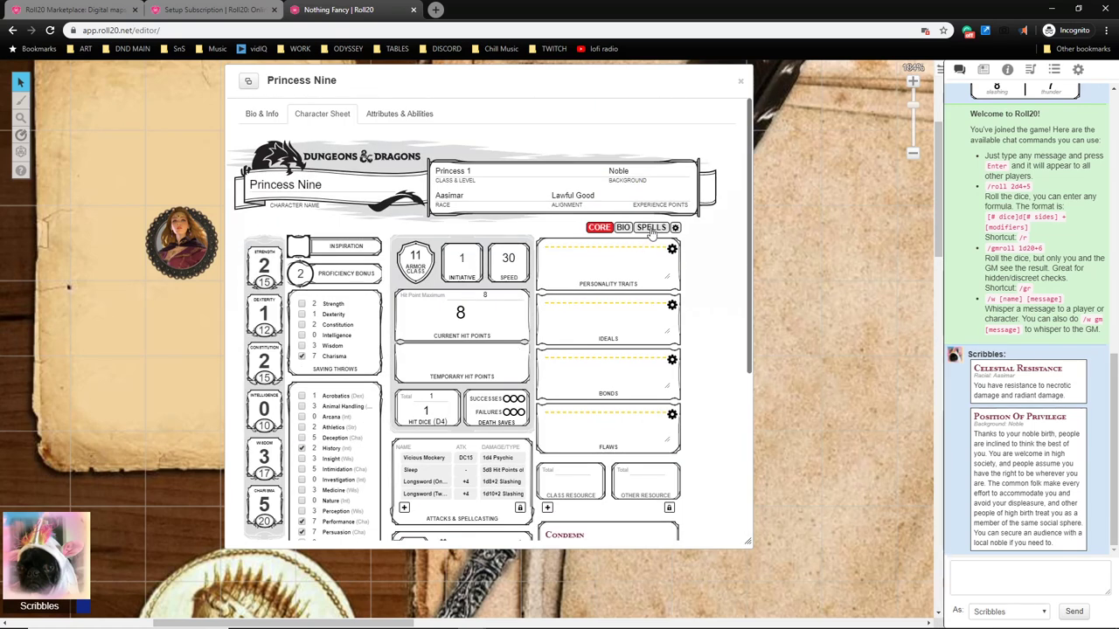
# Drag Eldritch Blast from the Compendium onto Princess Nine's cantrips beside Vicious Mockery.
pyautogui.click(650, 227)
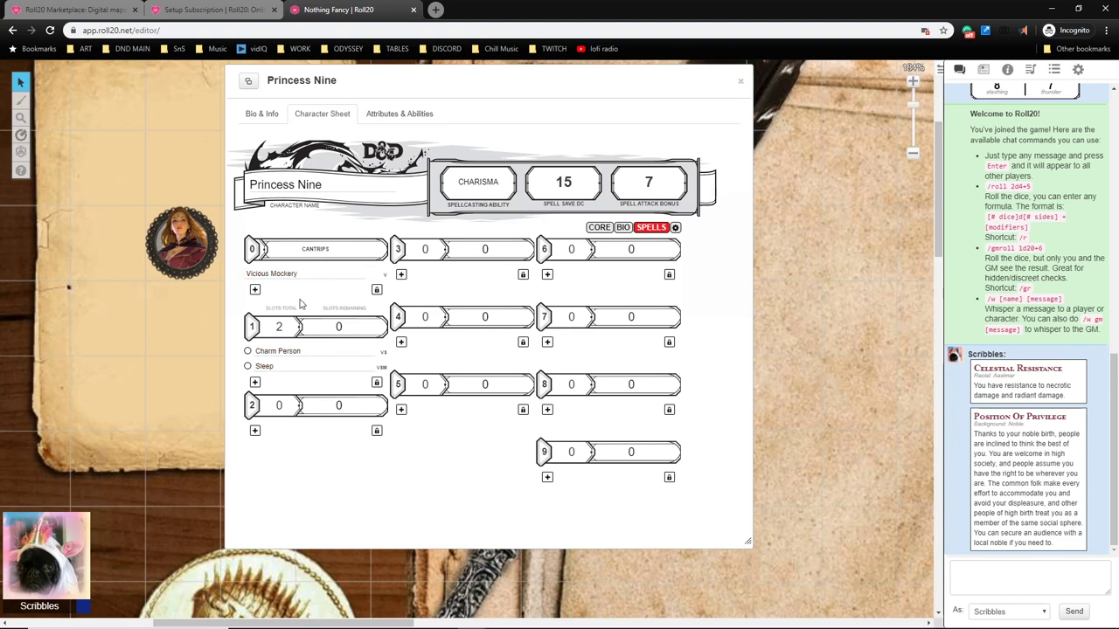
pyautogui.moveTo(288, 308)
pyautogui.write('eld')
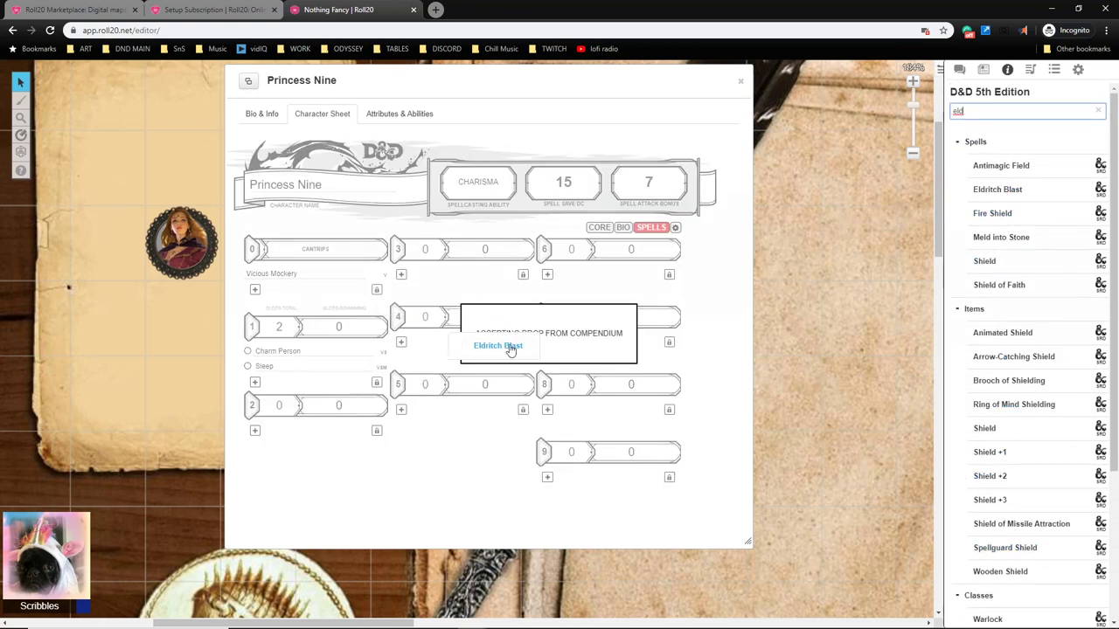
pyautogui.click(496, 346)
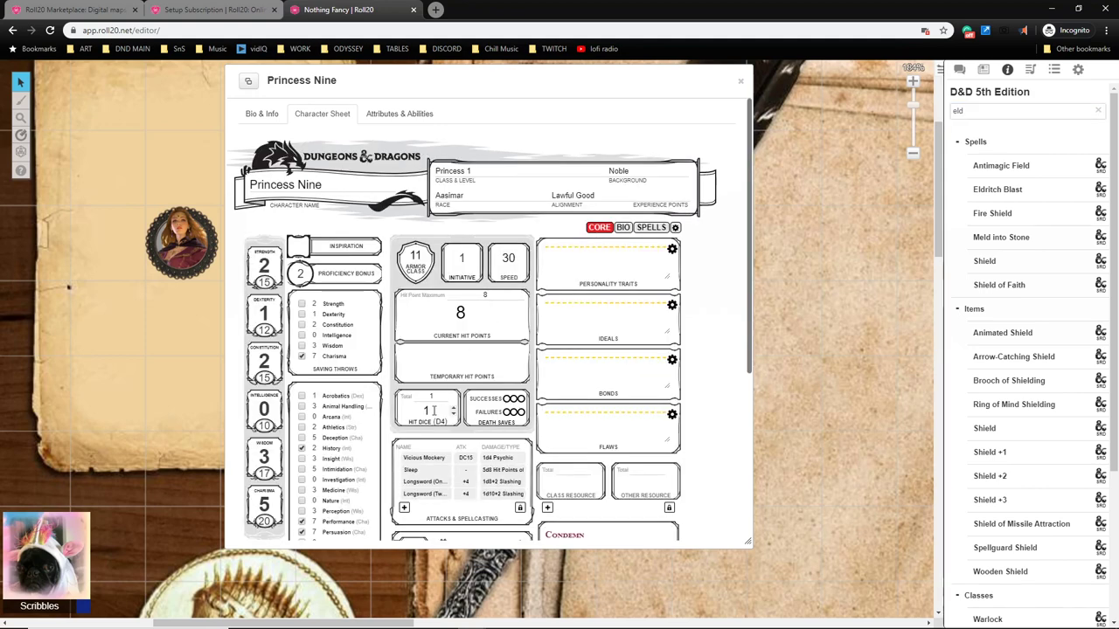
pyautogui.scroll(-3)
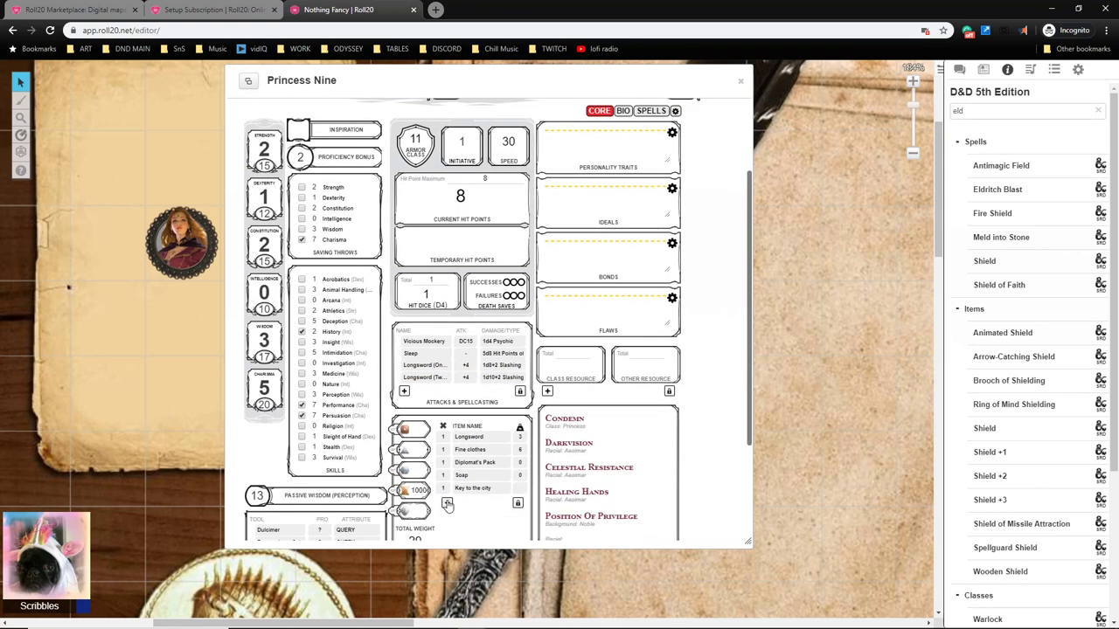
pyautogui.scroll(-3)
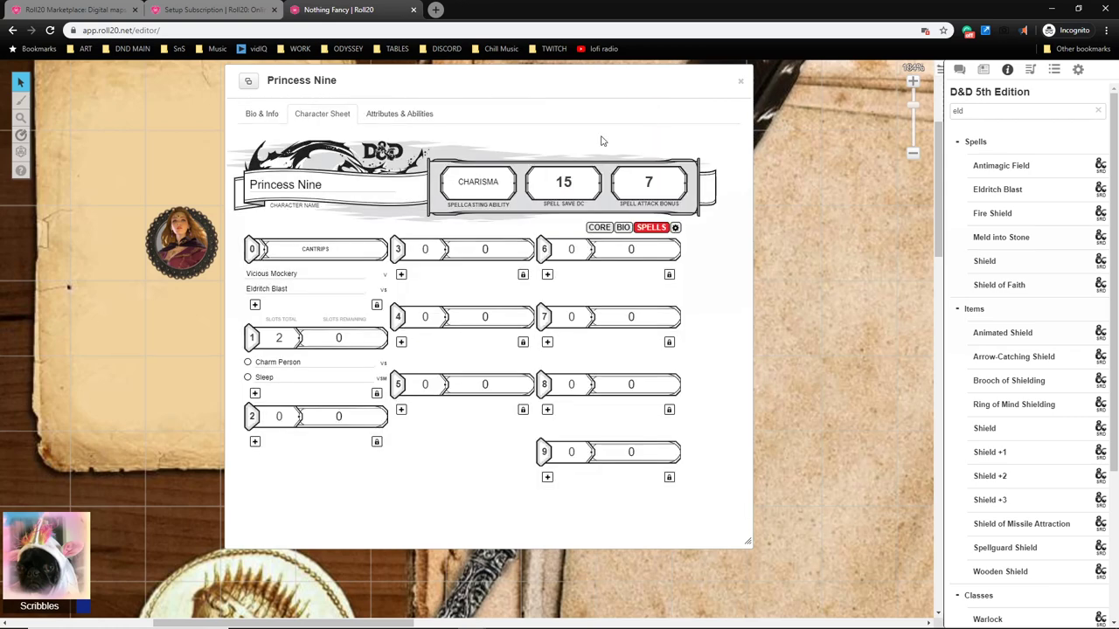
pyautogui.moveTo(369, 293)
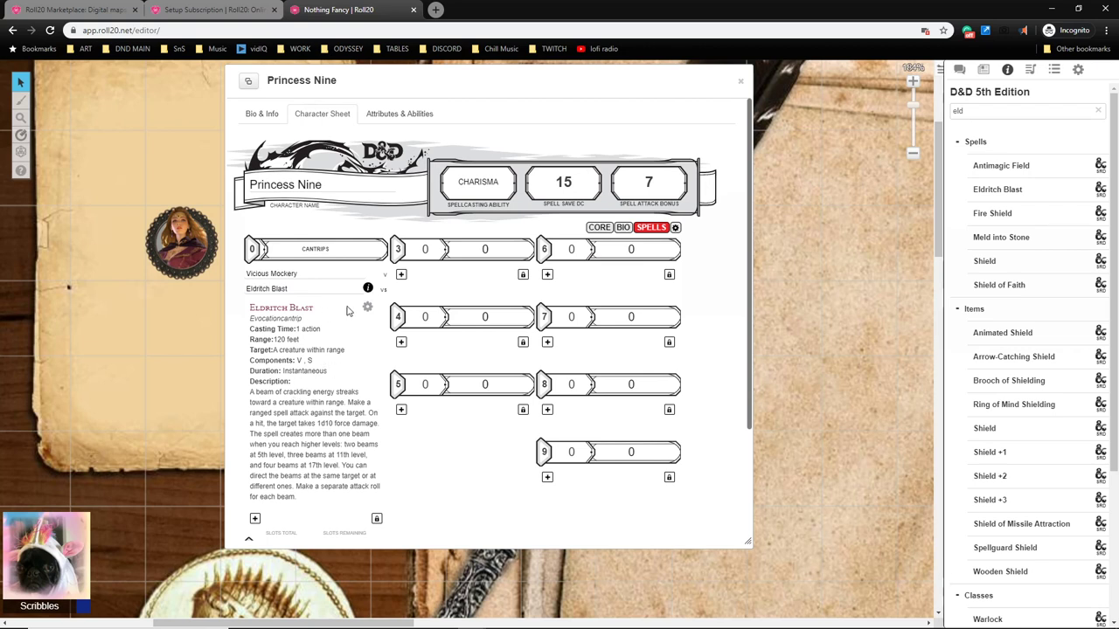
pyautogui.moveTo(353, 313)
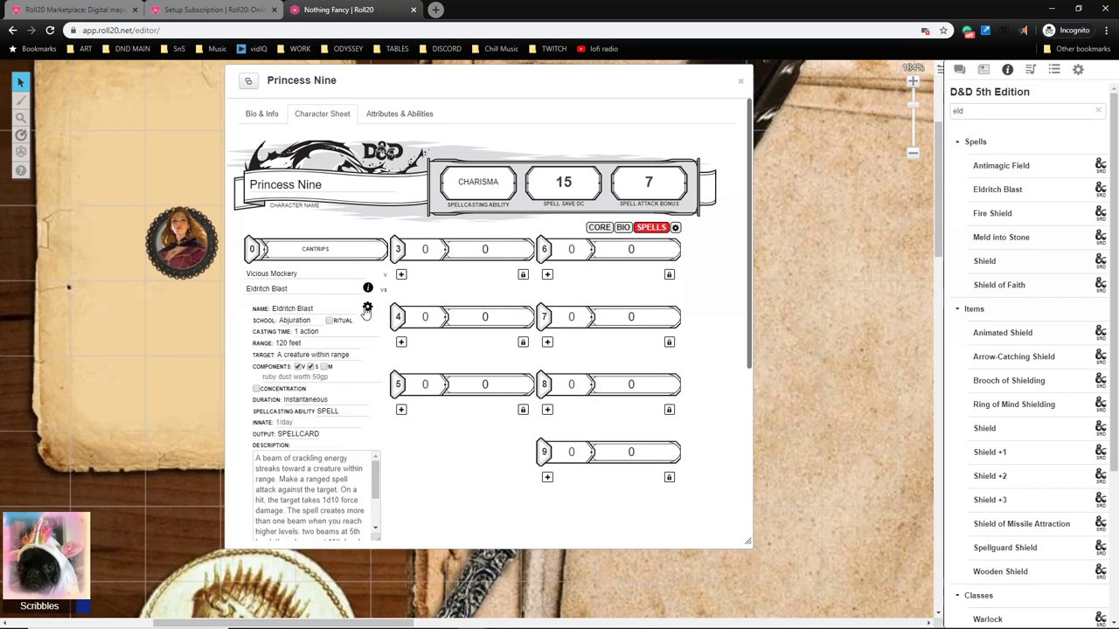
pyautogui.moveTo(385, 314)
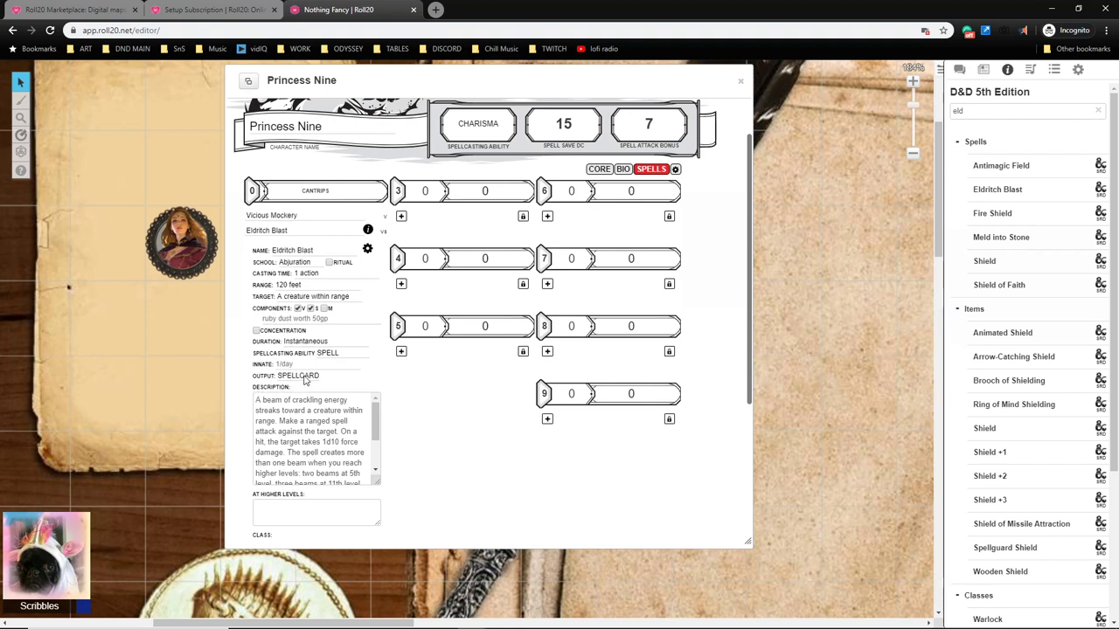
# Configure Eldritch Blast with Output ATTACK, damage 1d10 and damage type force.
pyautogui.click(296, 376)
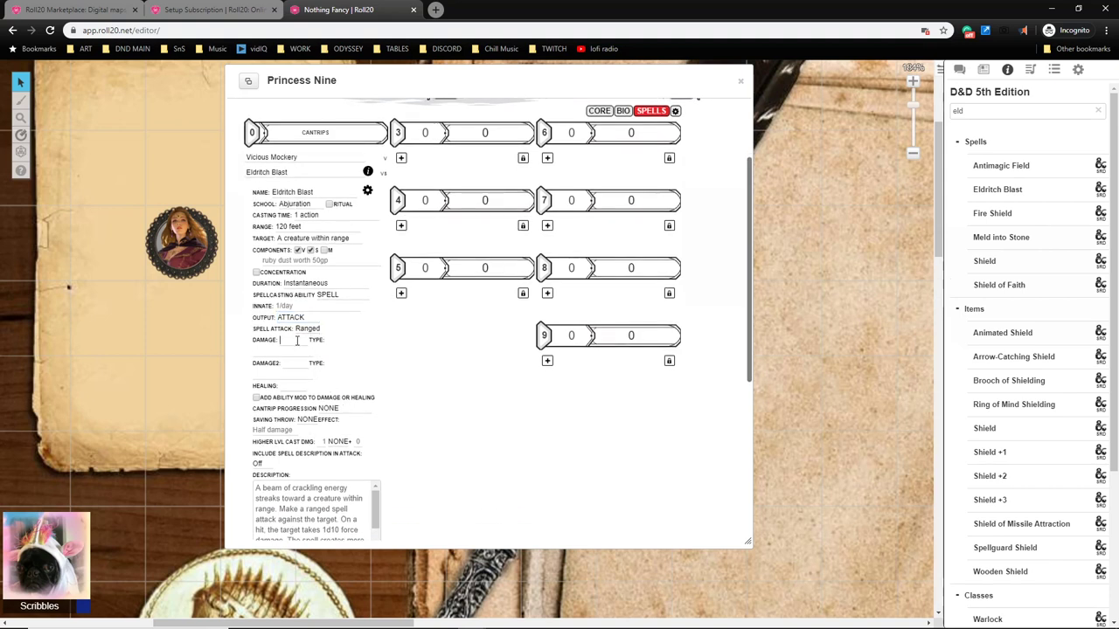
pyautogui.write('1d10')
pyautogui.click(282, 352)
pyautogui.write('fo')
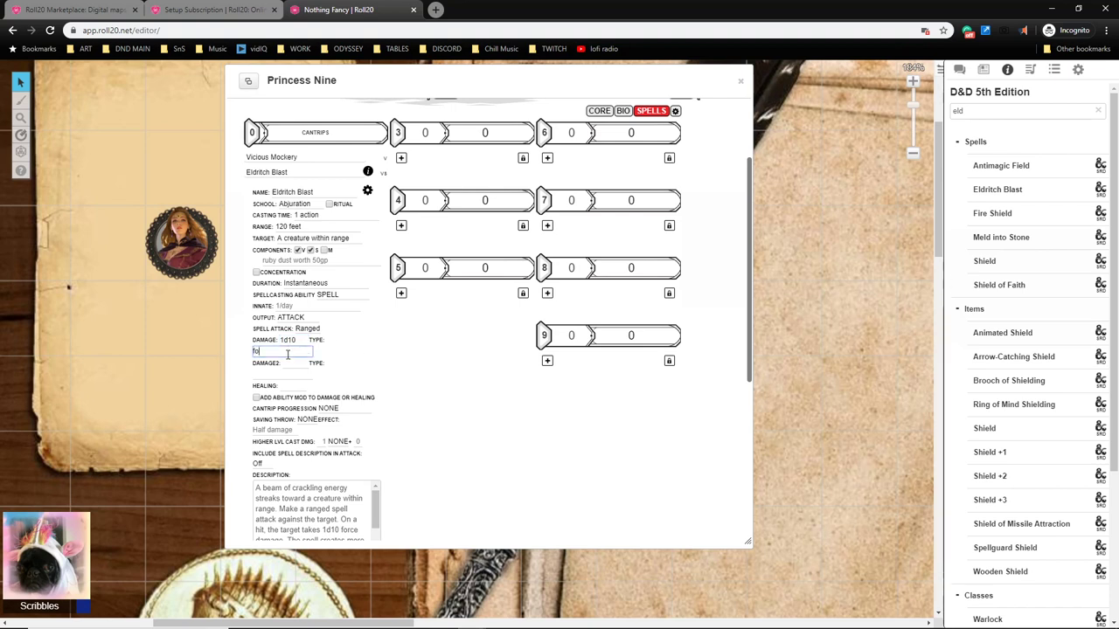
pyautogui.scroll(-3)
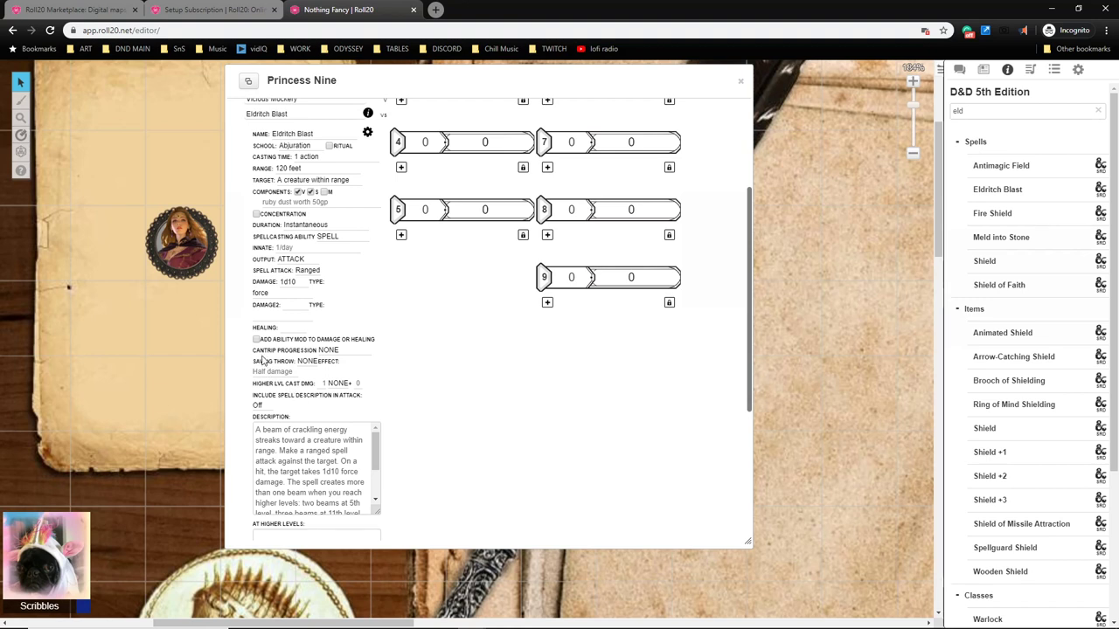
pyautogui.moveTo(293, 360)
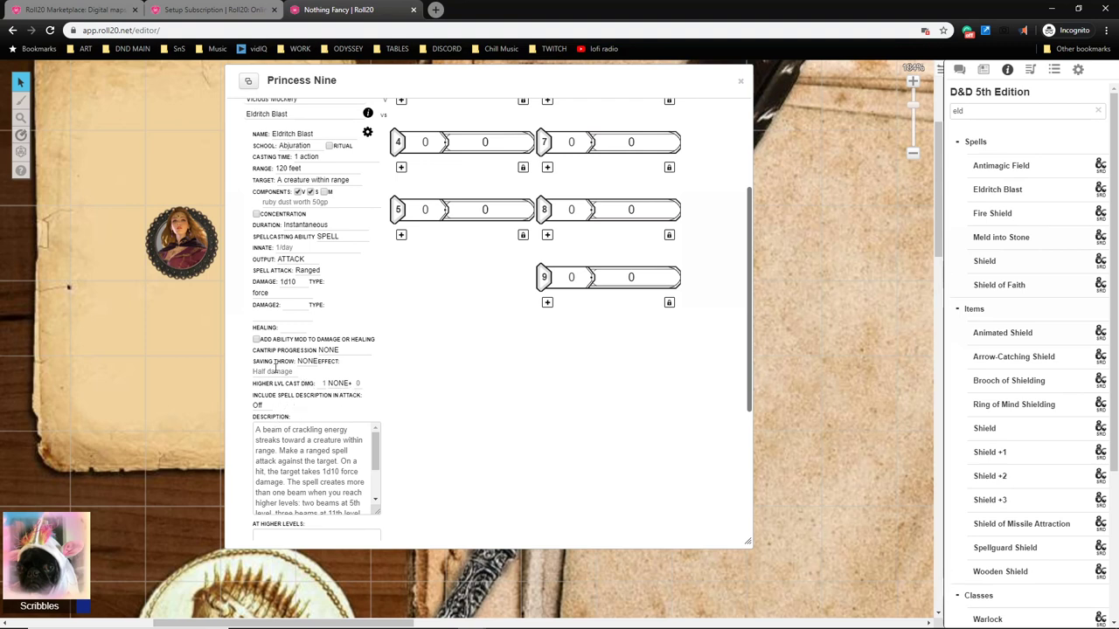
pyautogui.moveTo(252, 449)
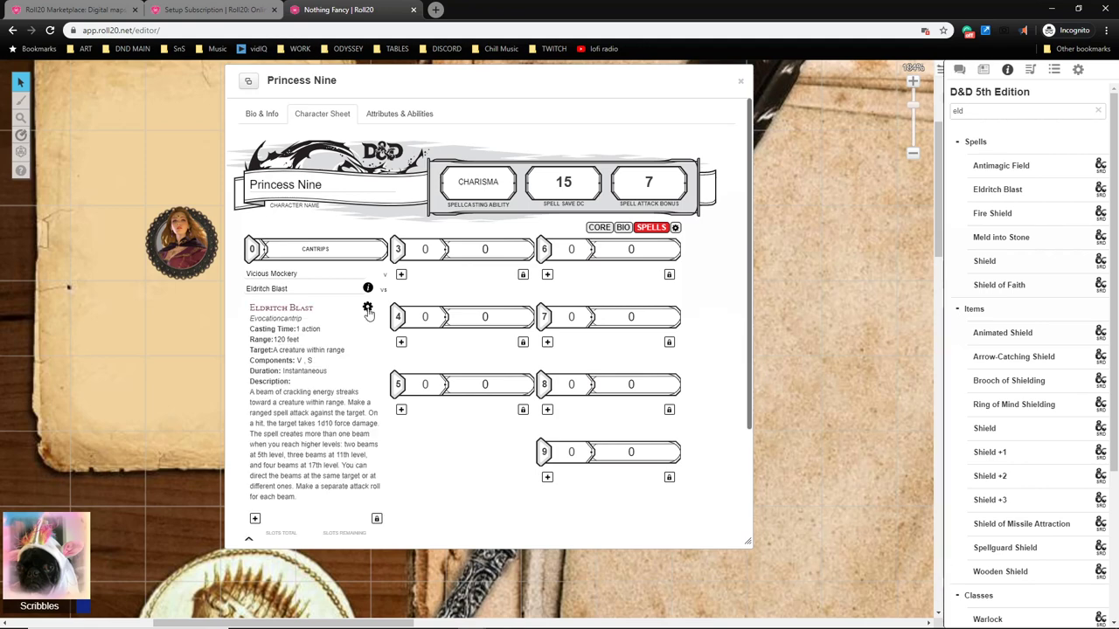
# Check Eldritch Blast among the attacks on CORE and roll its attack to chat twice.
pyautogui.click(596, 227)
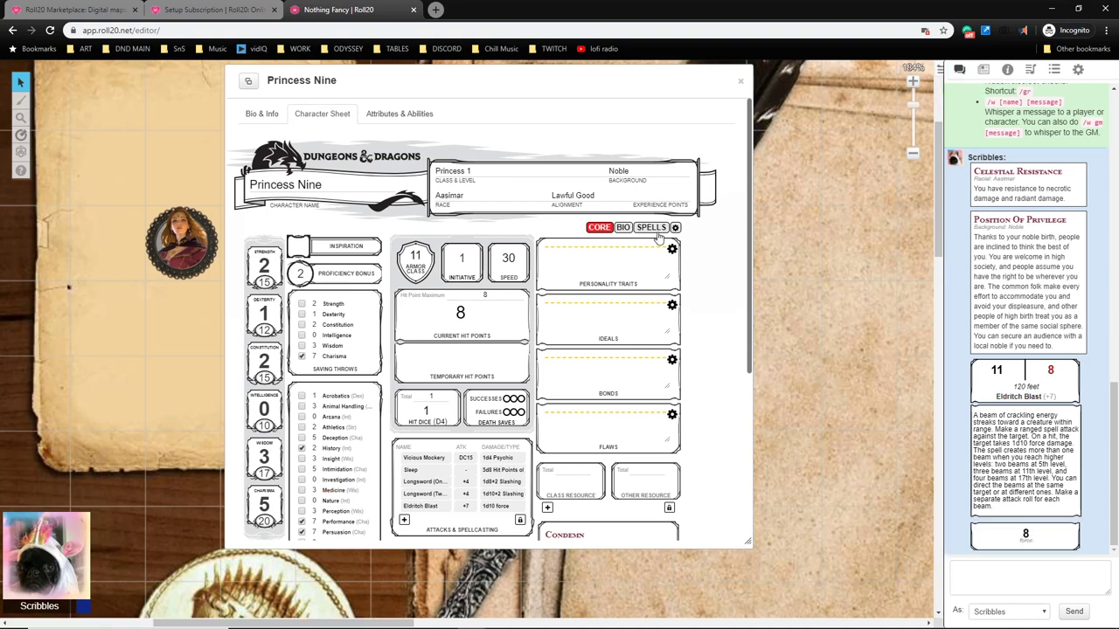
pyautogui.click(650, 227)
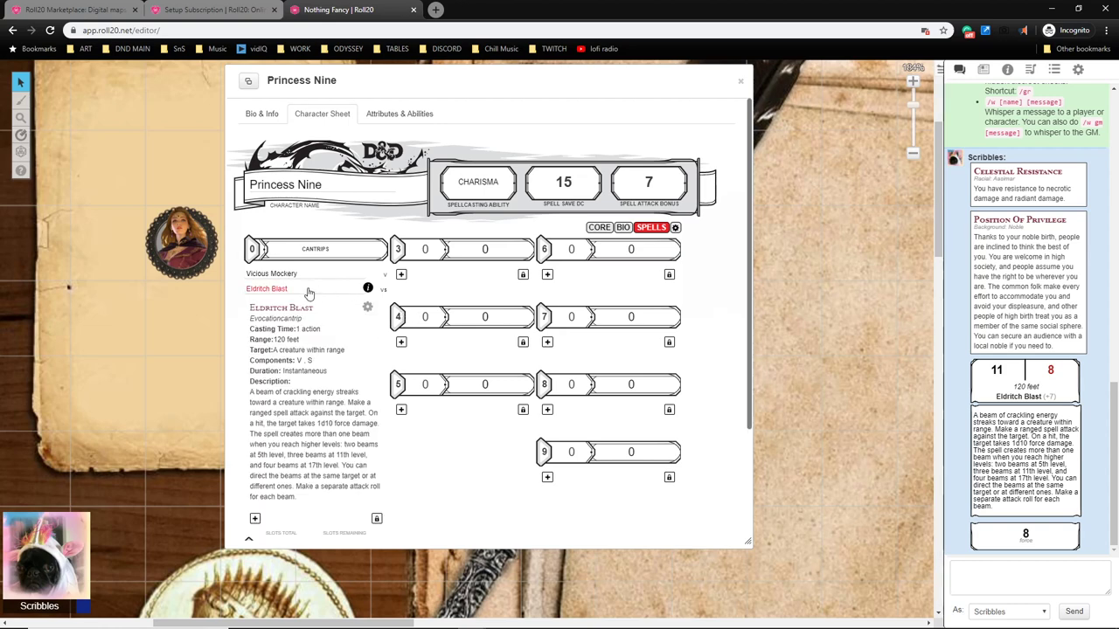
pyautogui.scroll(-3)
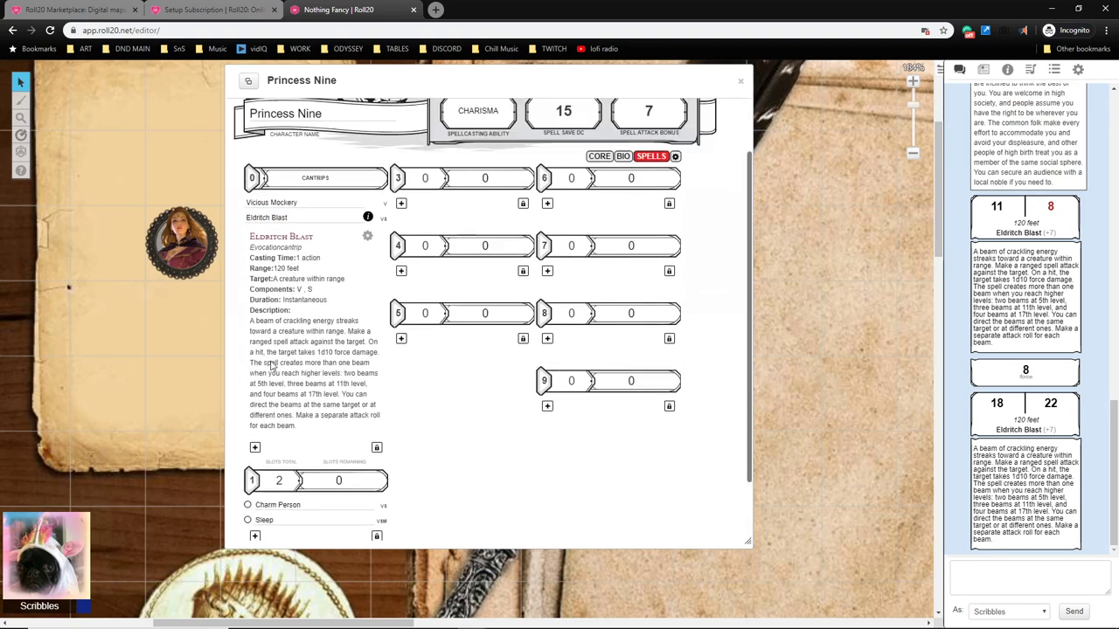
pyautogui.scroll(-3)
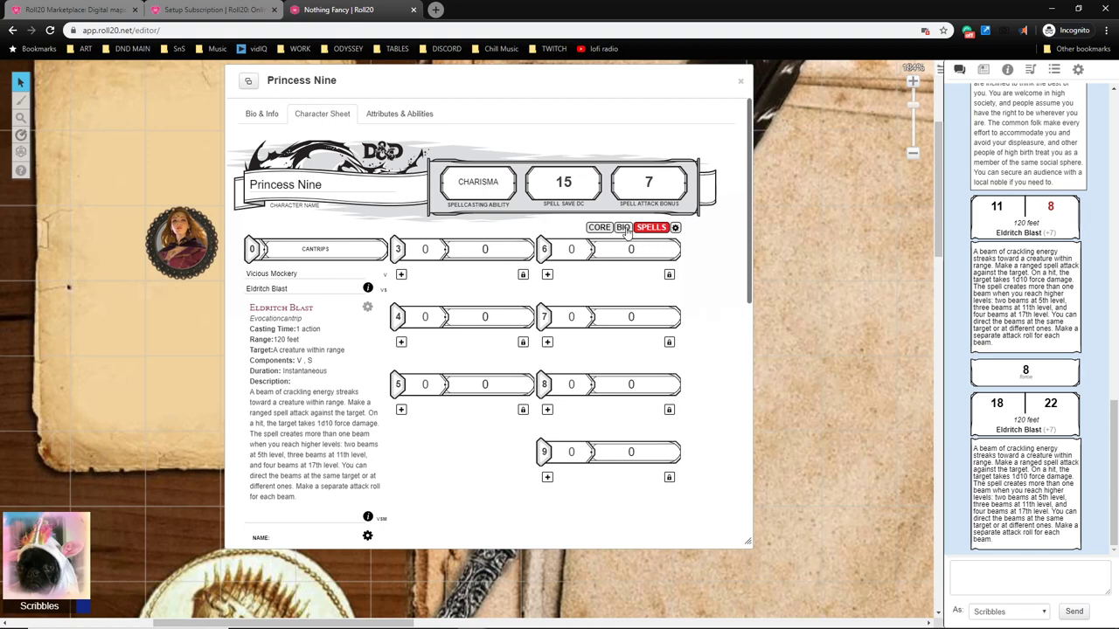
# Return to the CORE page showing Eldritch Blast listed among her attacks.
pyautogui.click(598, 228)
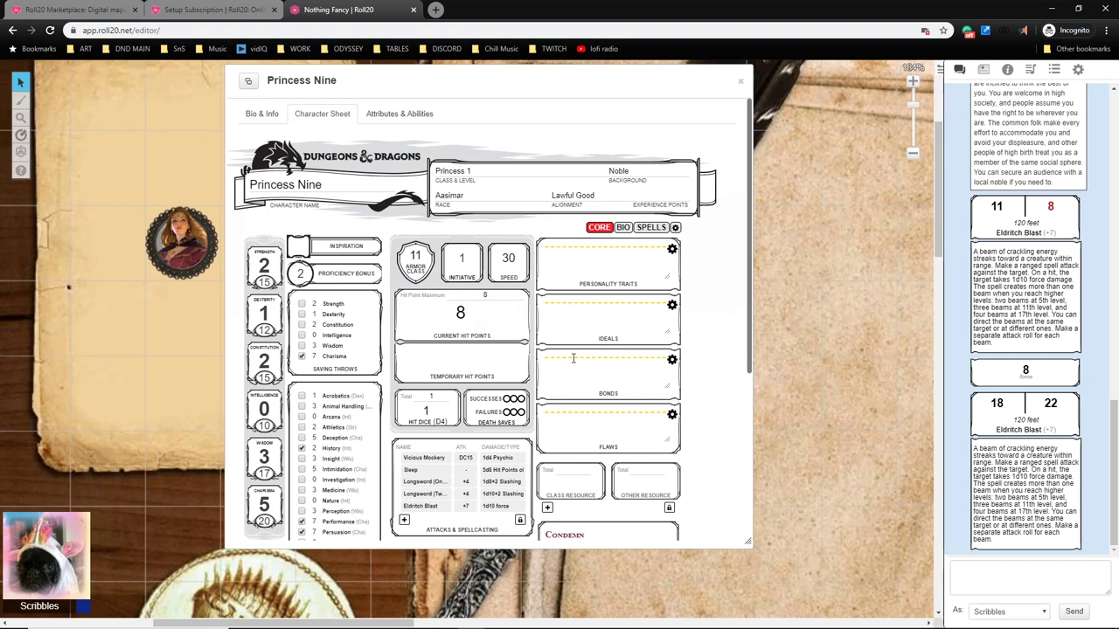
pyautogui.moveTo(573, 362)
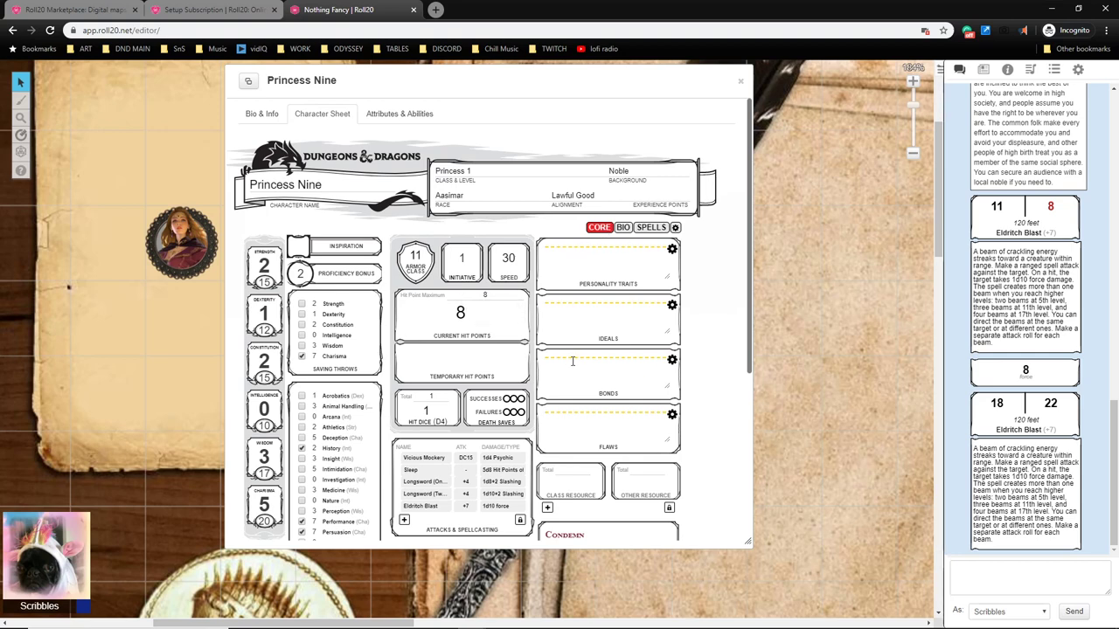